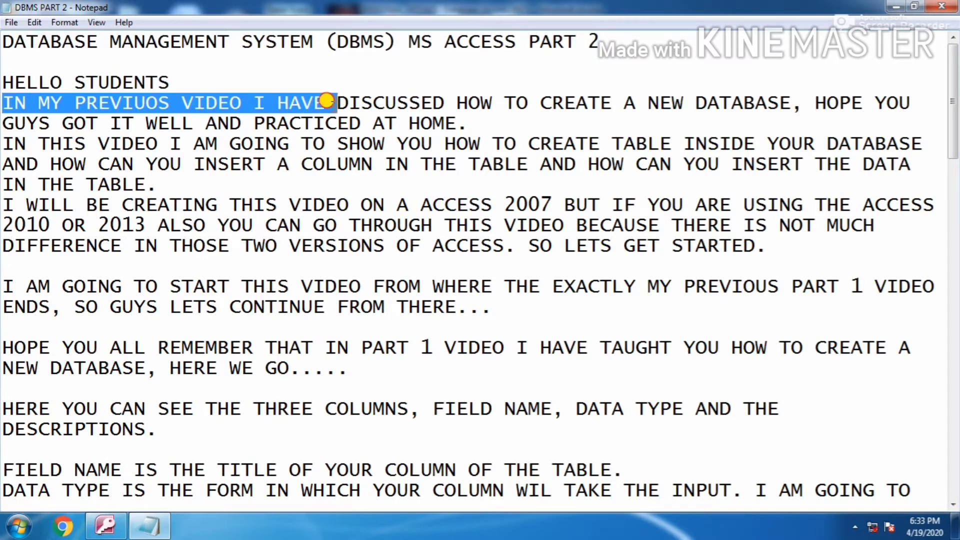
# Read the notes on this video's topic and Access 2007 versus 2010/2013 differences
pyautogui.moveTo(330, 102); pyautogui.dragTo(715, 101)
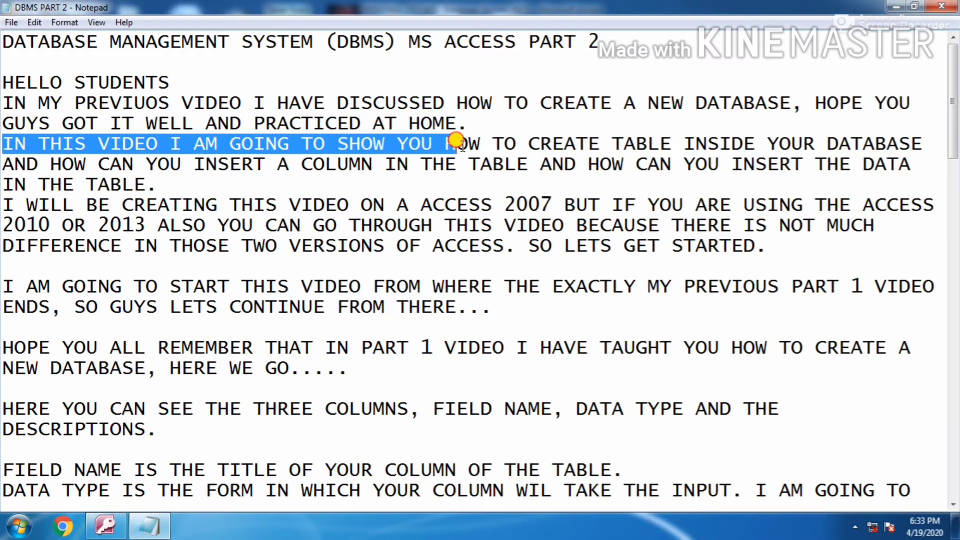
pyautogui.moveTo(456, 144); pyautogui.dragTo(839, 144)
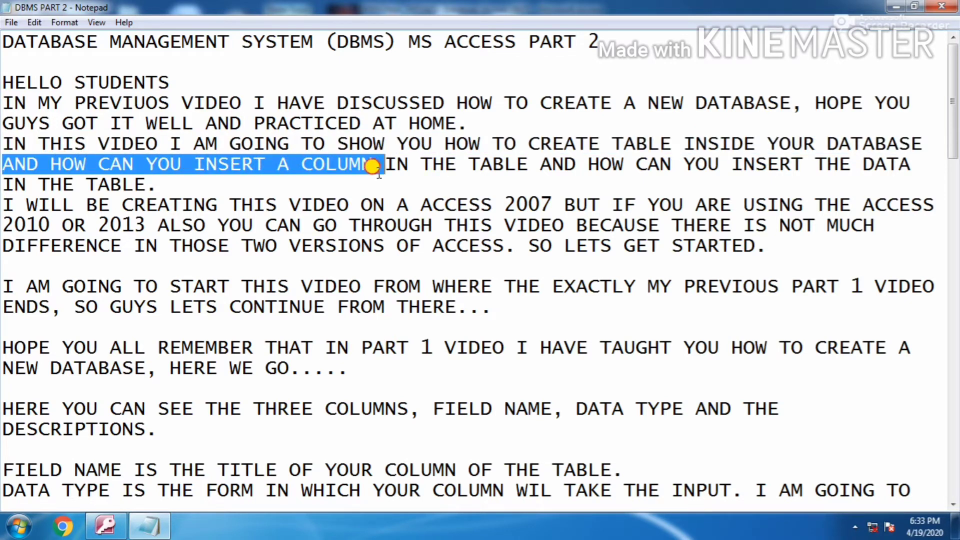
pyautogui.moveTo(377, 164); pyautogui.dragTo(820, 164)
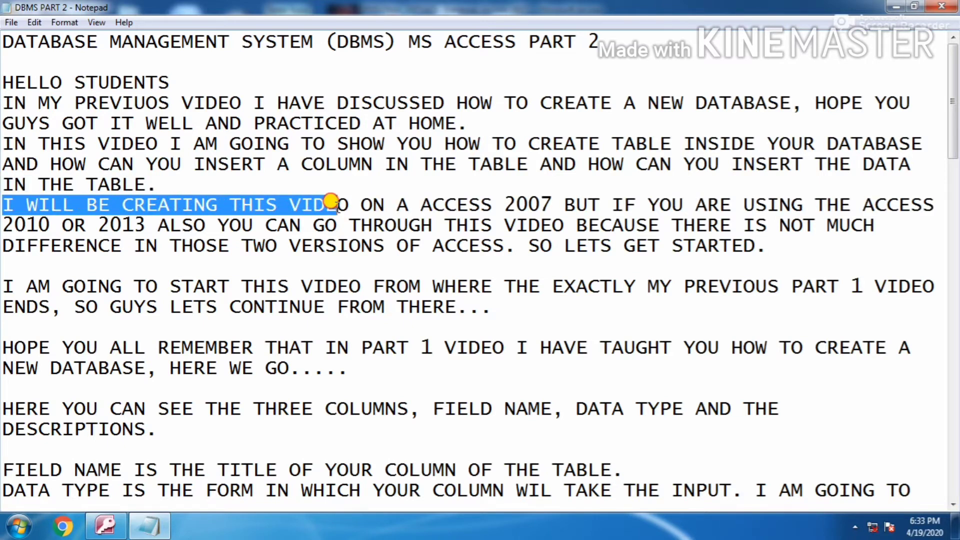
pyautogui.moveTo(331, 203); pyautogui.dragTo(734, 204)
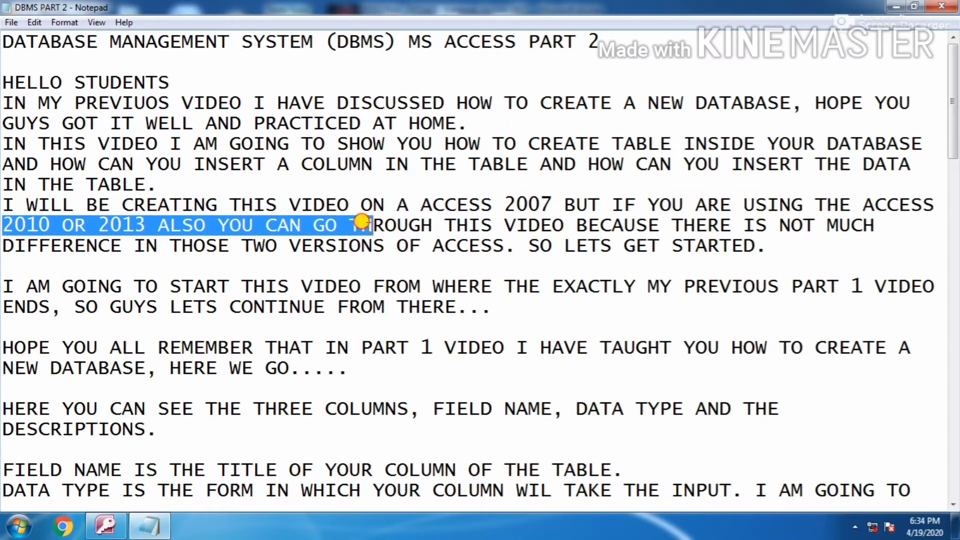
pyautogui.moveTo(364, 225); pyautogui.dragTo(795, 225)
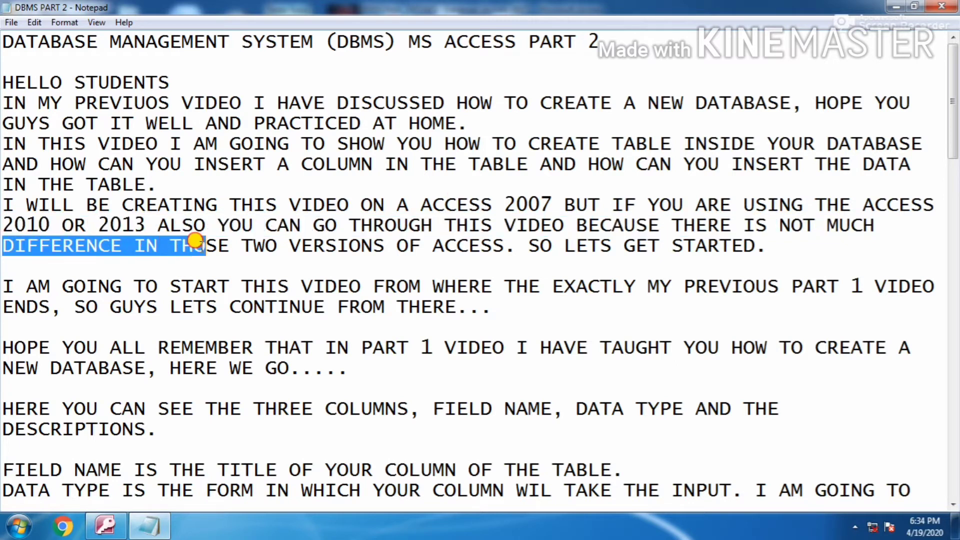
pyautogui.moveTo(205, 245); pyautogui.dragTo(685, 245)
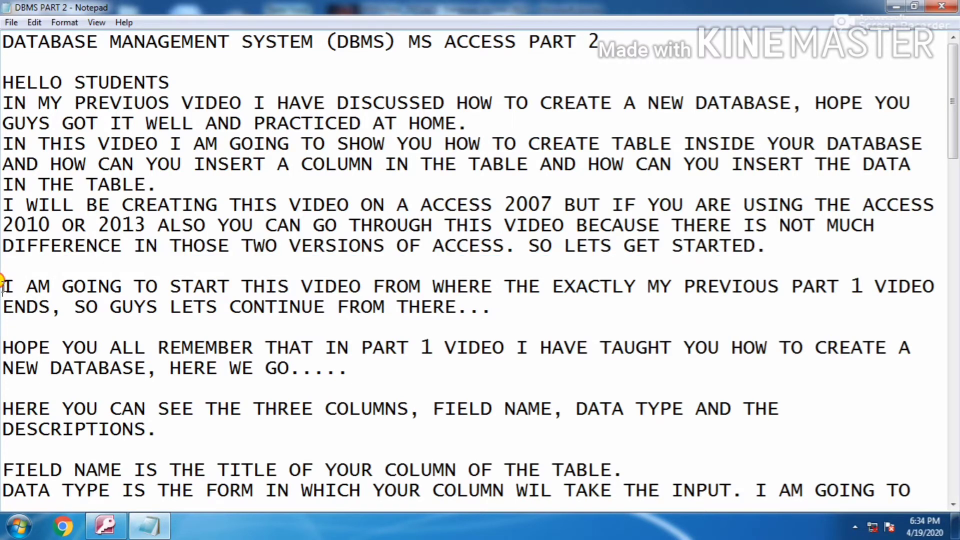
pyautogui.moveTo(3, 286); pyautogui.dragTo(530, 285)
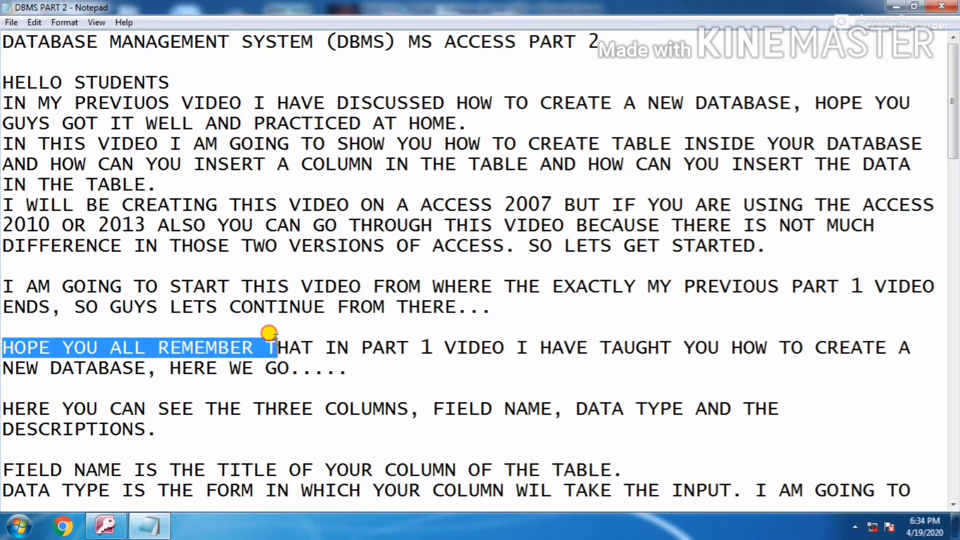
pyautogui.moveTo(270, 346); pyautogui.dragTo(796, 347)
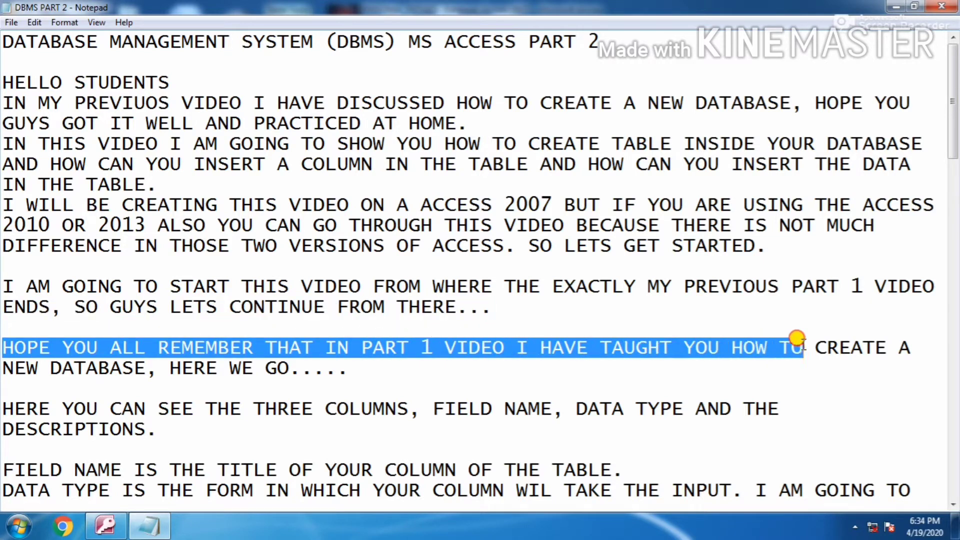
pyautogui.moveTo(796, 347); pyautogui.dragTo(912, 347)
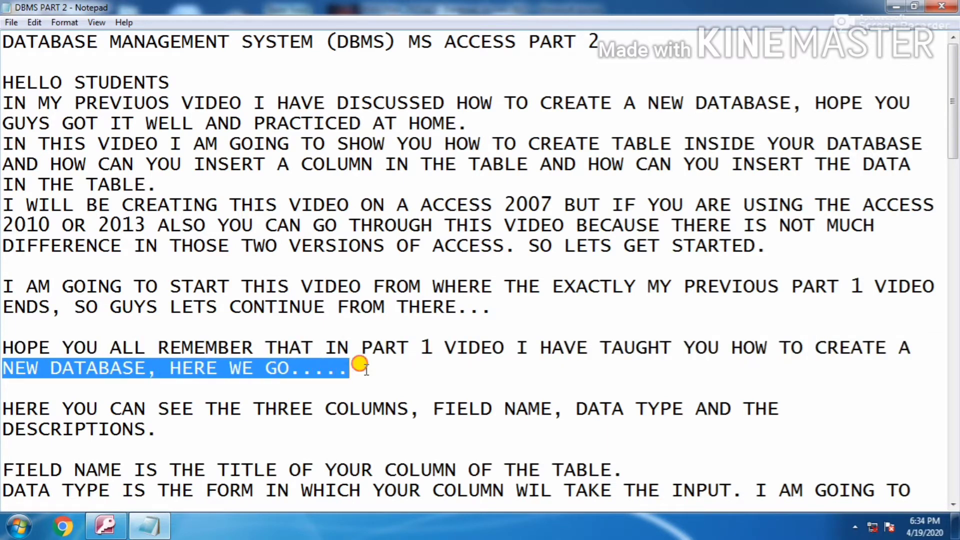
pyautogui.scroll(-3)
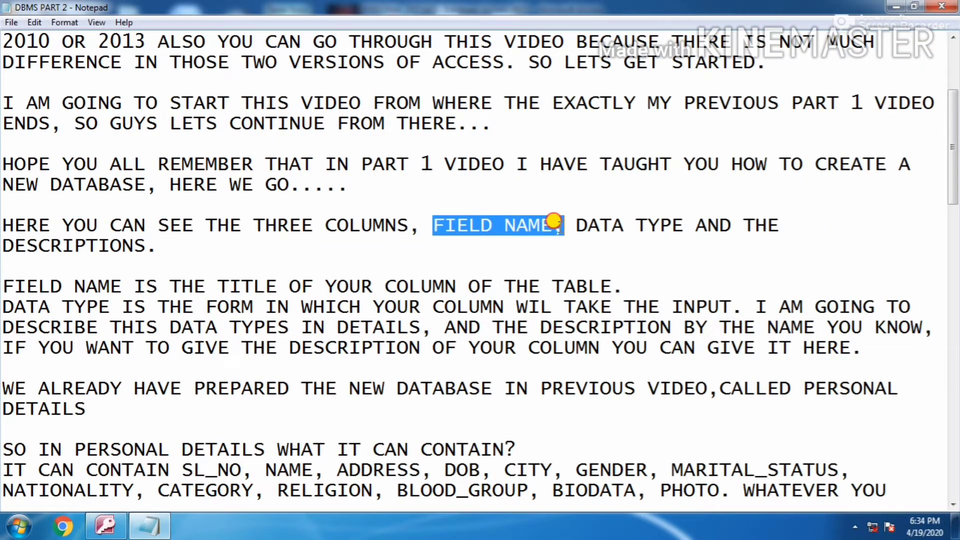
# Read the notes defining field names and listing the PERSONAL DETAILS fields from SL_NO
pyautogui.moveTo(557, 224); pyautogui.dragTo(716, 224)
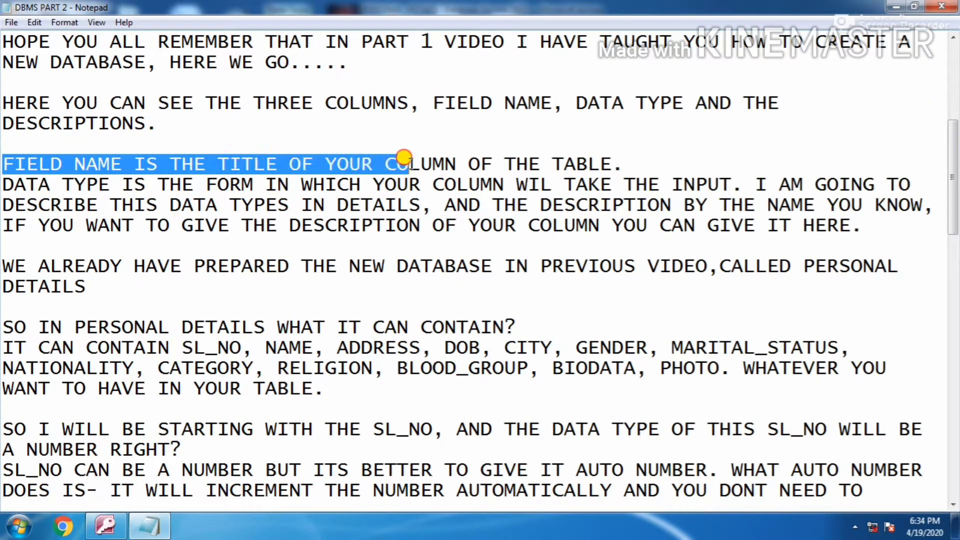
pyautogui.moveTo(404, 164); pyautogui.dragTo(621, 163)
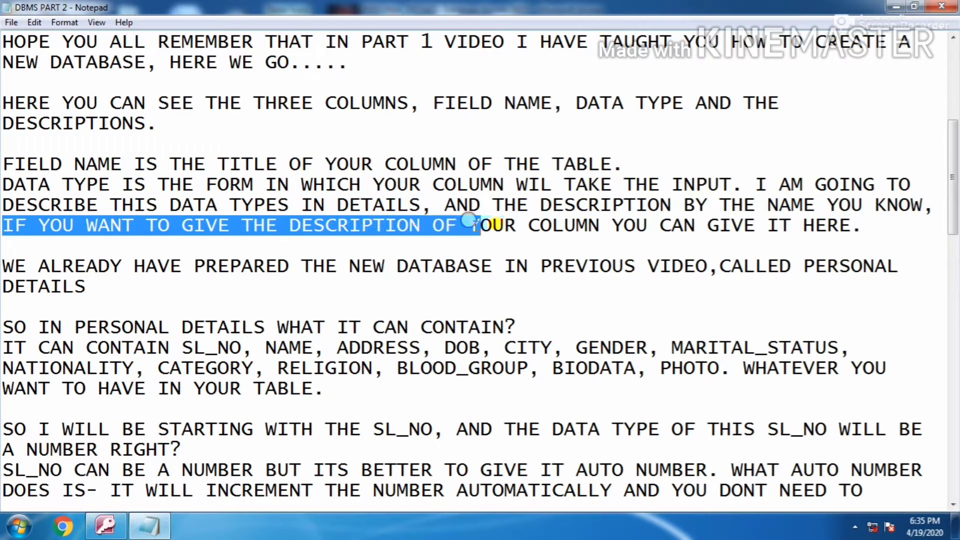
pyautogui.moveTo(472, 226); pyautogui.dragTo(860, 225)
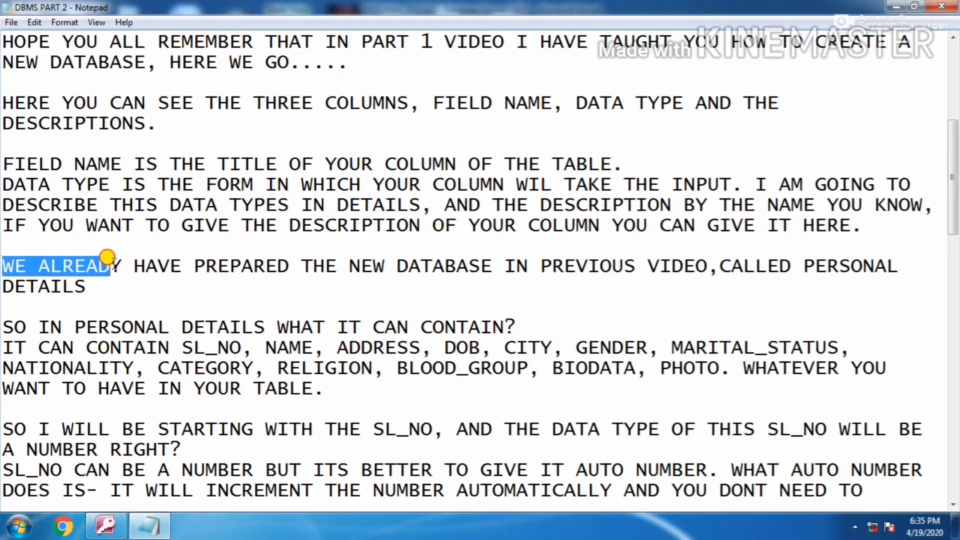
pyautogui.moveTo(107, 265); pyautogui.dragTo(618, 265)
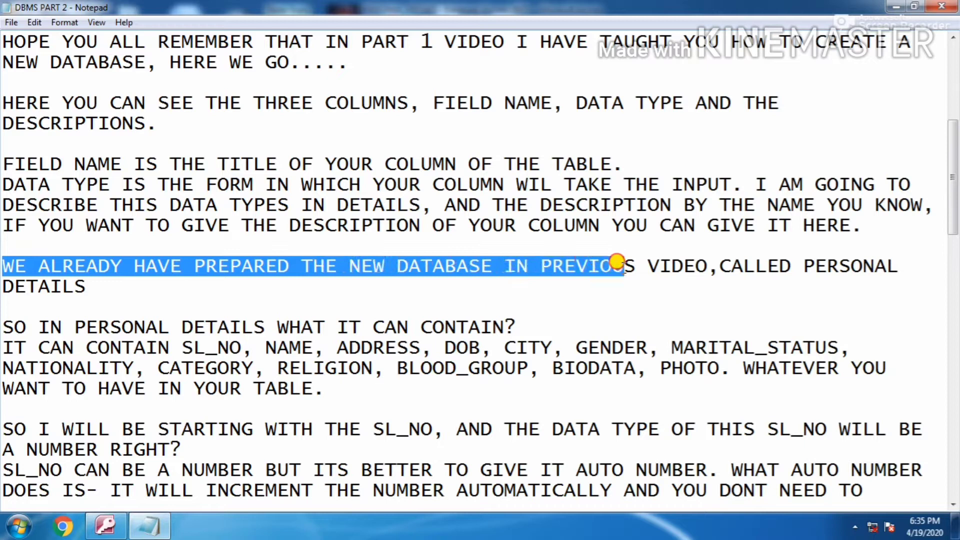
pyautogui.moveTo(619, 265); pyautogui.dragTo(925, 266)
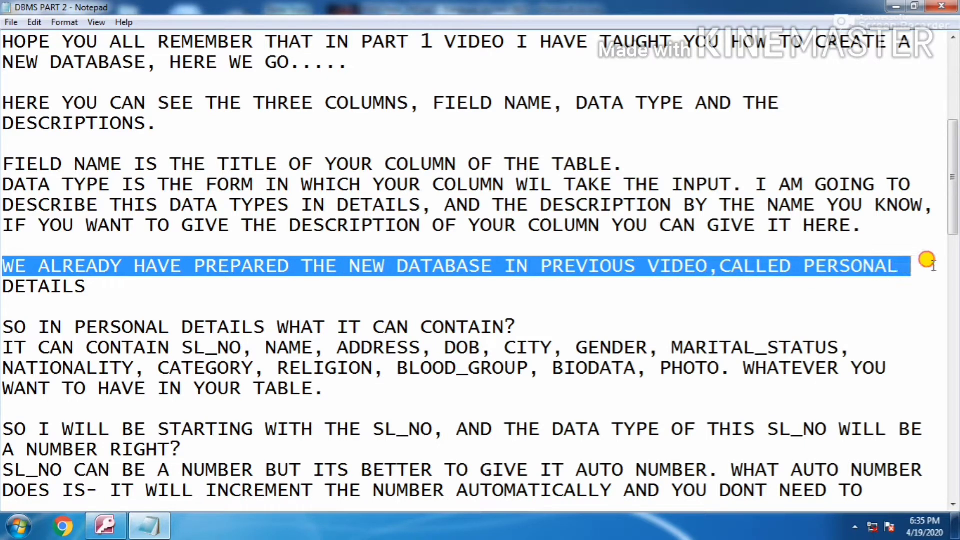
pyautogui.moveTo(924, 265); pyautogui.dragTo(92, 285)
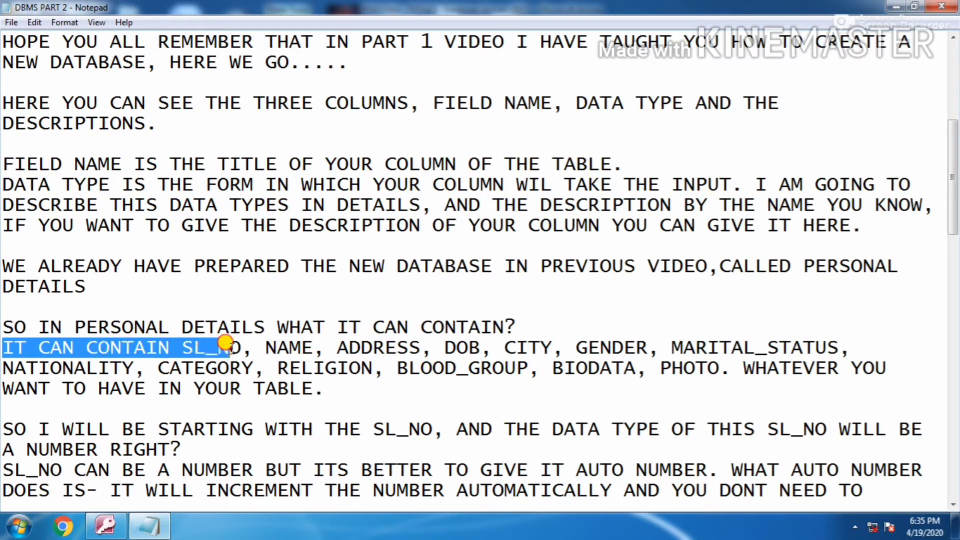
pyautogui.moveTo(226, 347); pyautogui.dragTo(428, 347)
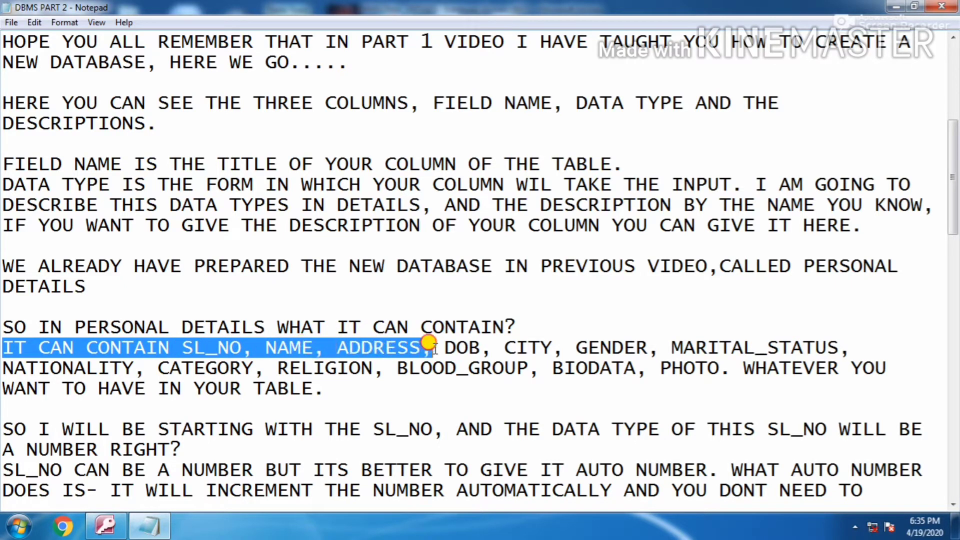
pyautogui.moveTo(428, 348); pyautogui.dragTo(692, 348)
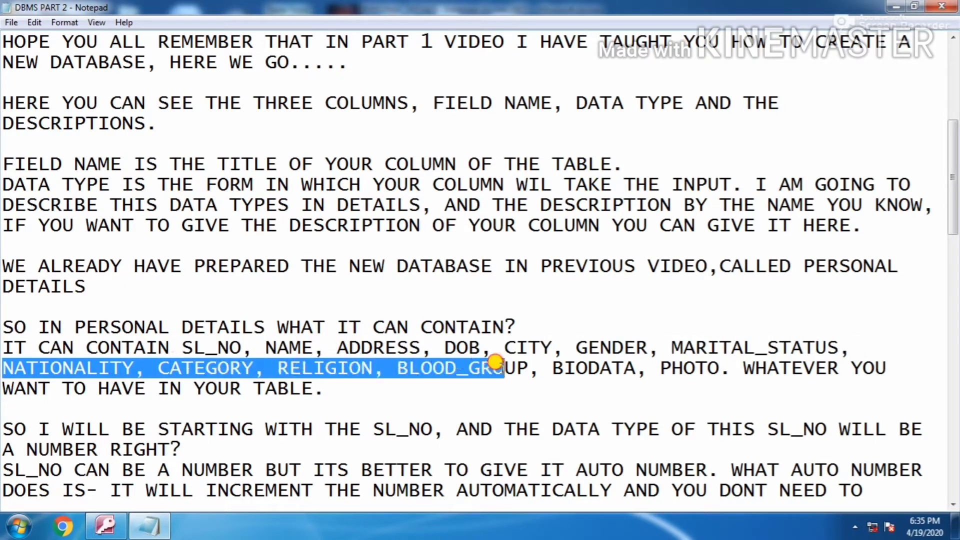
pyautogui.moveTo(496, 368); pyautogui.dragTo(778, 368)
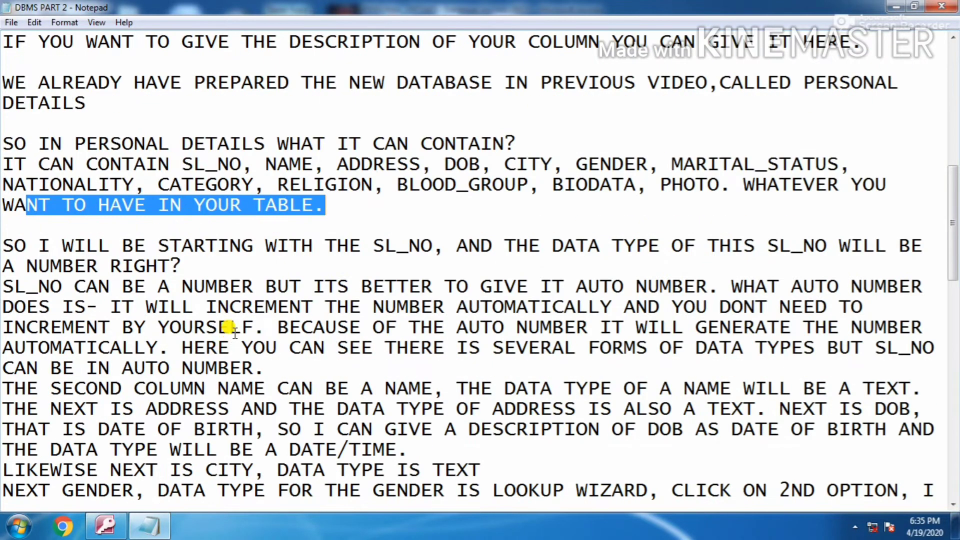
pyautogui.moveTo(48, 241)
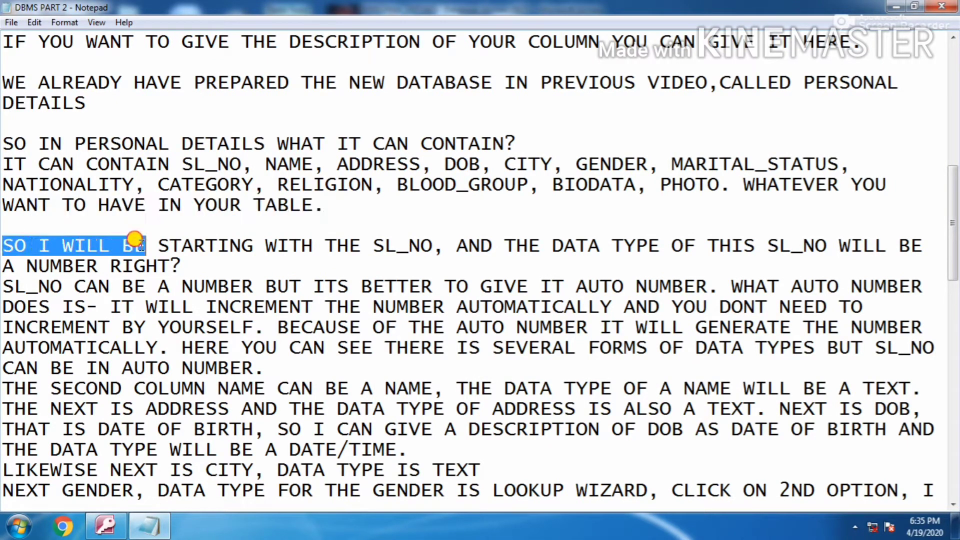
pyautogui.moveTo(141, 245); pyautogui.dragTo(440, 246)
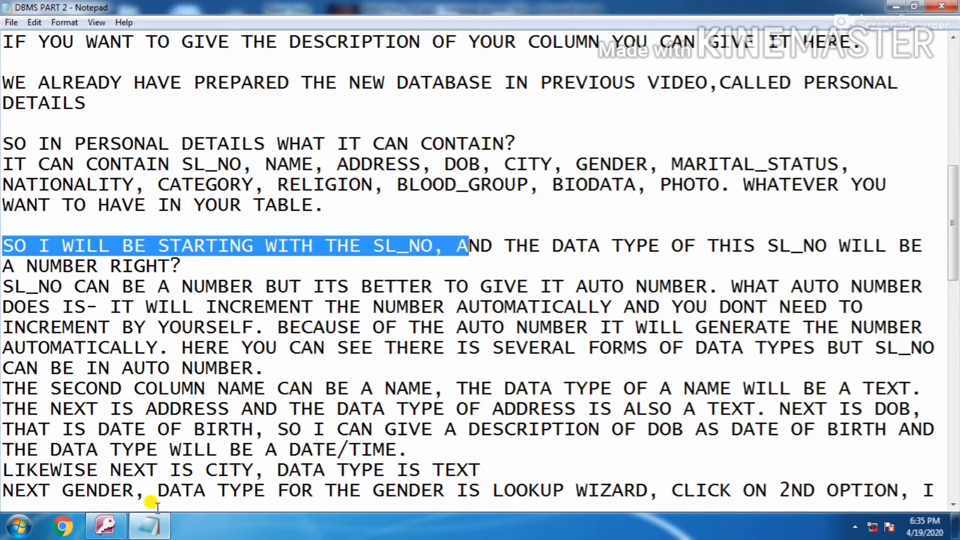
# Enter SL_NO and NAME as Text fields, then move to the third Field Name row
pyautogui.click(149, 525)
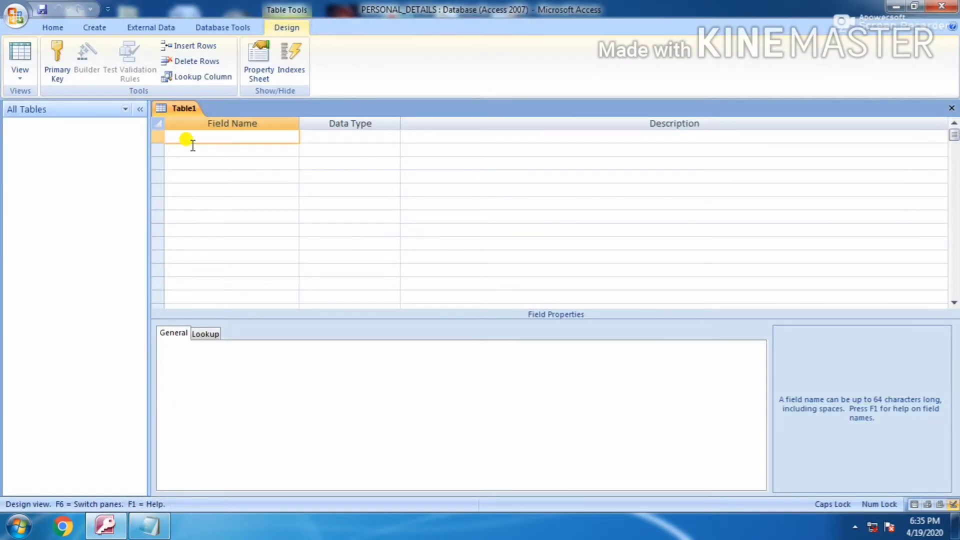
pyautogui.write('SL_NO')
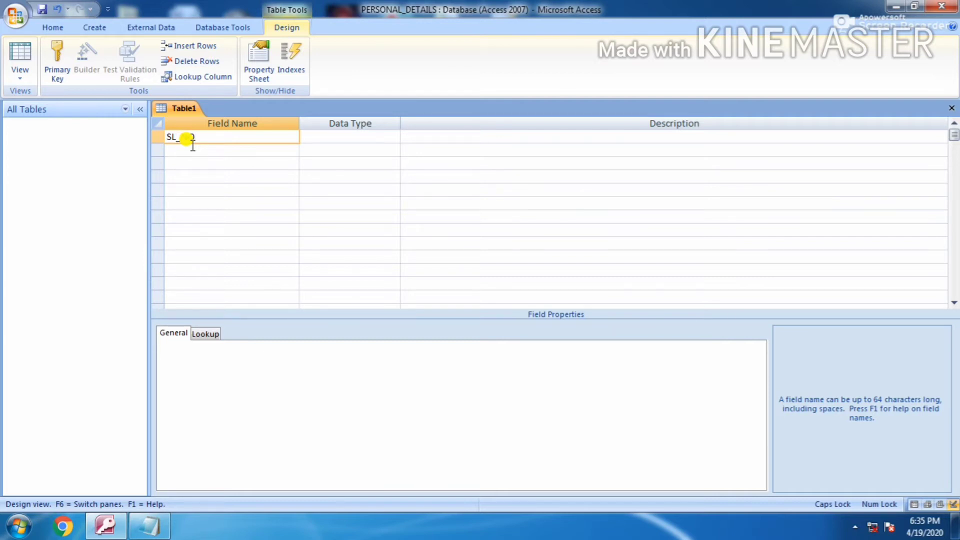
pyautogui.click(349, 136)
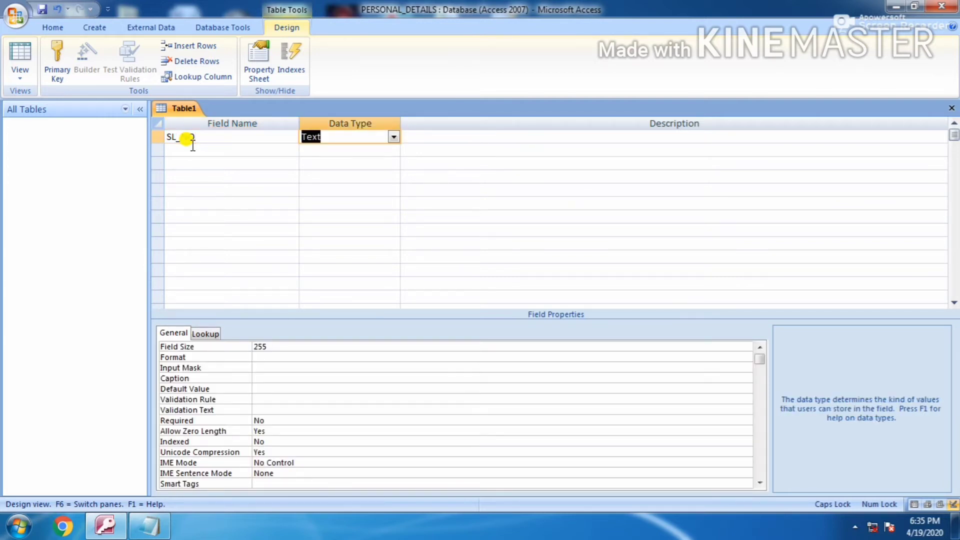
pyautogui.click(225, 149)
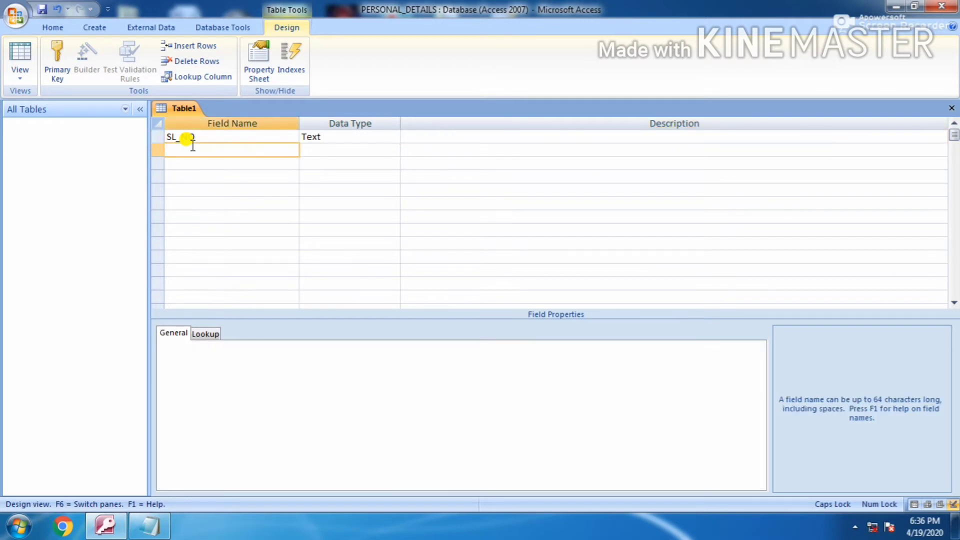
pyautogui.write('NAME')
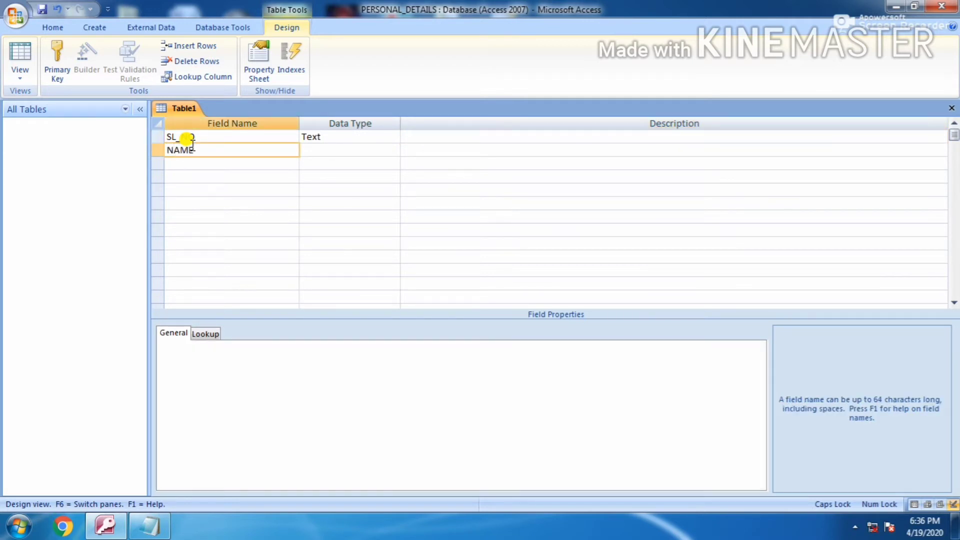
pyautogui.click(185, 150)
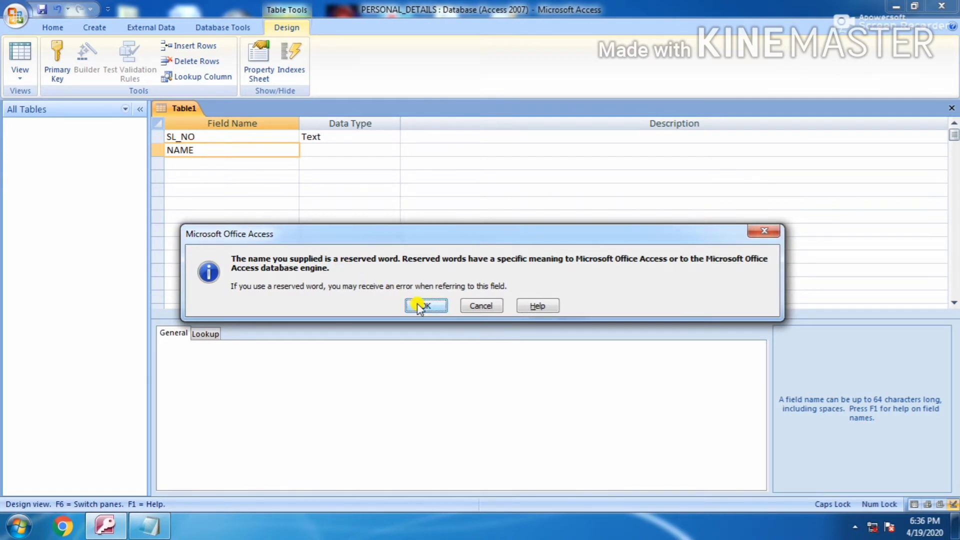
pyautogui.click(426, 306)
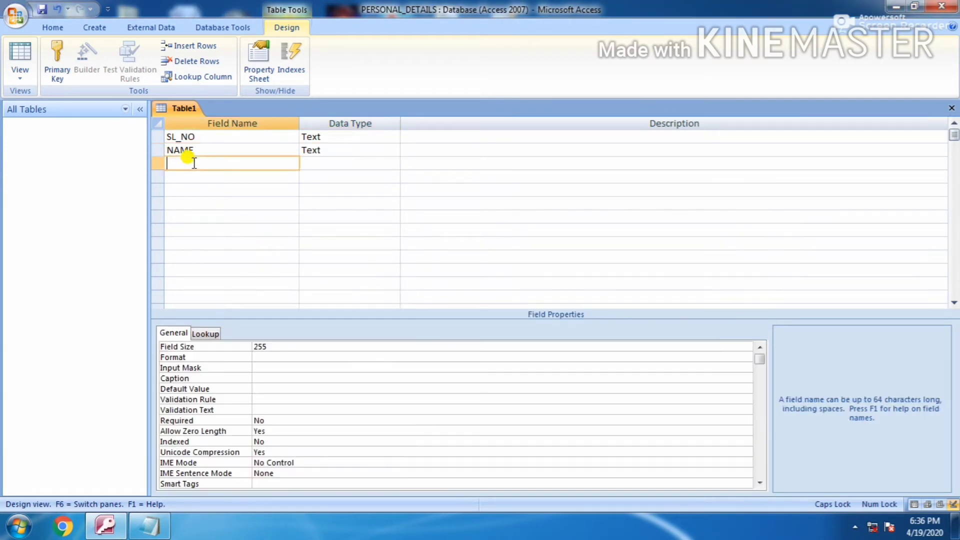
# Add the ADDRESS, DOB, CITY and STATE fields as Text
pyautogui.write('ADDRESS')
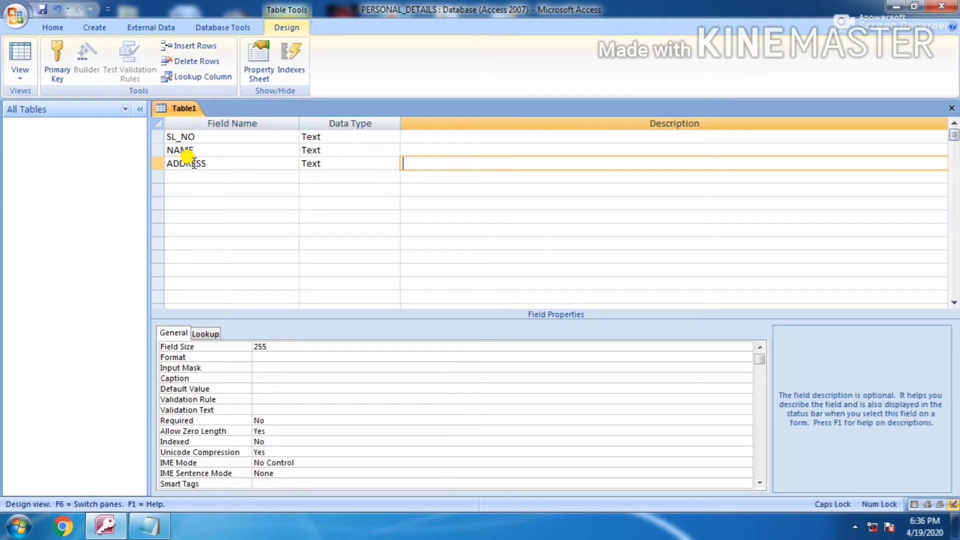
pyautogui.click(231, 176)
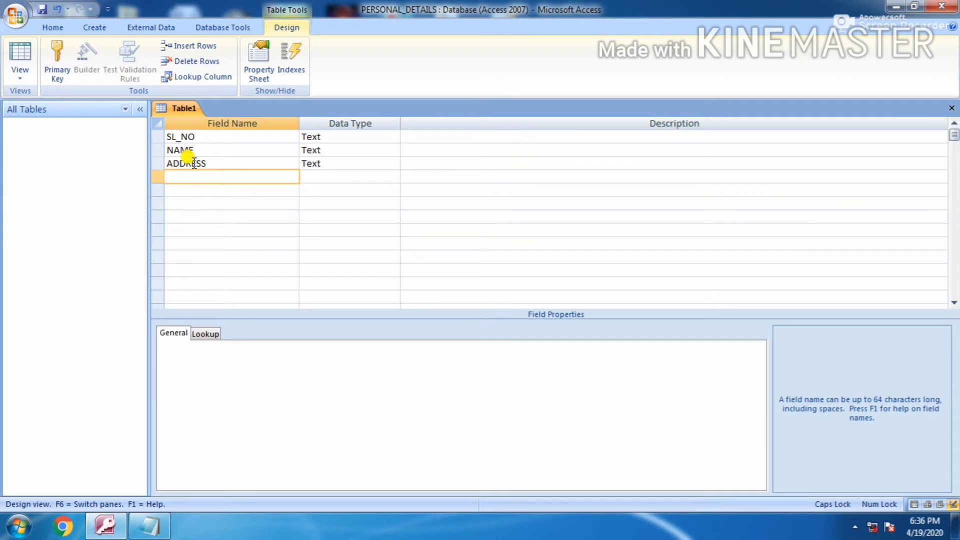
pyautogui.write('DOB')
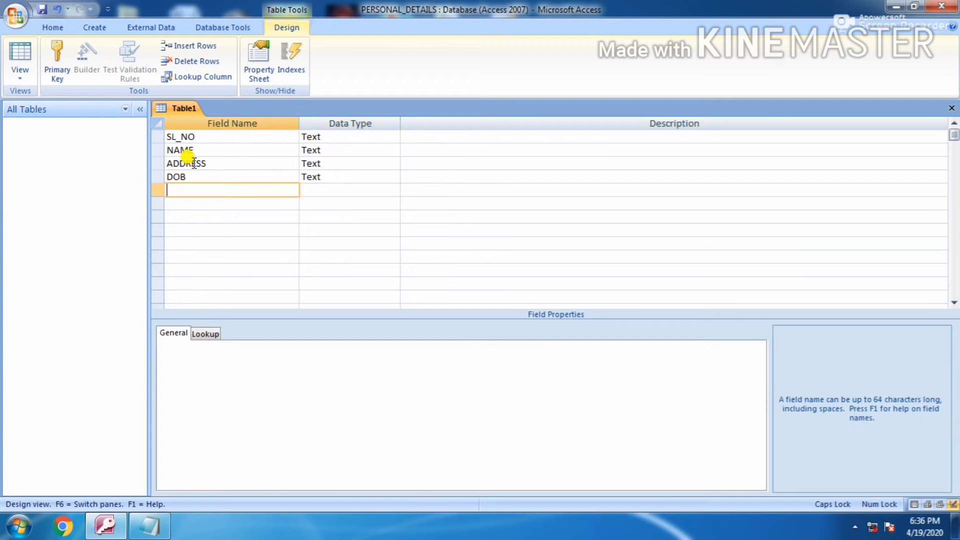
pyautogui.write('CITY')
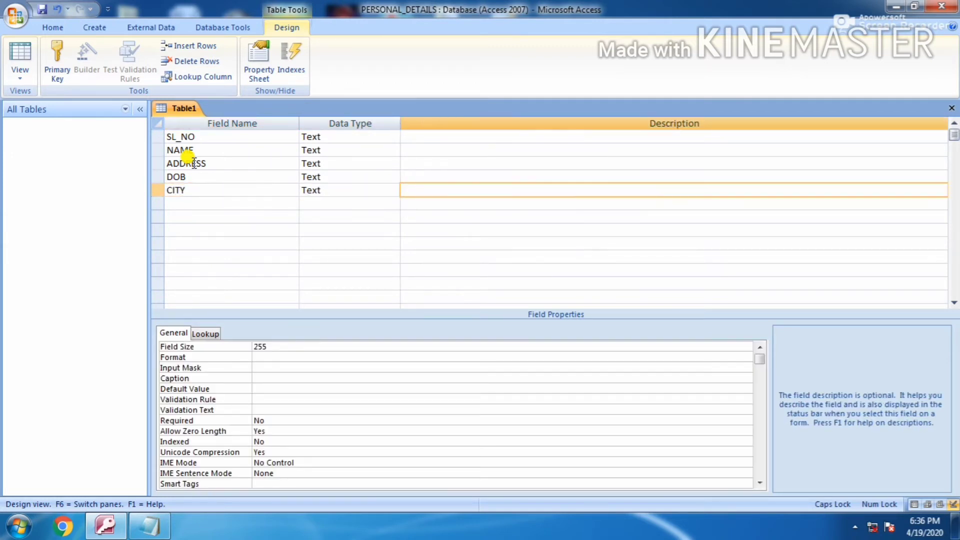
pyautogui.write('STA')
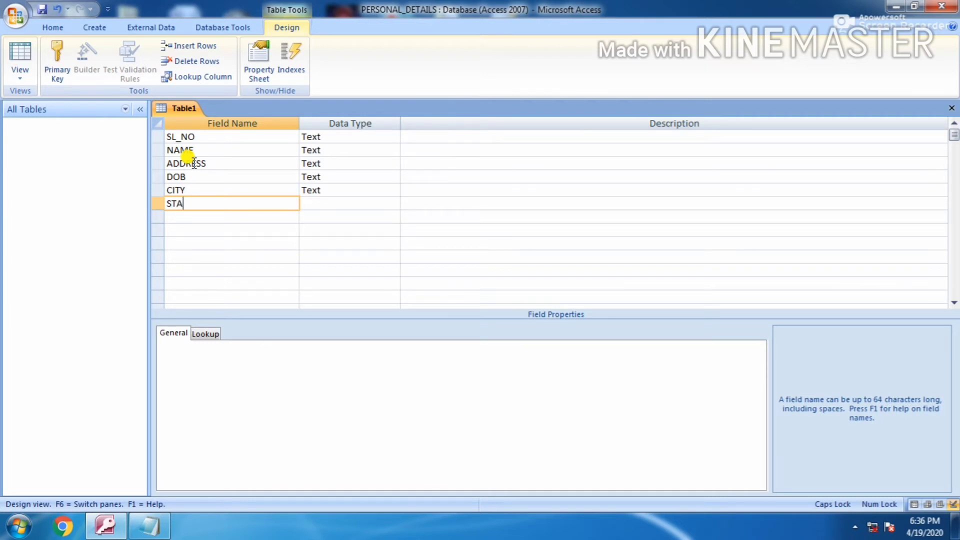
pyautogui.write('TE')
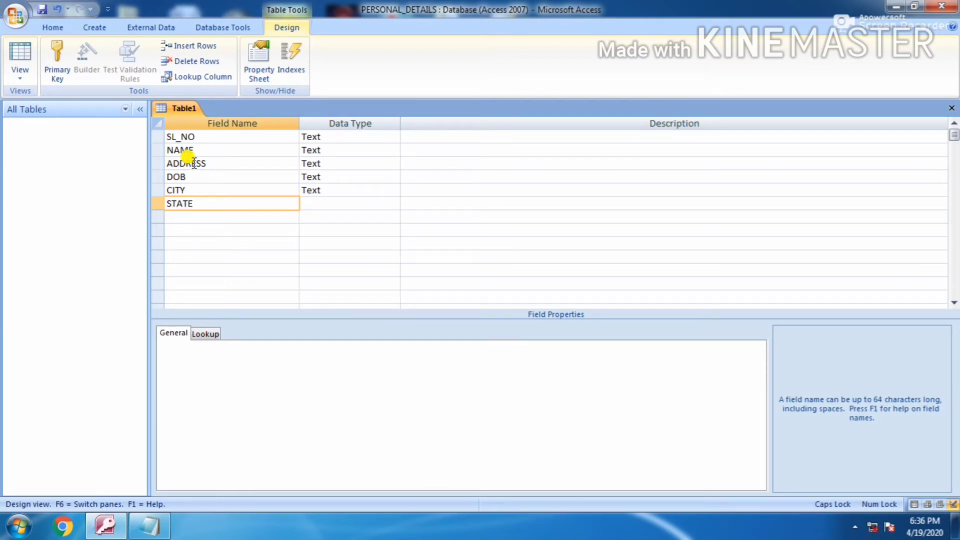
pyautogui.click(343, 203)
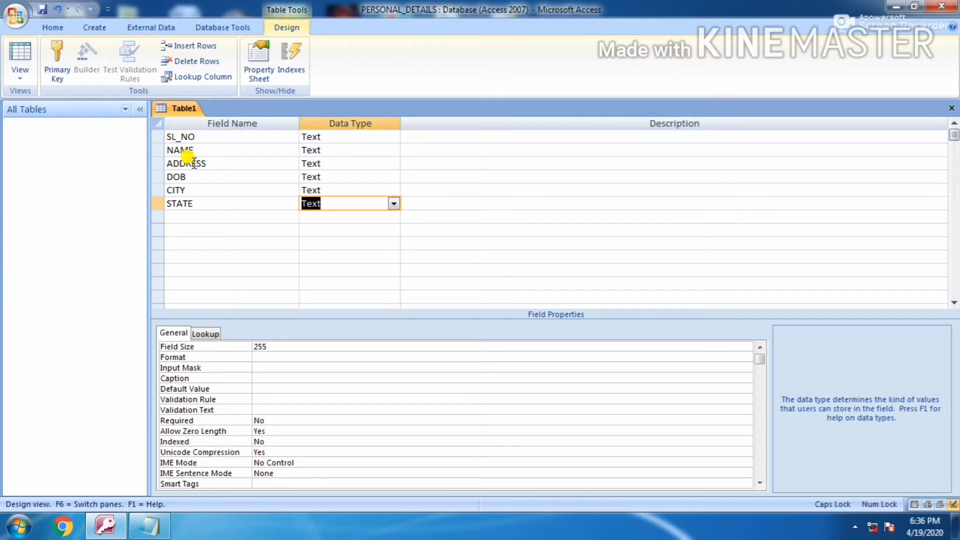
pyautogui.click(227, 216)
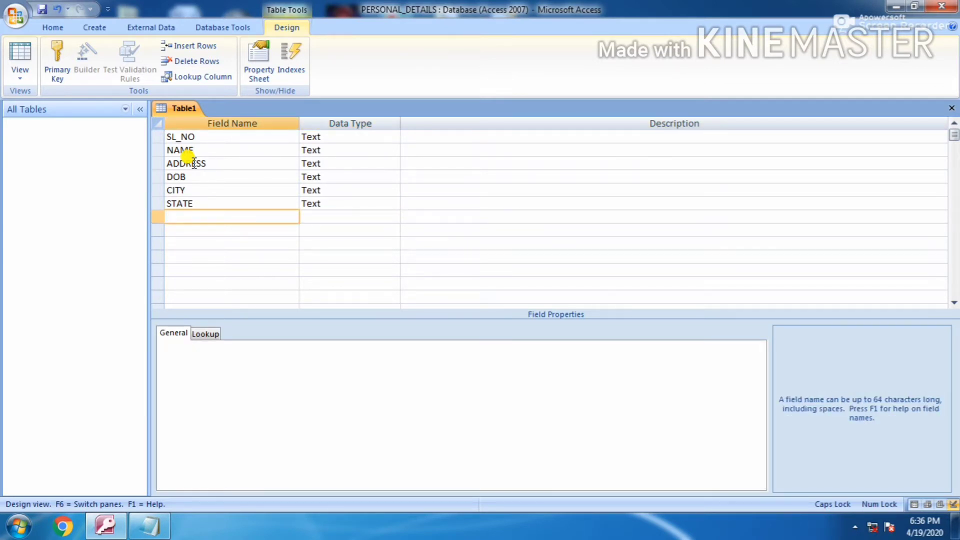
# Add the GENDER and MARITAL_STATUS fields as Text
pyautogui.write('GENDER')
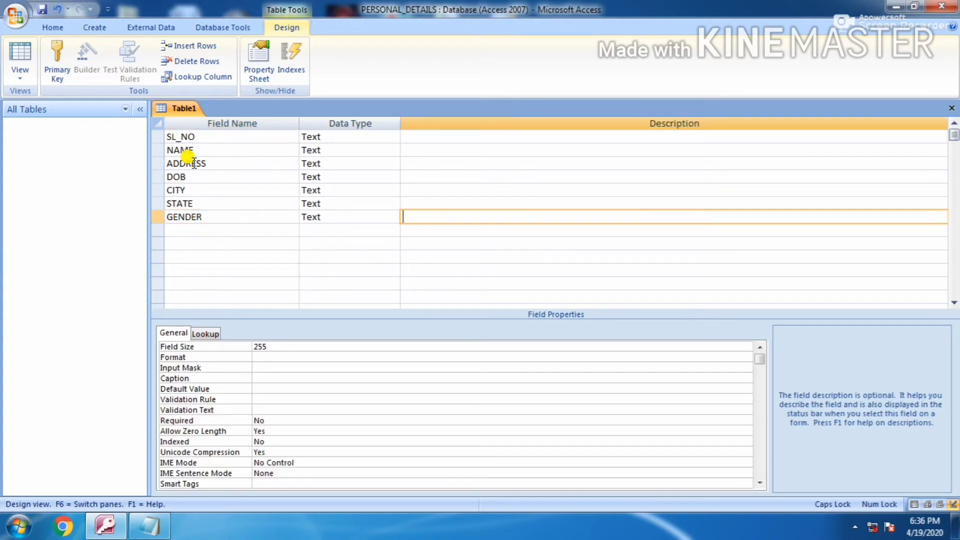
pyautogui.write('MA')
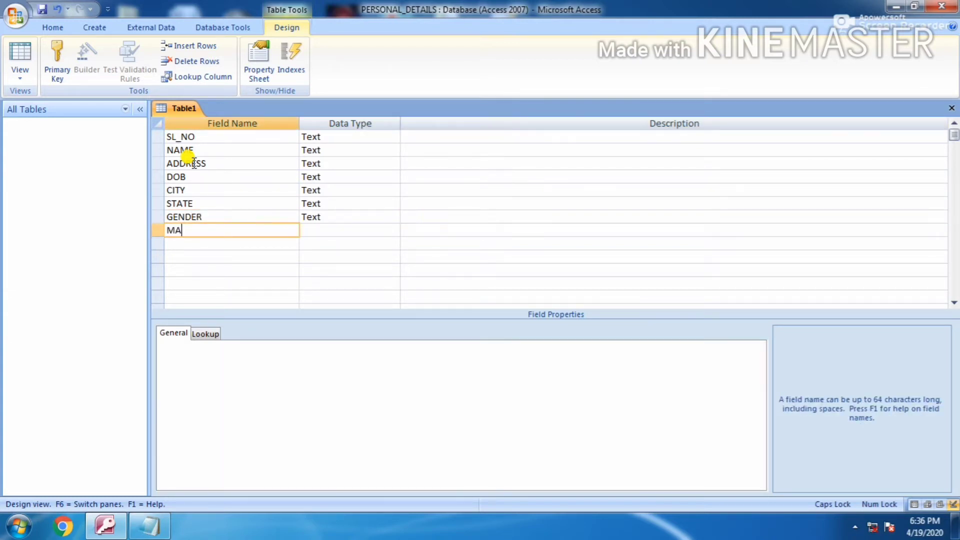
pyautogui.write('TITAL')
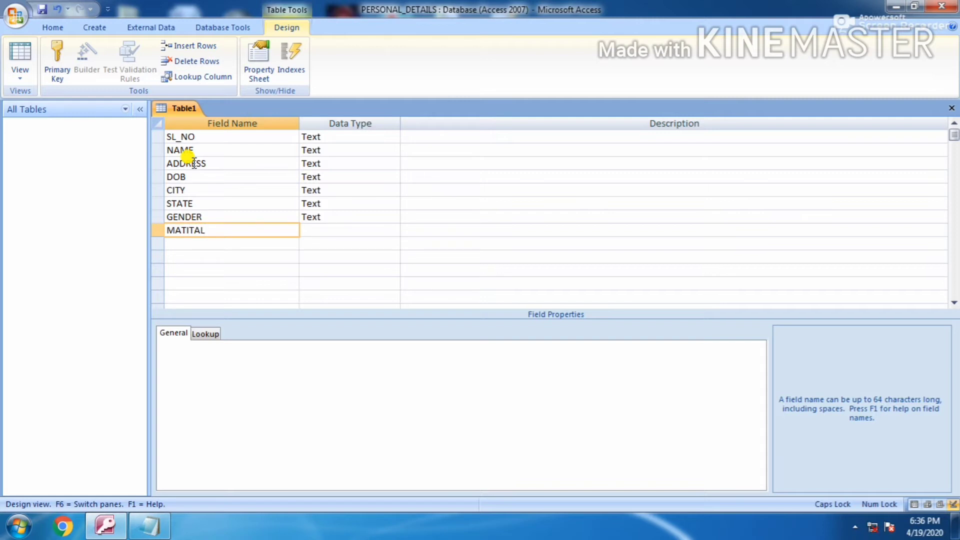
pyautogui.write('_STAT')
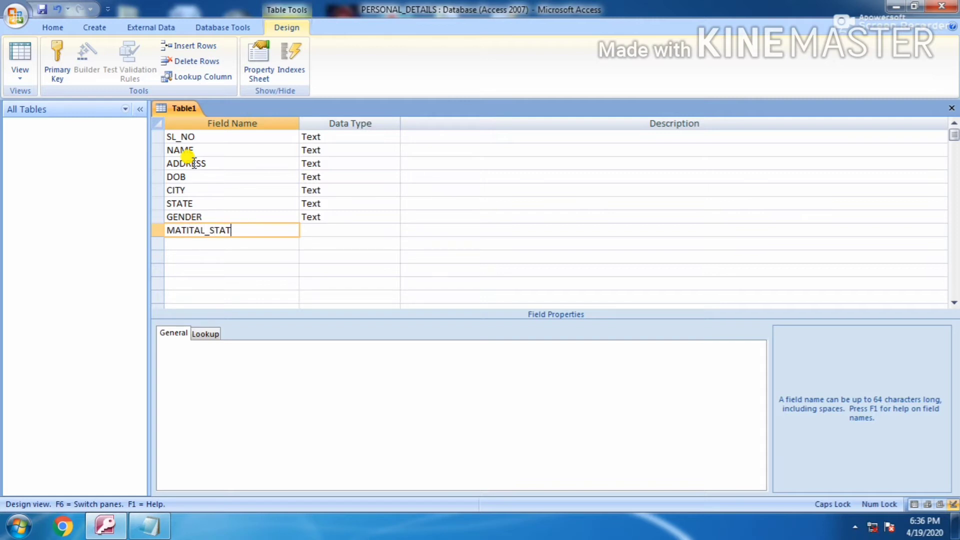
pyautogui.write('UE')
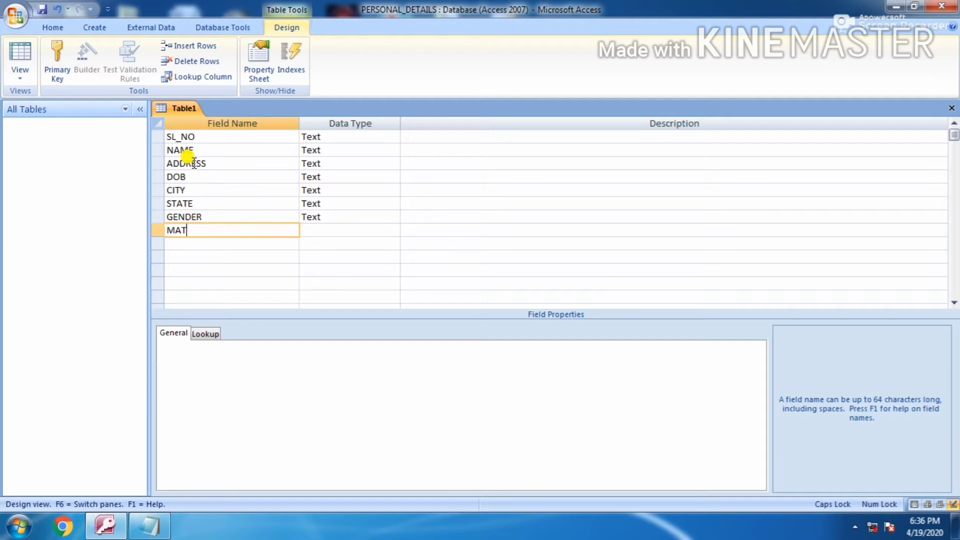
pyautogui.write('RIT')
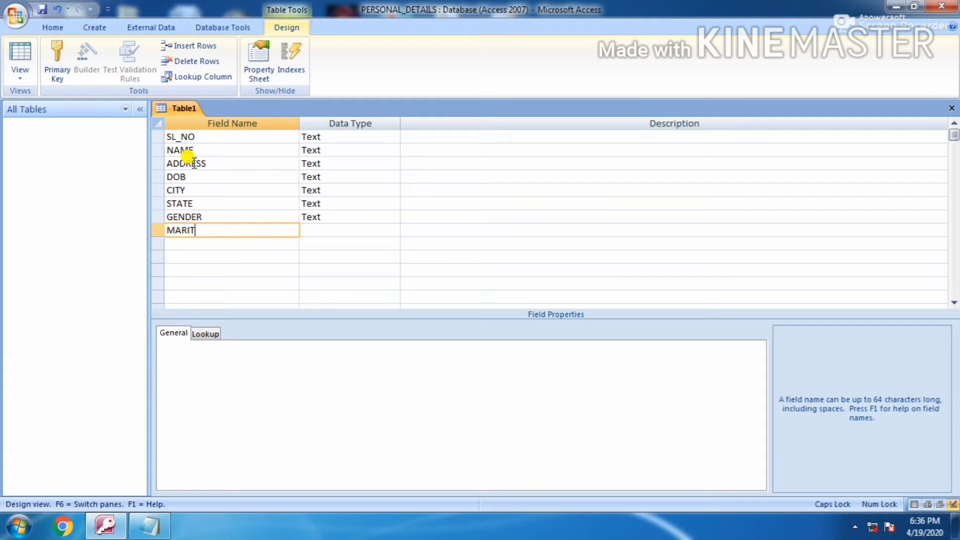
pyautogui.write('AL_S')
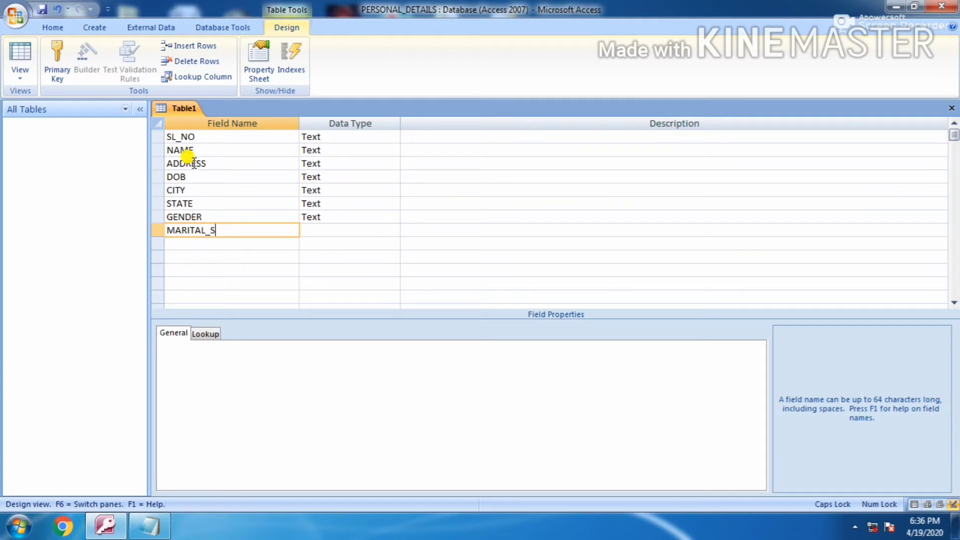
pyautogui.write('TATUS')
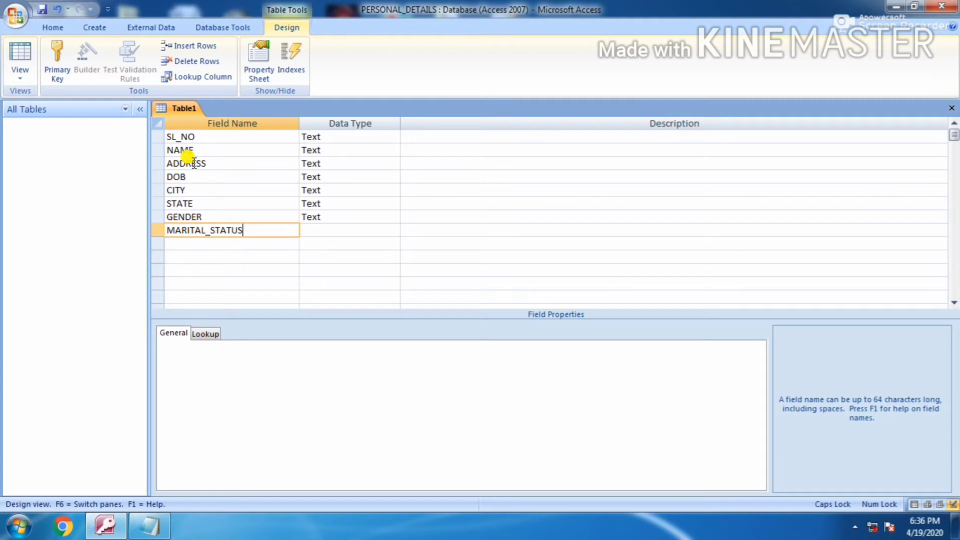
pyautogui.click(343, 230)
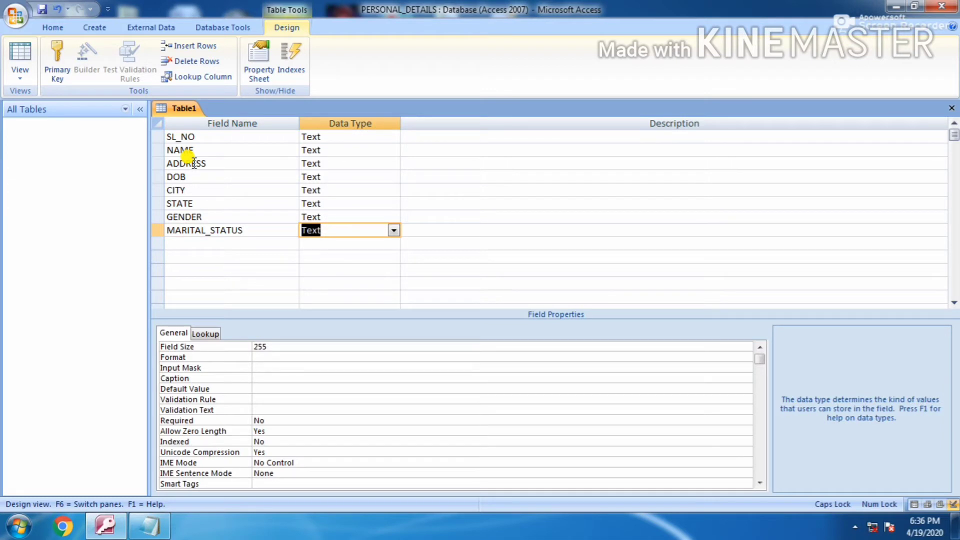
# Add NATIONALITY, CATEGORY, RELIGION, BLOOD_GROUP, BIODATA and PHOTO fields as Text
pyautogui.click(232, 244)
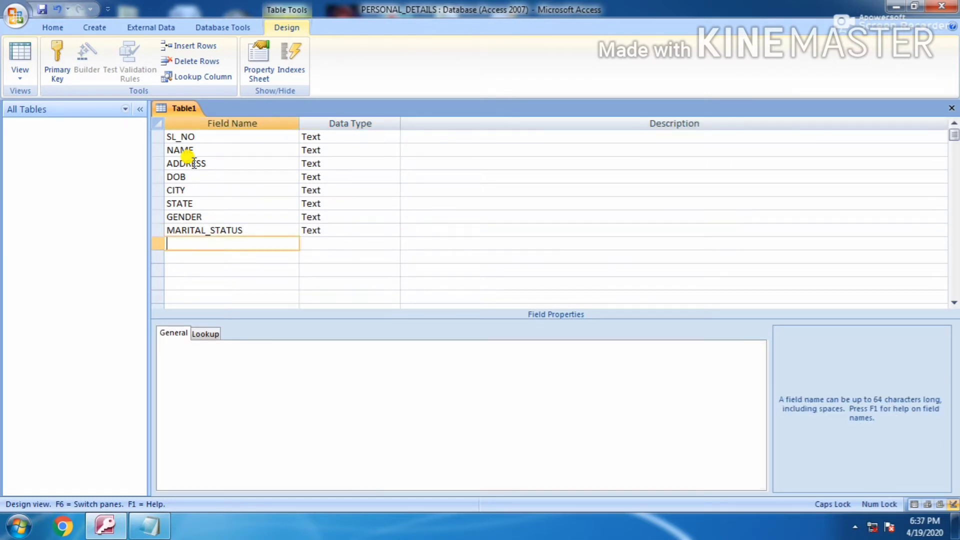
pyautogui.write('NATIONA')
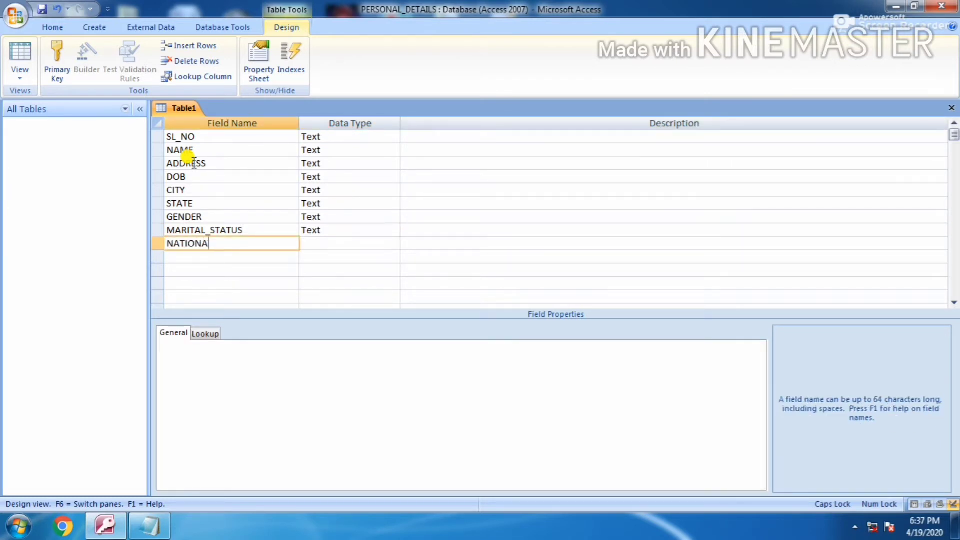
pyautogui.write('LITY')
pyautogui.click(231, 257)
pyautogui.write('CATE')
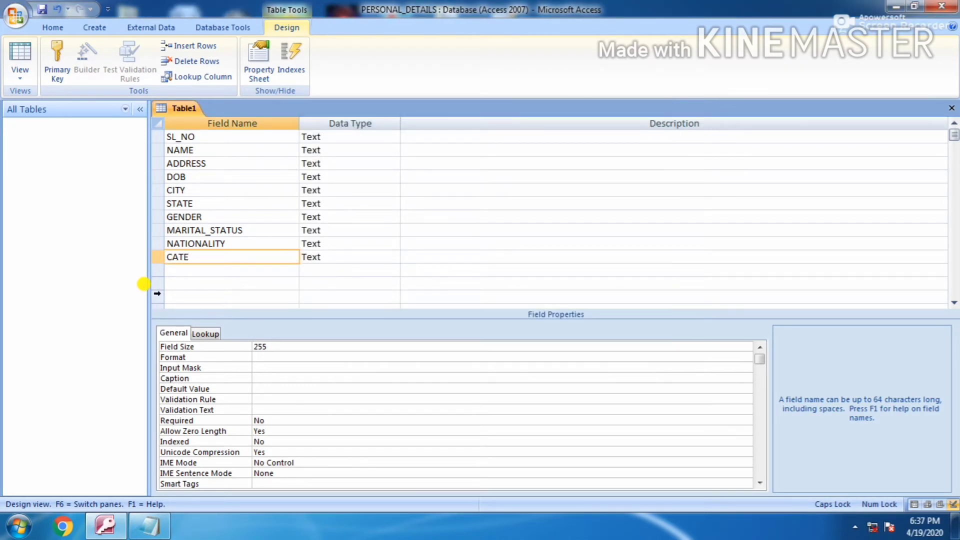
pyautogui.write('GORY')
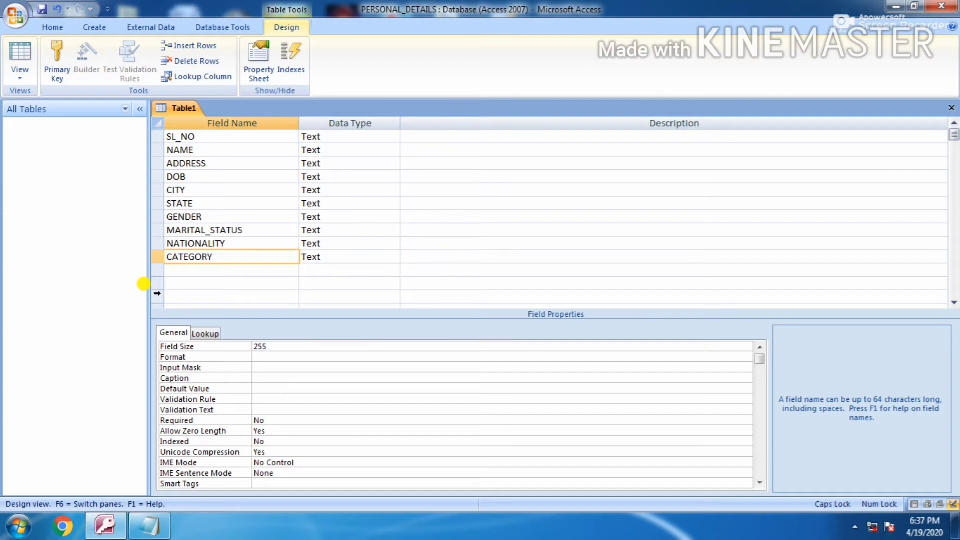
pyautogui.click(231, 270)
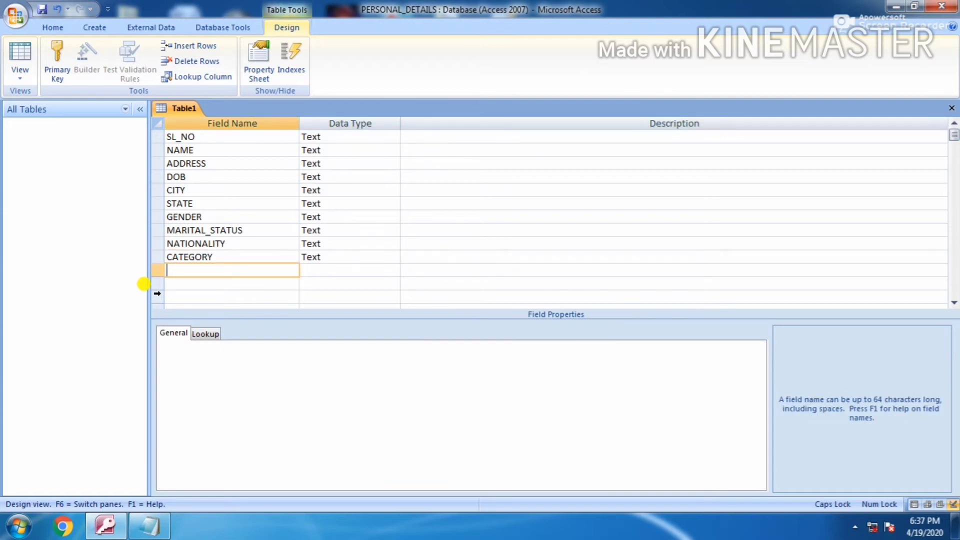
pyautogui.write('RELIGION')
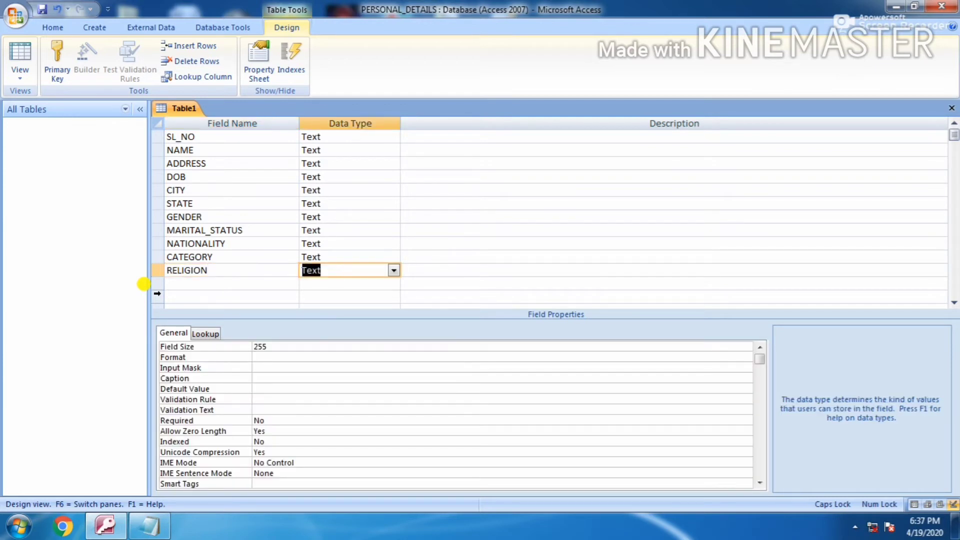
pyautogui.write('BL')
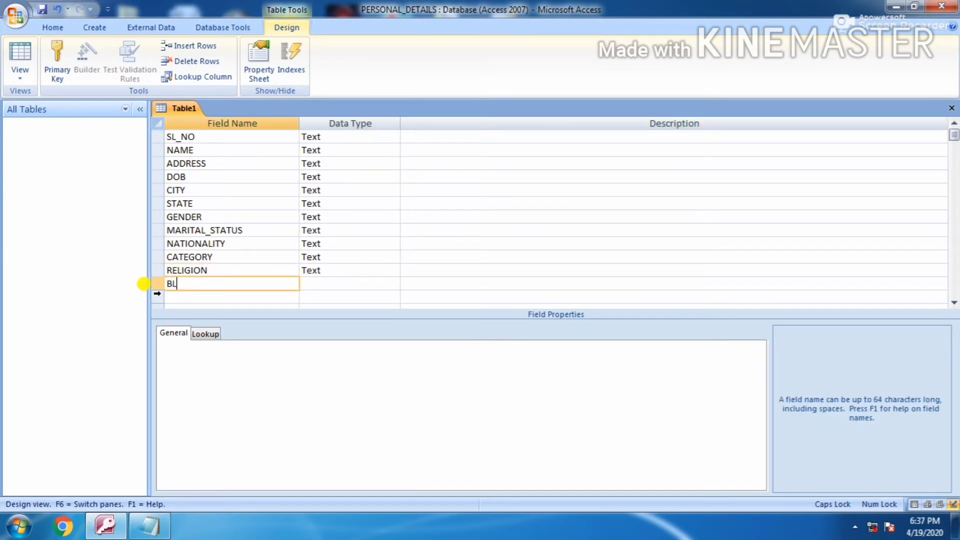
pyautogui.write('OOD_')
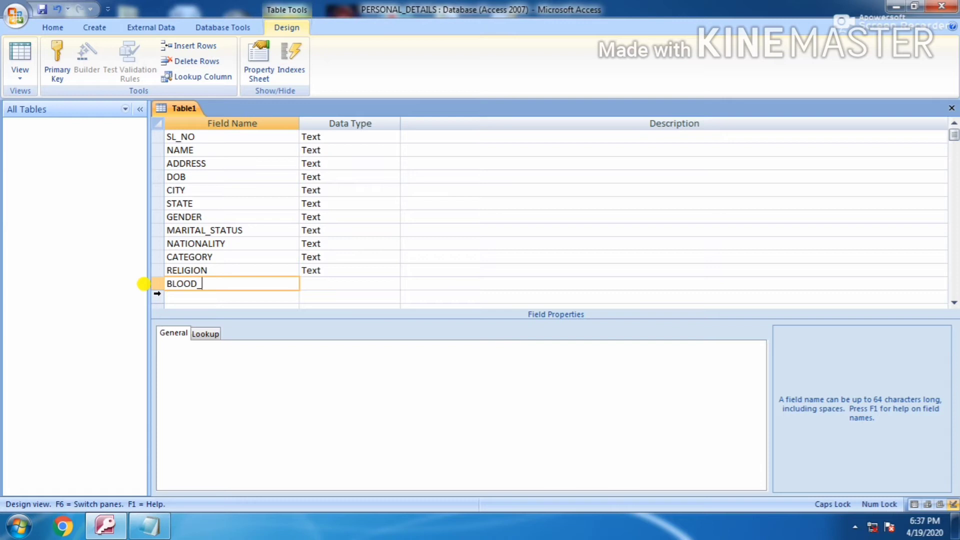
pyautogui.write('GROUP')
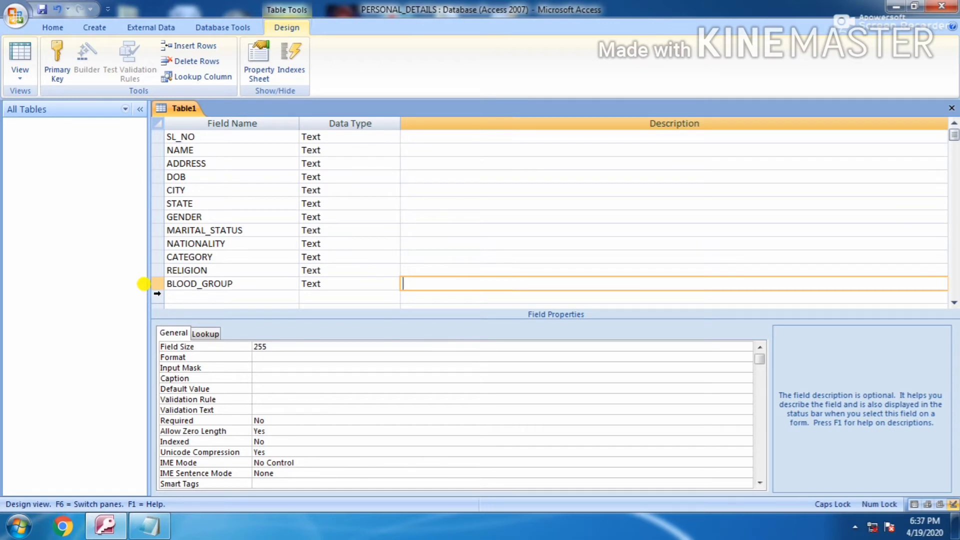
pyautogui.write('BIO')
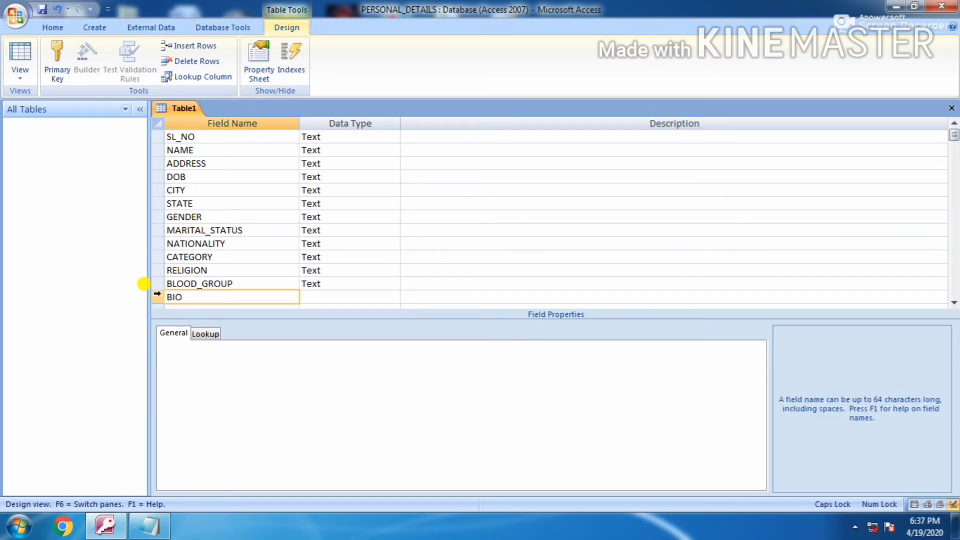
pyautogui.write('DATA')
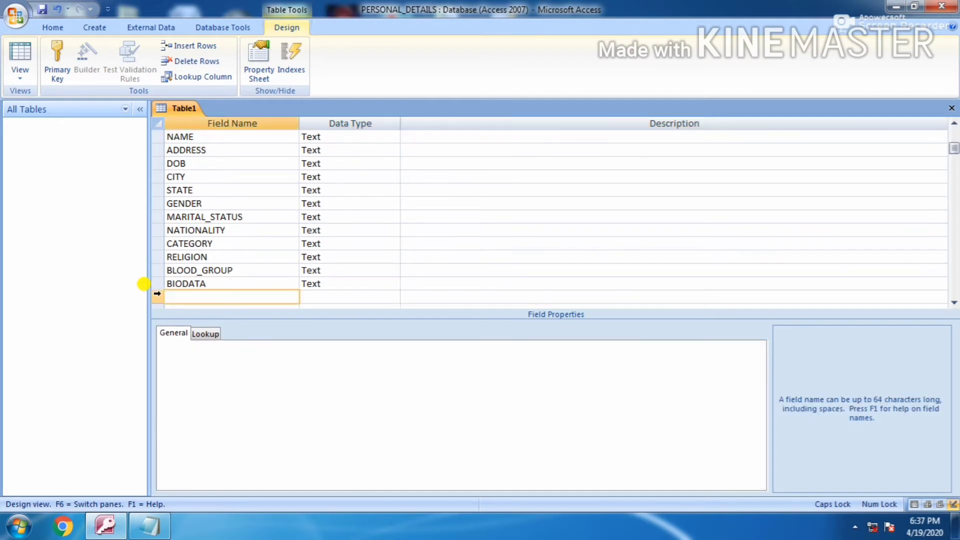
pyautogui.write('PHOTO')
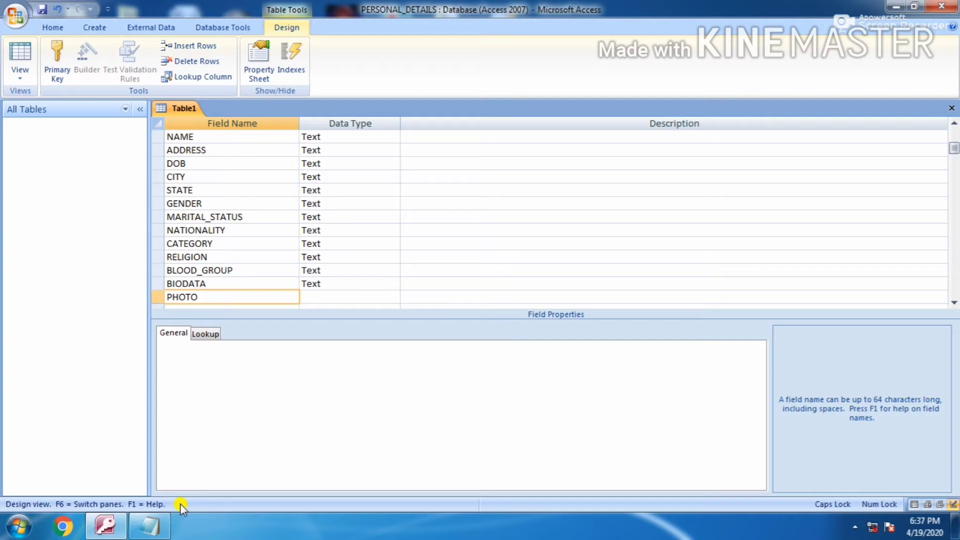
pyautogui.click(343, 297)
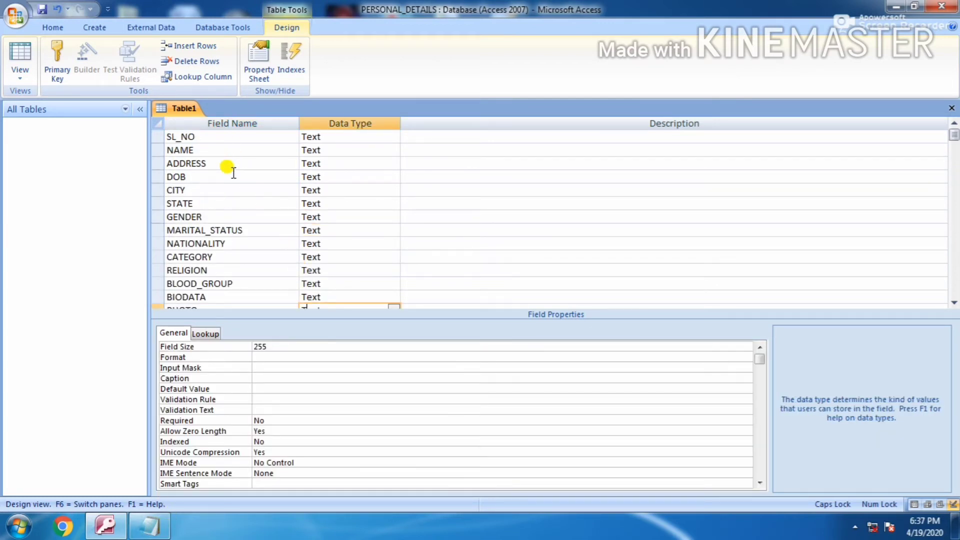
pyautogui.moveTo(227, 263)
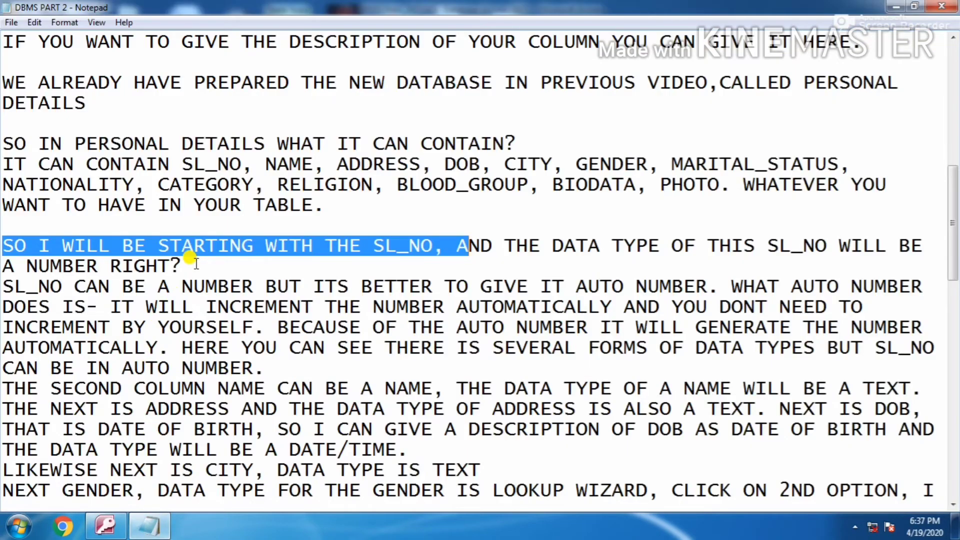
pyautogui.scroll(-3)
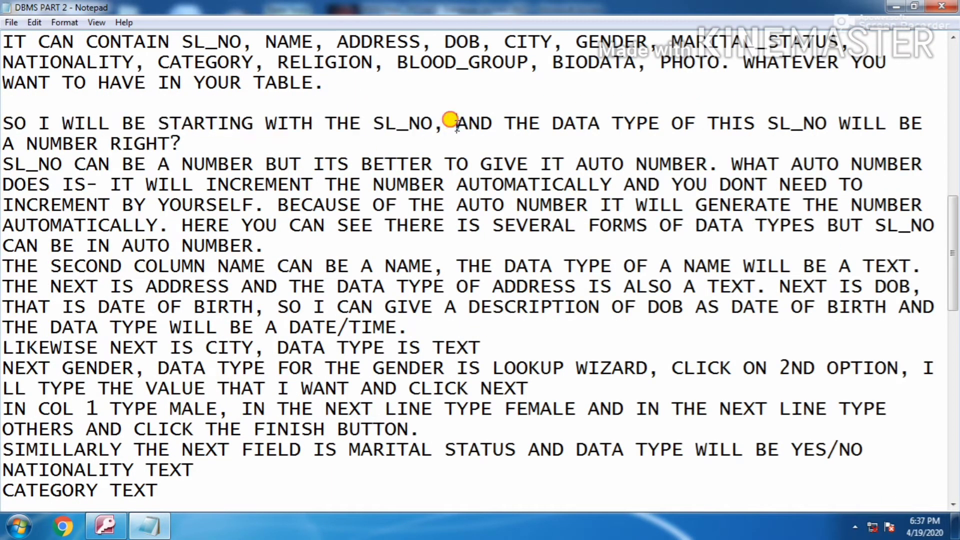
pyautogui.moveTo(454, 122); pyautogui.dragTo(922, 123)
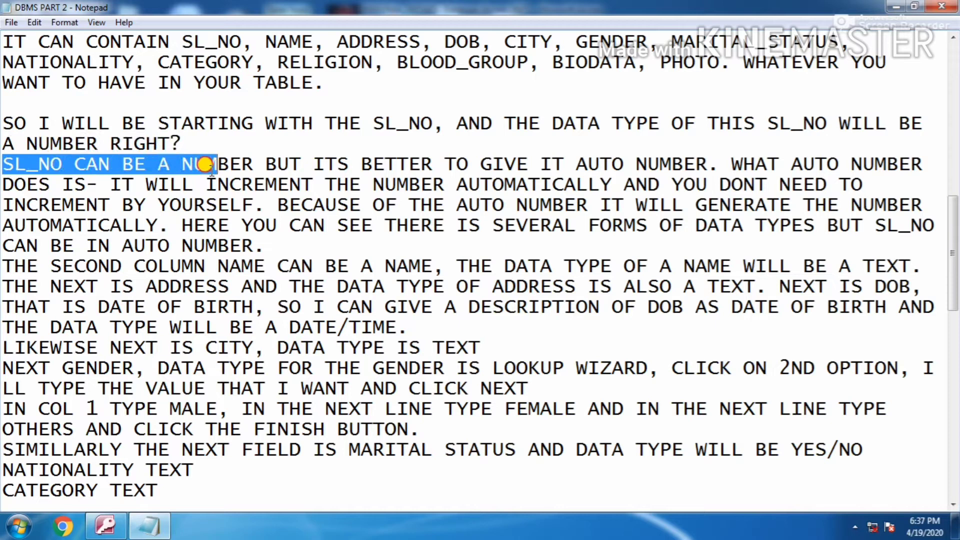
pyautogui.moveTo(211, 164); pyautogui.dragTo(646, 163)
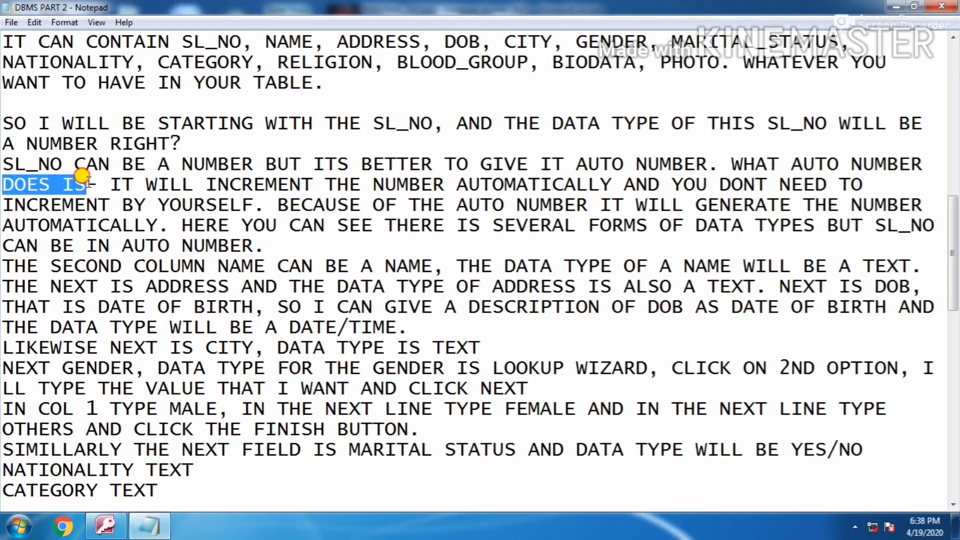
pyautogui.moveTo(109, 184); pyautogui.dragTo(502, 183)
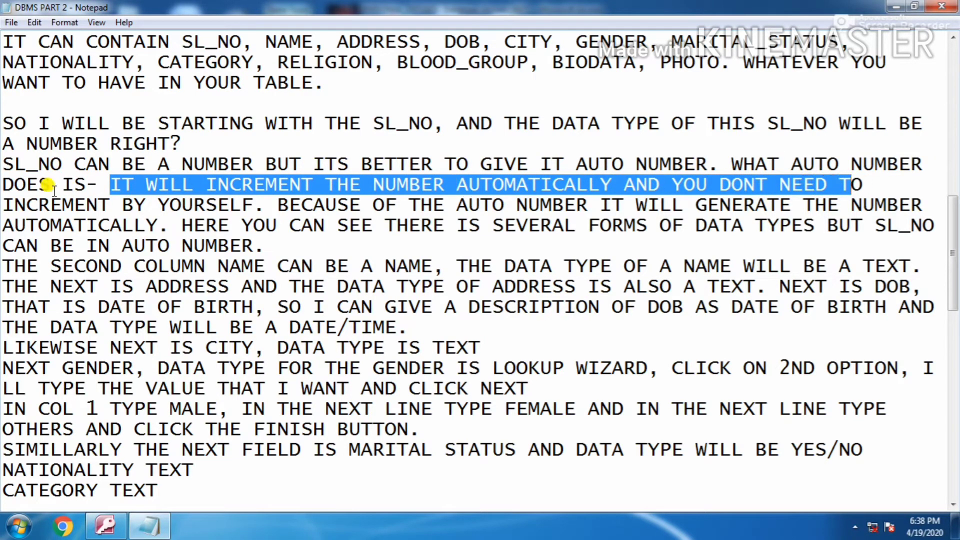
pyautogui.moveTo(110, 184); pyautogui.dragTo(263, 204)
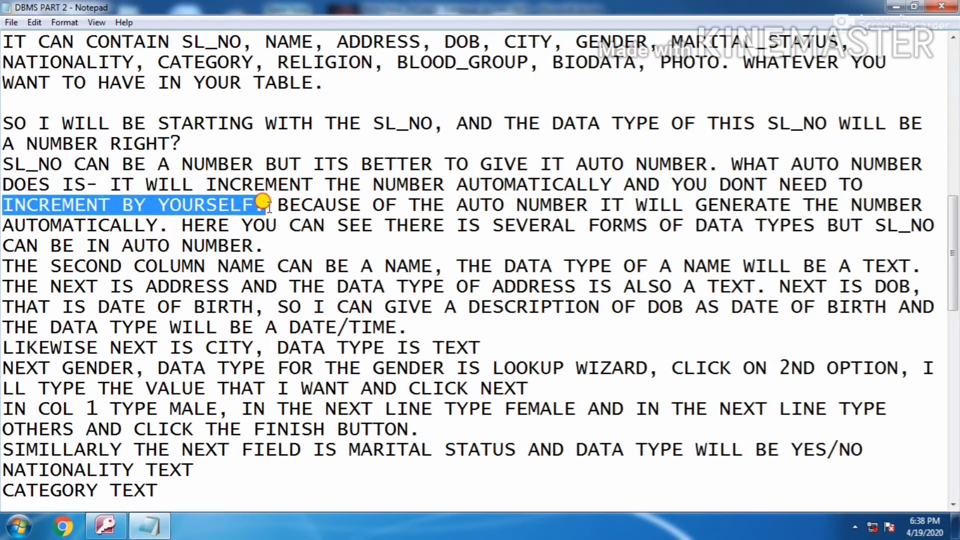
pyautogui.moveTo(266, 204); pyautogui.dragTo(587, 205)
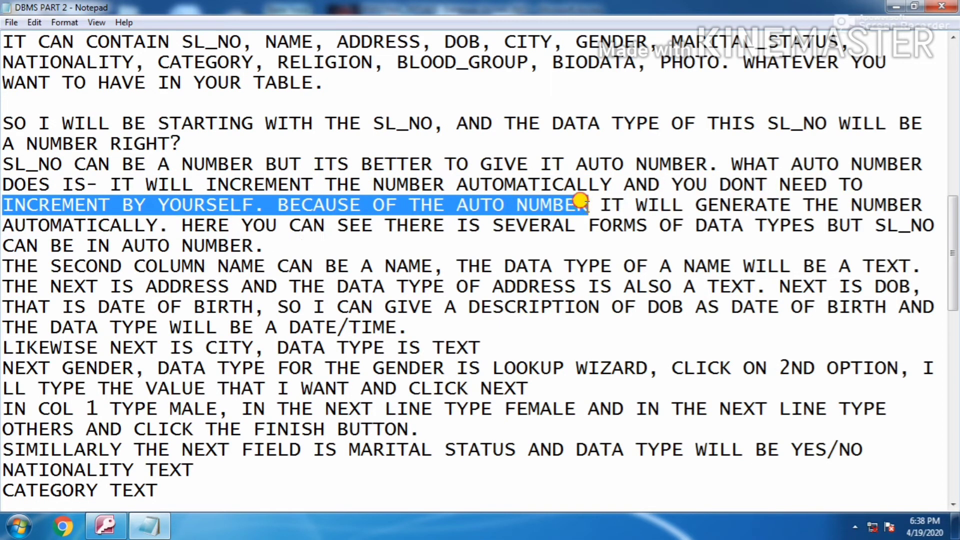
pyautogui.moveTo(600, 204); pyautogui.dragTo(924, 205)
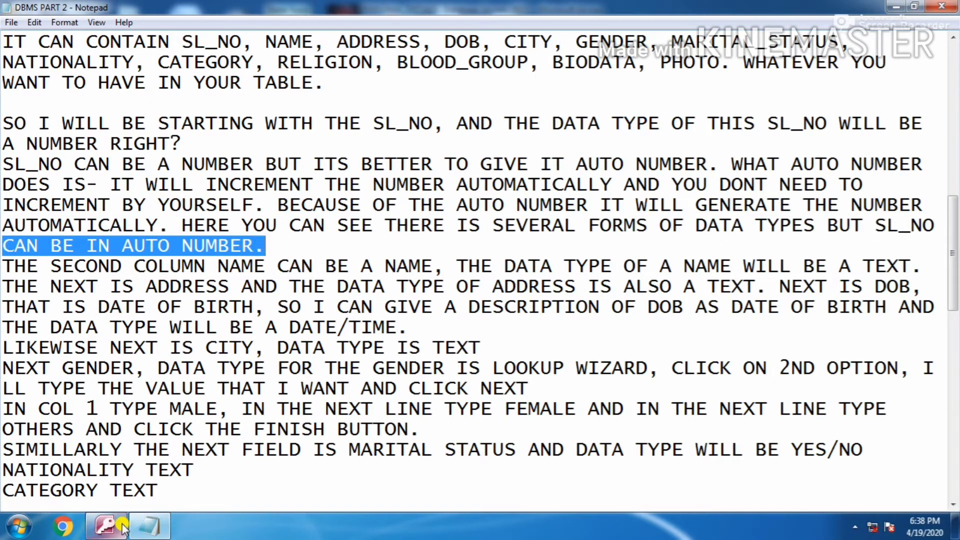
# Set SL_NO's data type to AutoNumber, leaving NAME and ADDRESS as Text
pyautogui.click(99, 526)
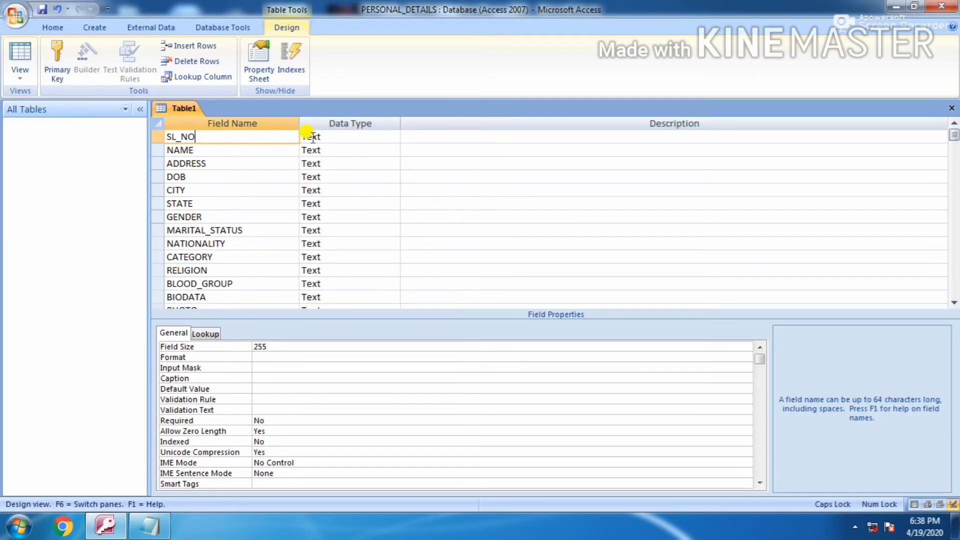
pyautogui.click(393, 136)
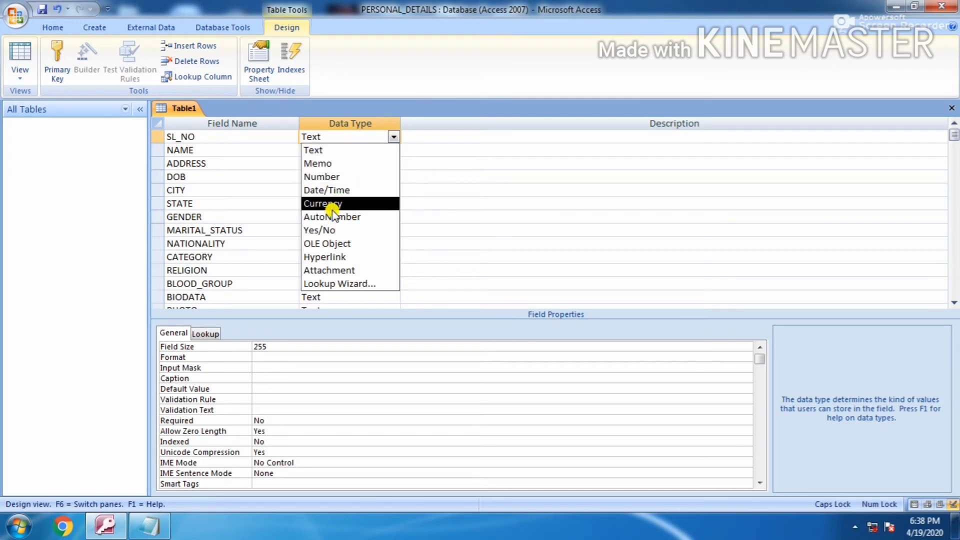
pyautogui.click(332, 217)
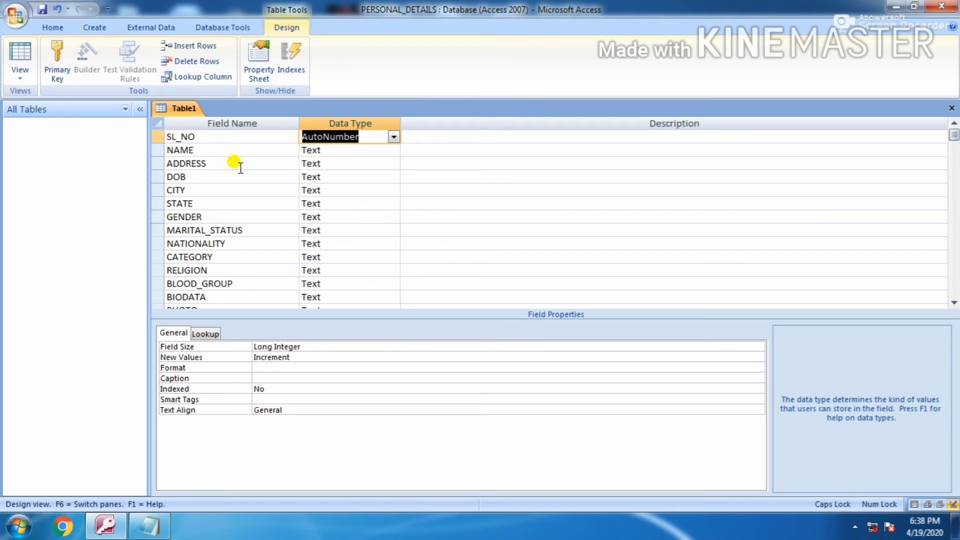
pyautogui.click(349, 150)
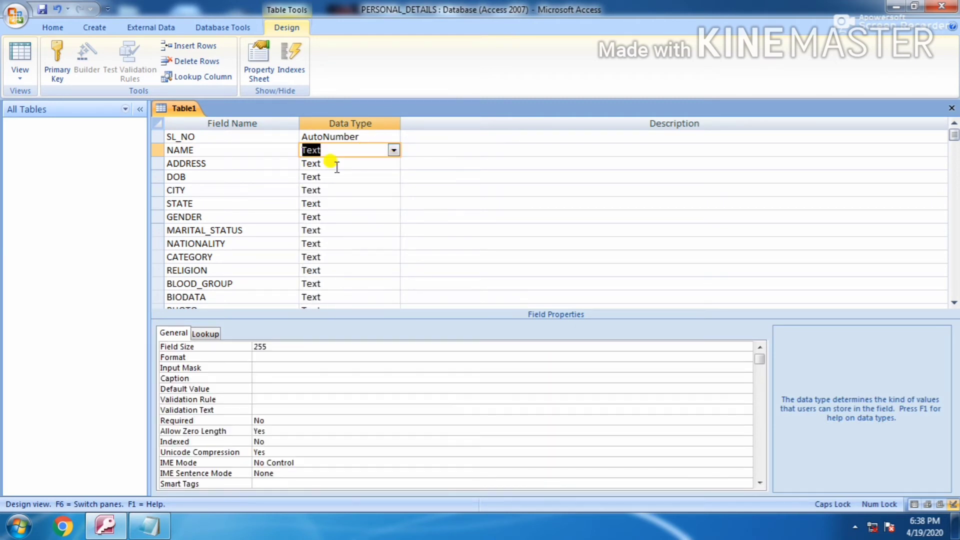
pyautogui.click(336, 163)
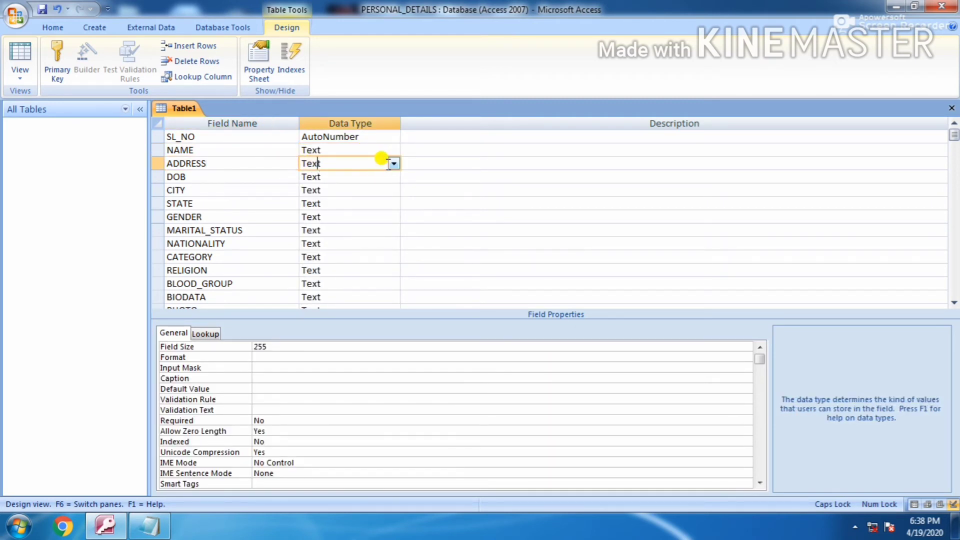
pyautogui.doubleClick(311, 163)
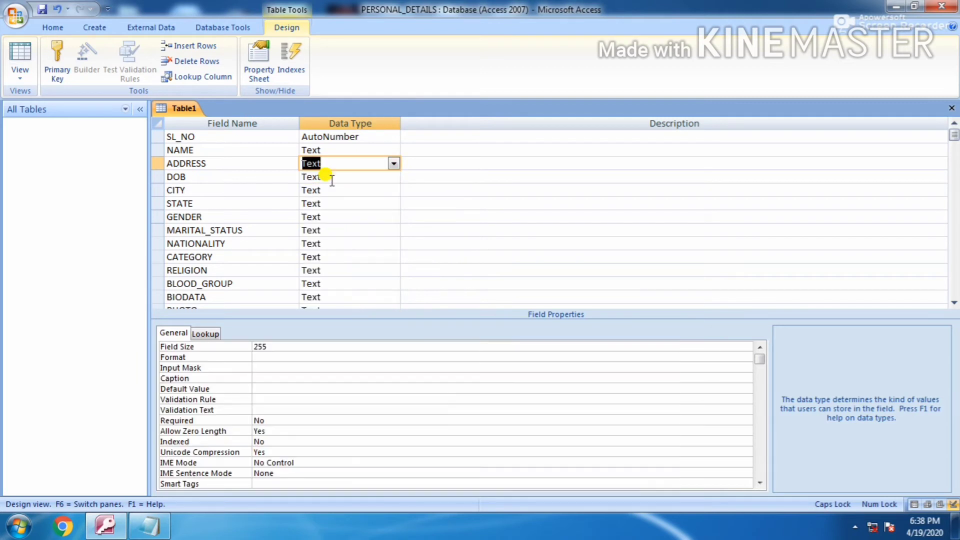
# Set DOB's data type to Date/Time and keep STATE as Text
pyautogui.click(343, 176)
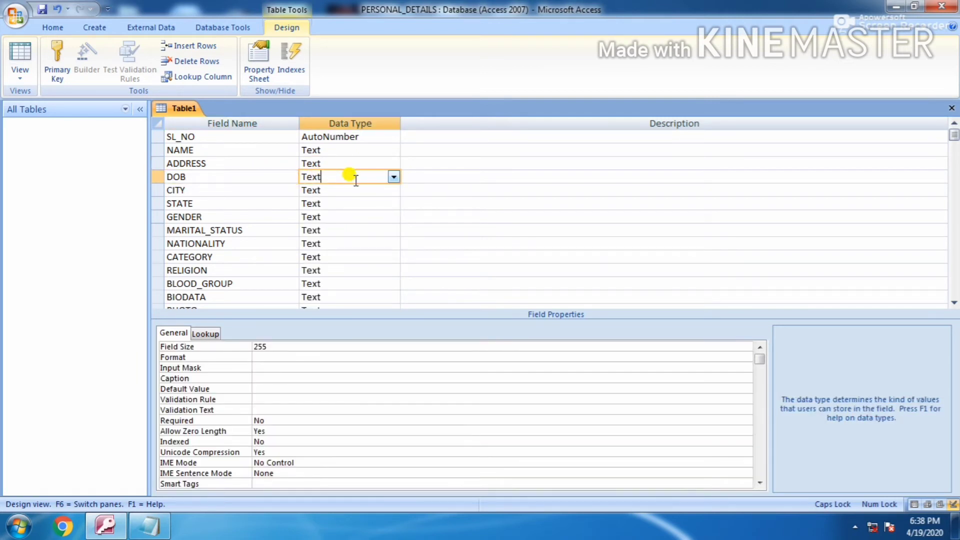
pyautogui.click(394, 176)
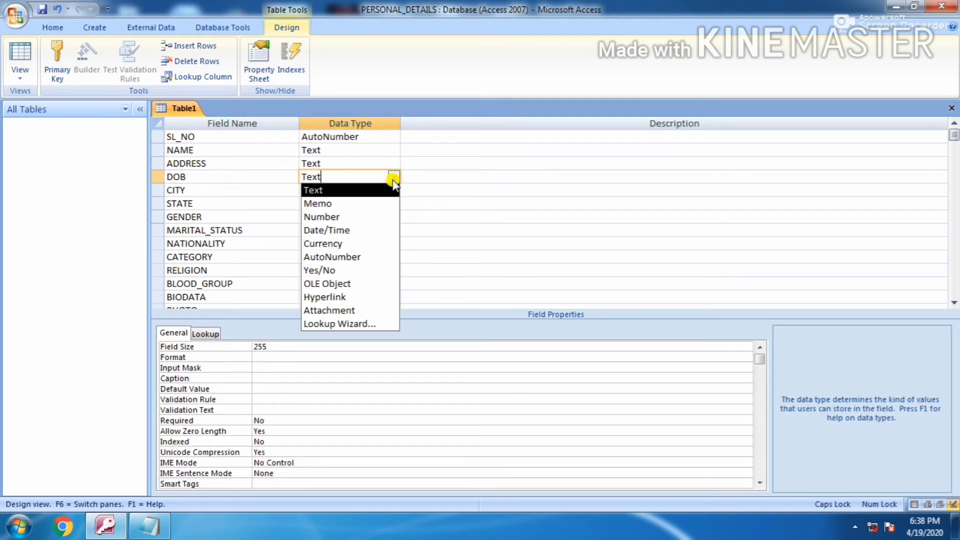
pyautogui.moveTo(318, 233)
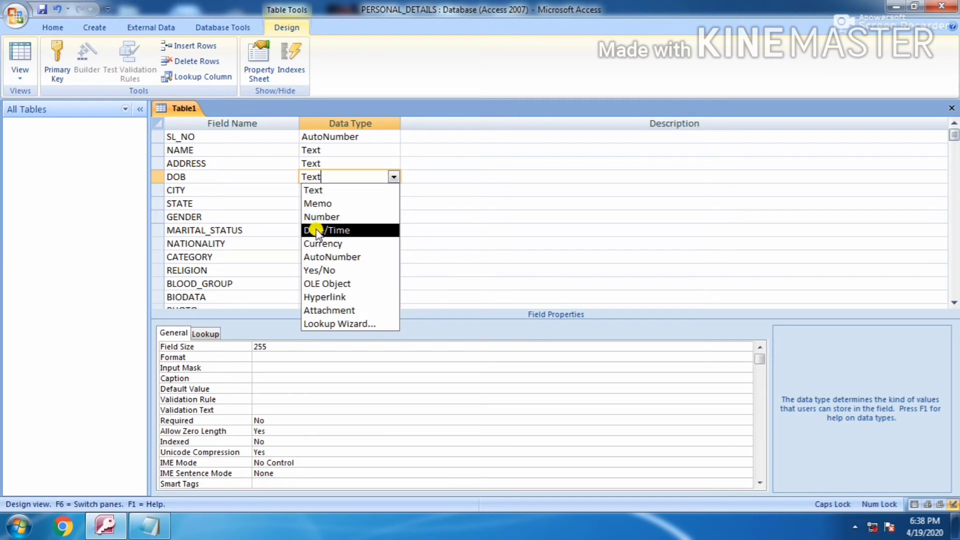
pyautogui.click(327, 230)
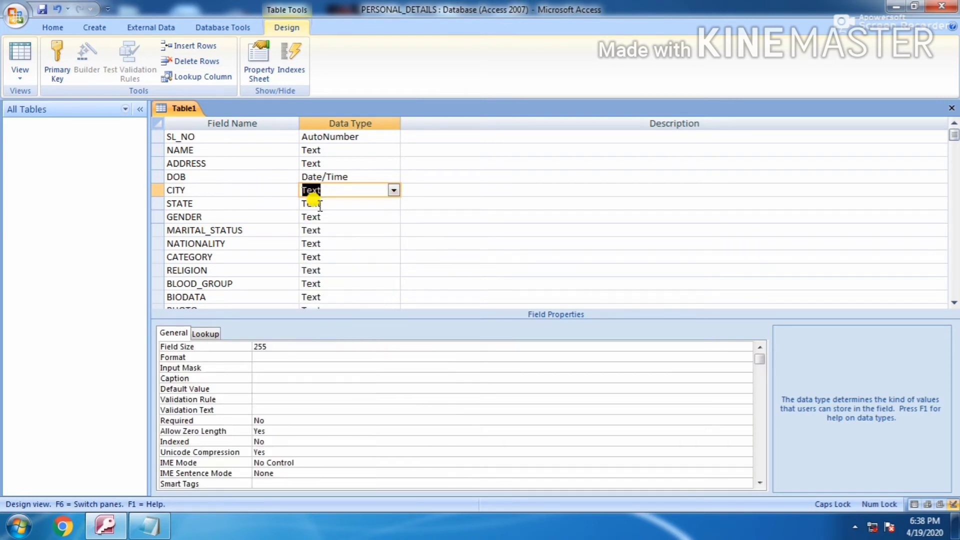
pyautogui.click(392, 203)
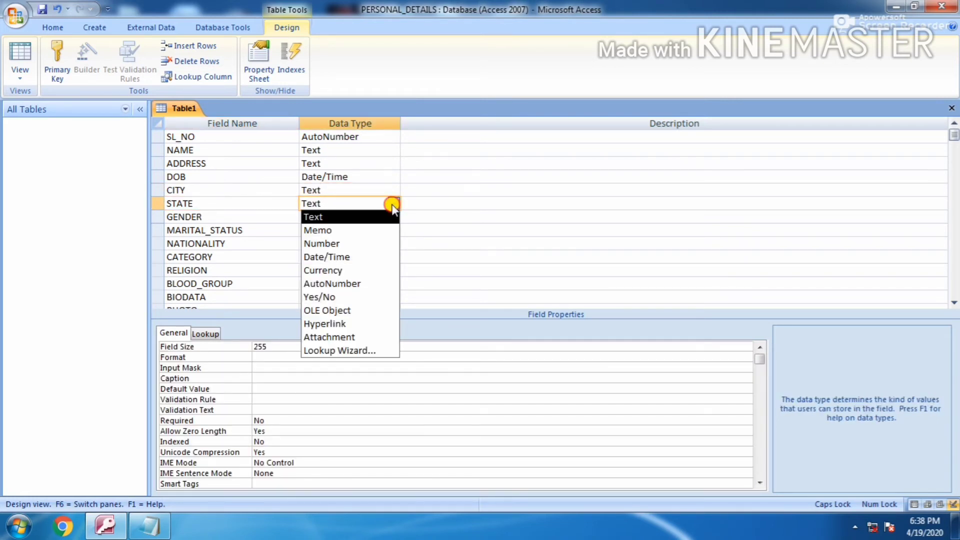
pyautogui.click(313, 217)
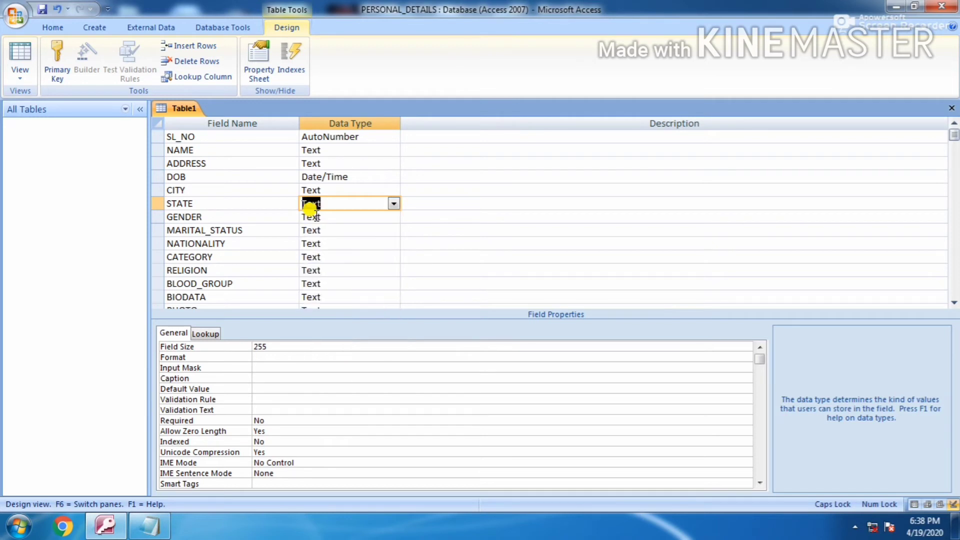
pyautogui.click(348, 217)
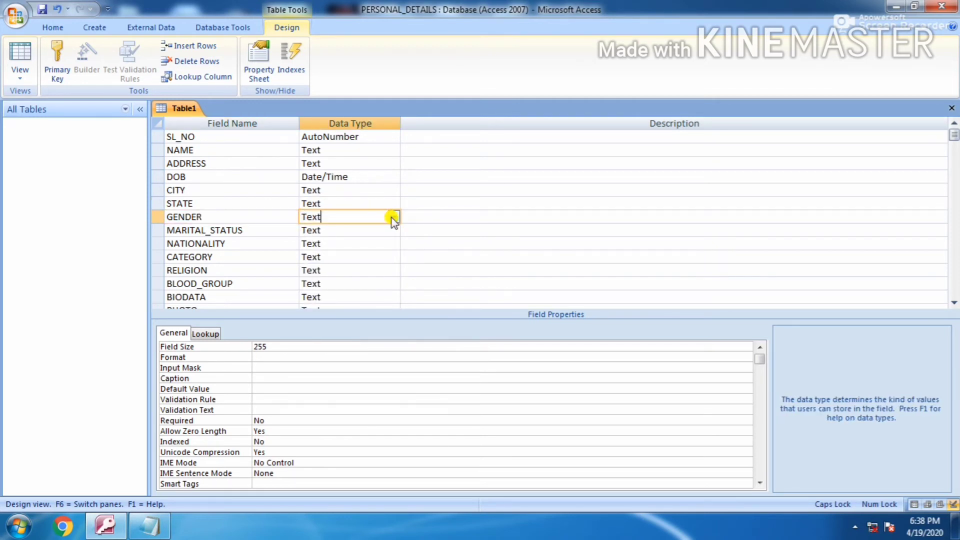
pyautogui.click(393, 216)
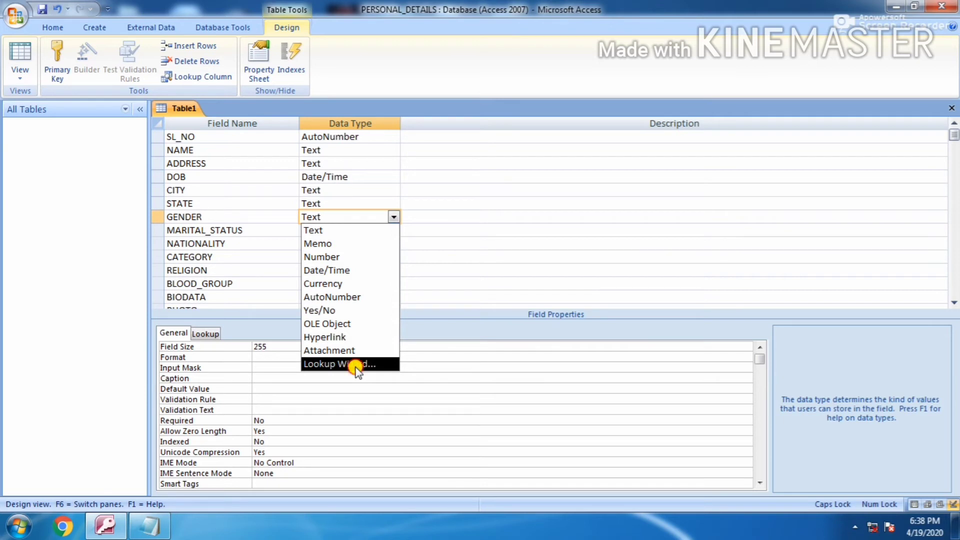
# Build a typed-in GENDER lookup list with values MALE, FEMALE and OTHERS
pyautogui.click(350, 363)
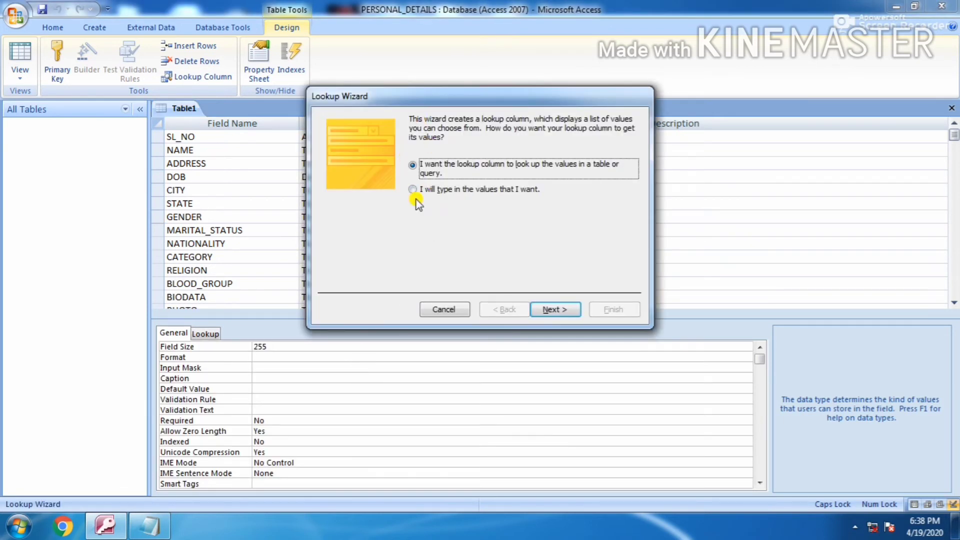
pyautogui.click(413, 189)
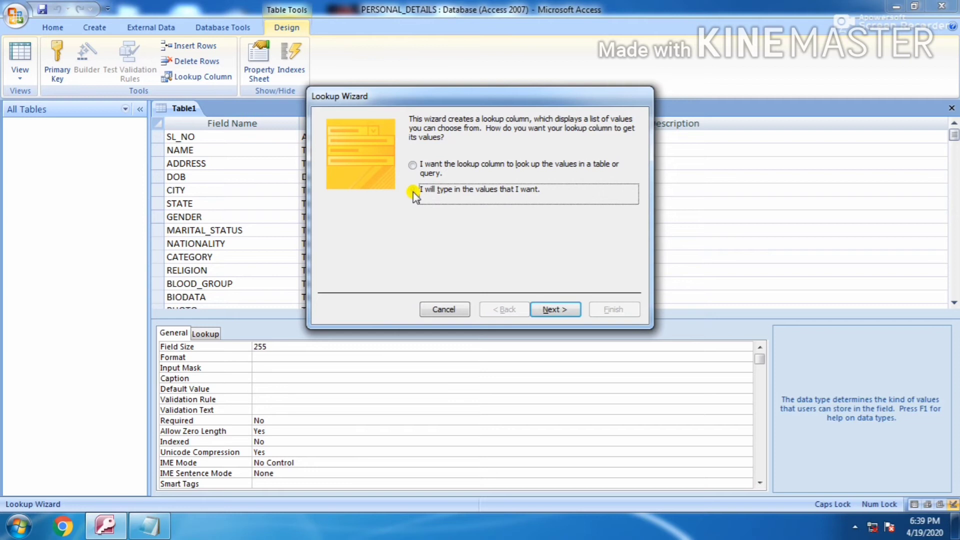
pyautogui.click(412, 189)
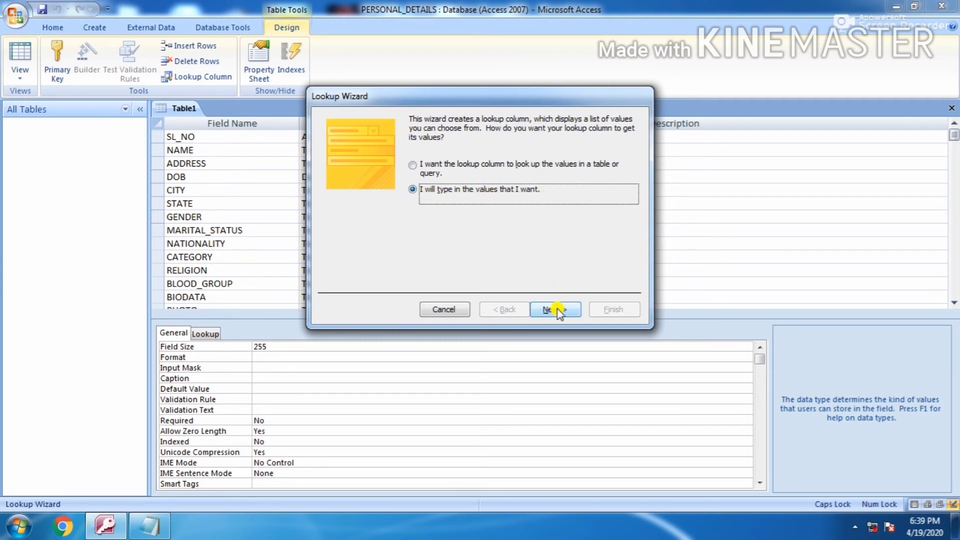
pyautogui.click(555, 309)
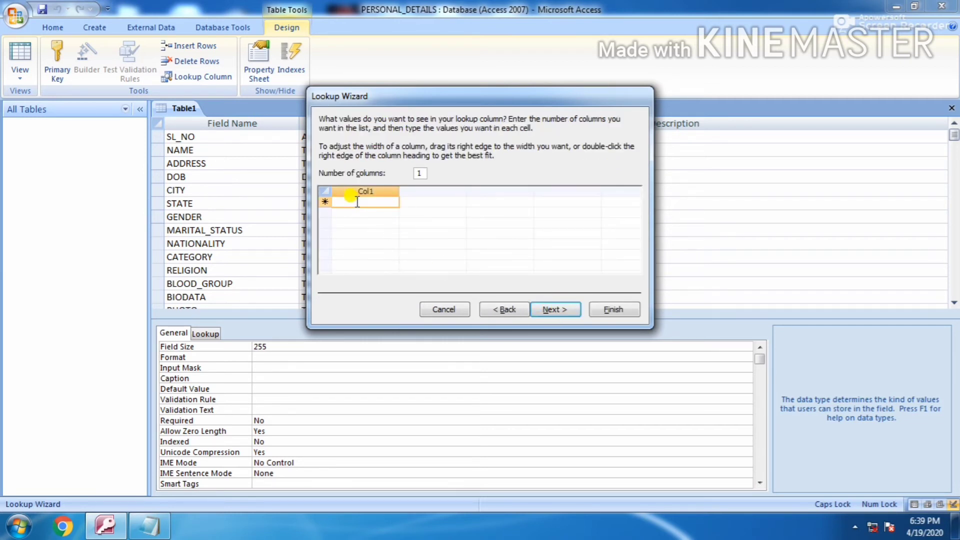
pyautogui.write('MALE')
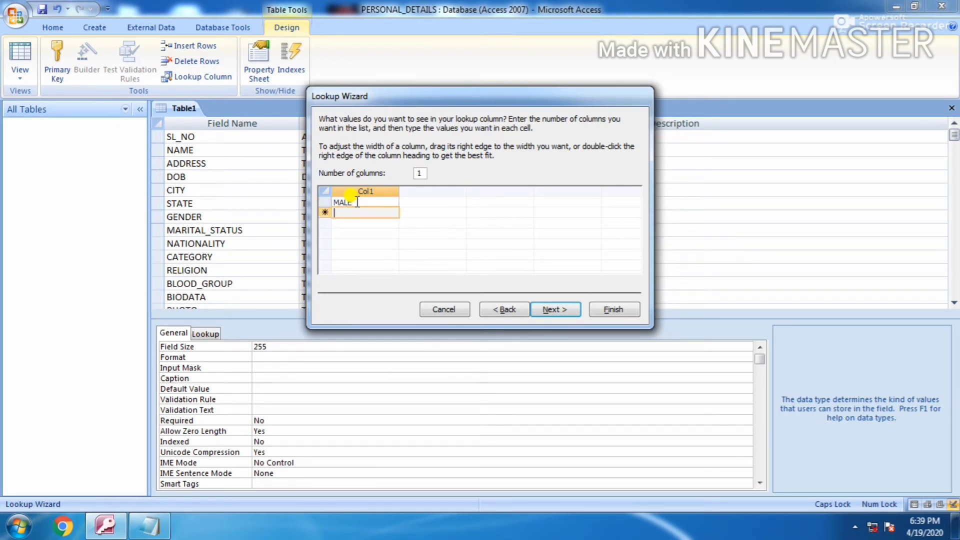
pyautogui.write('FS')
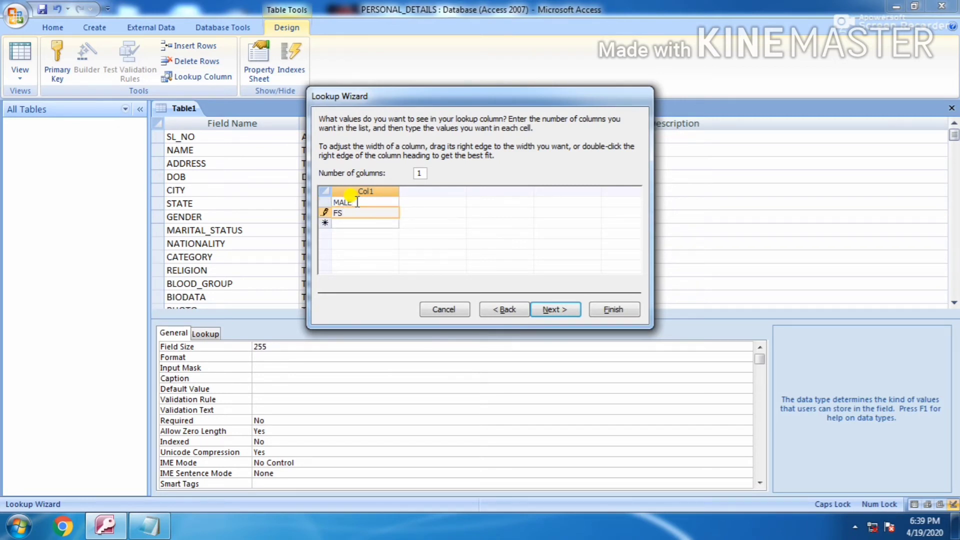
pyautogui.write('FEM')
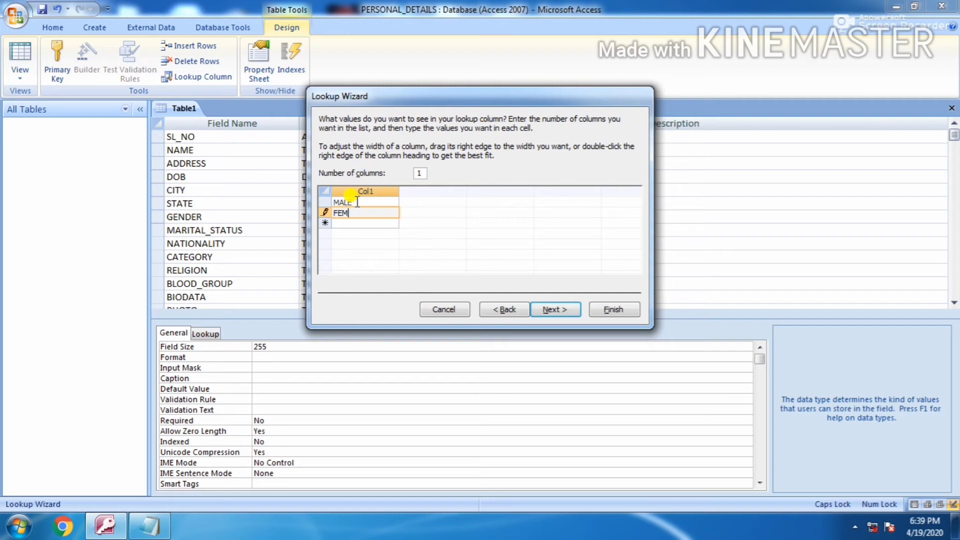
pyautogui.write('ALE')
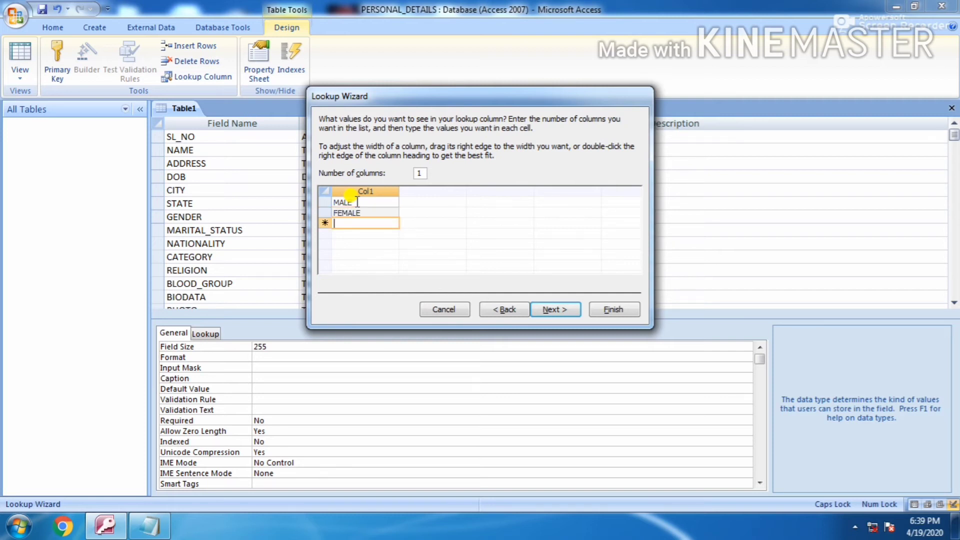
pyautogui.write('OTHER')
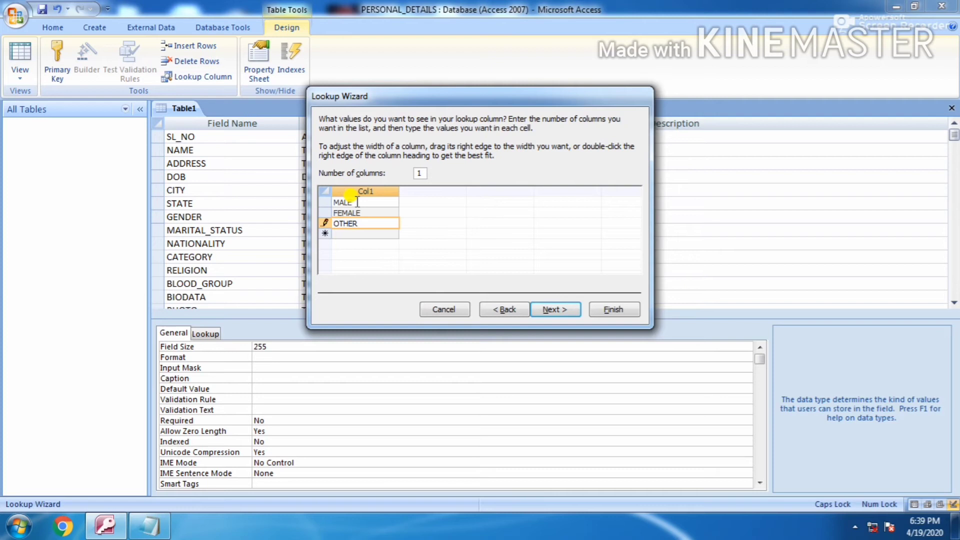
pyautogui.write('S')
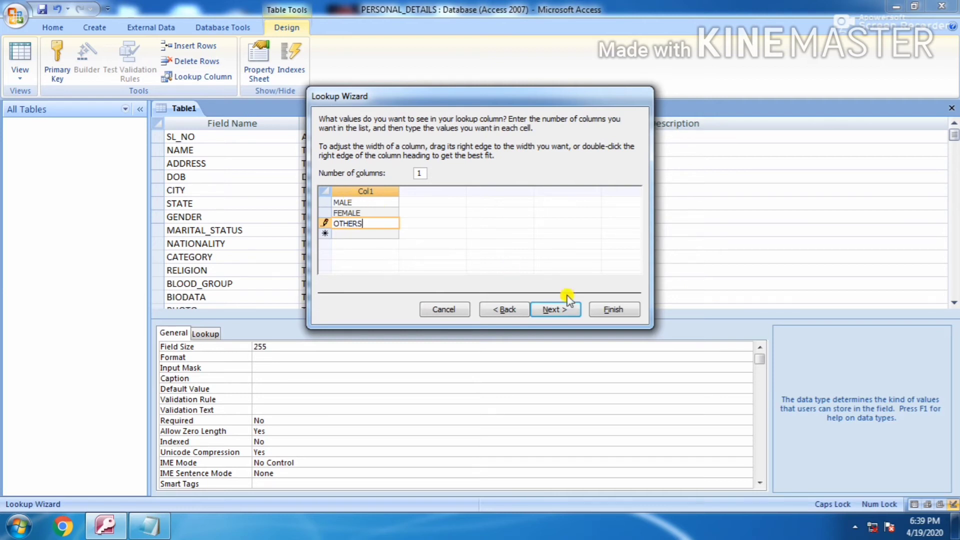
pyautogui.click(612, 309)
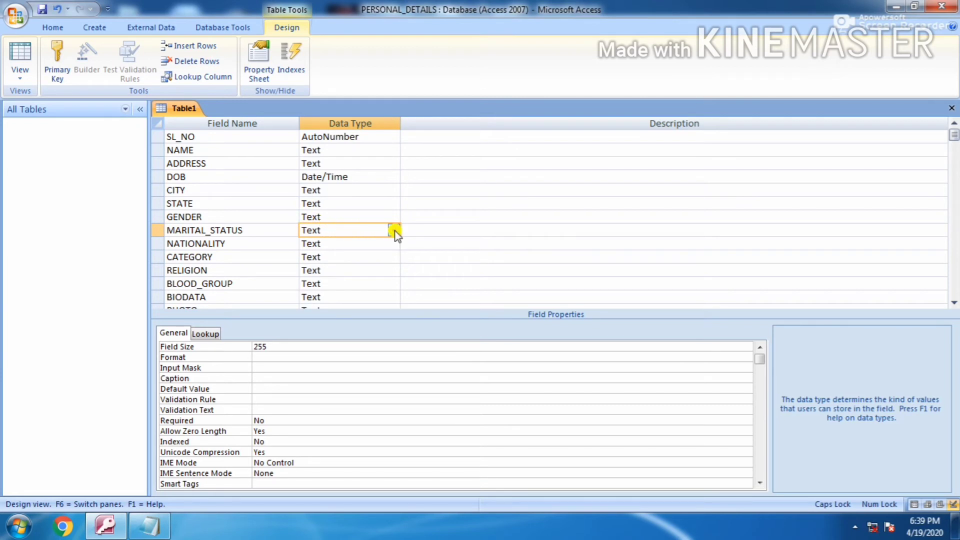
# Set MARITAL_STATUS to Yes/No, keeping CATEGORY and RELIGION as Text
pyautogui.click(394, 230)
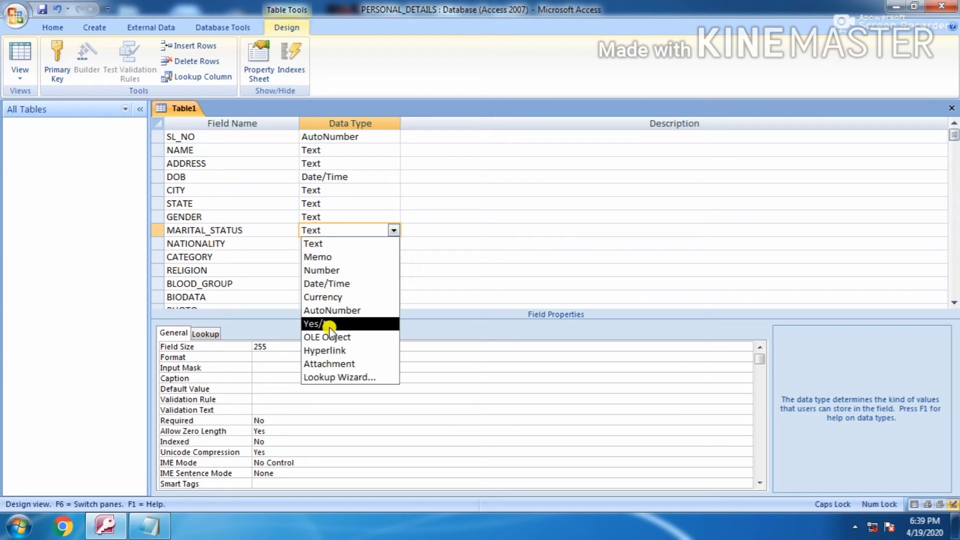
pyautogui.click(317, 324)
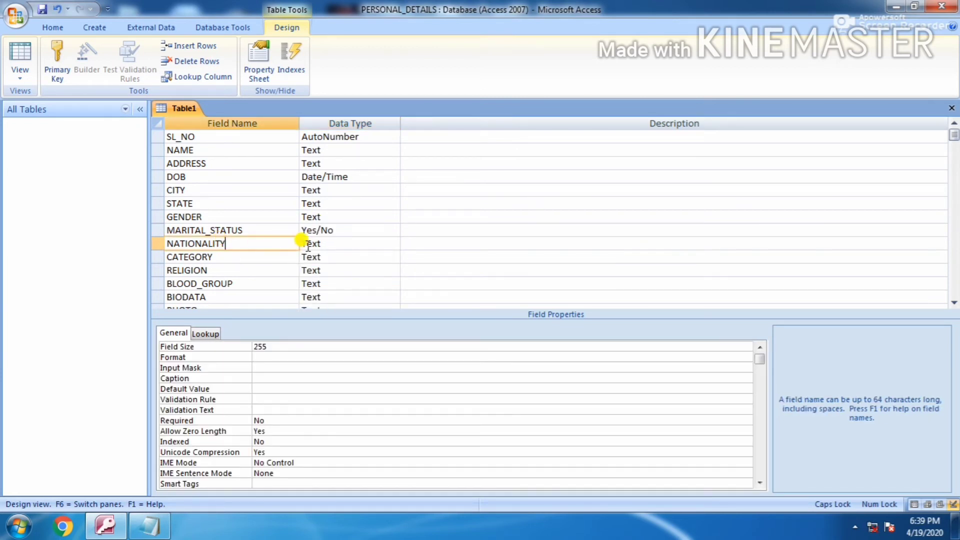
pyautogui.click(343, 243)
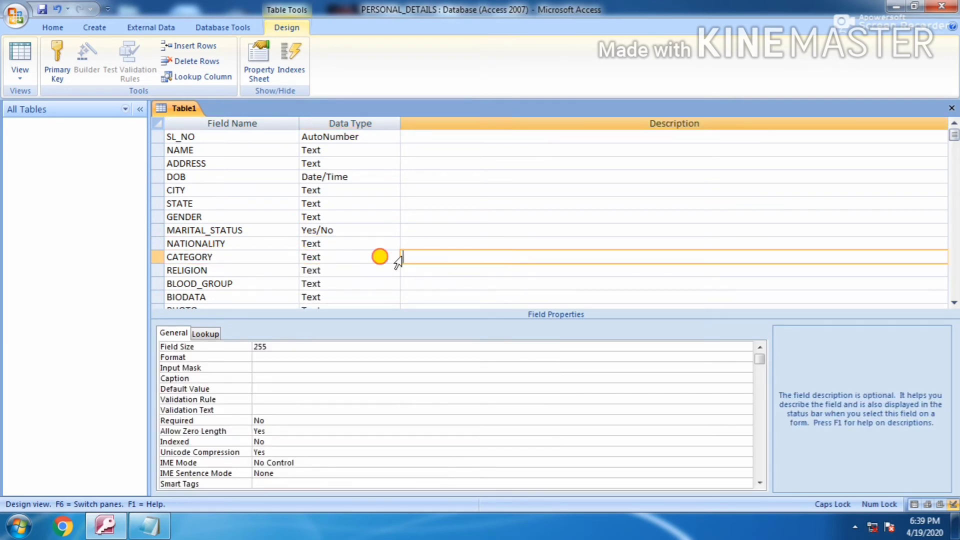
pyautogui.click(342, 257)
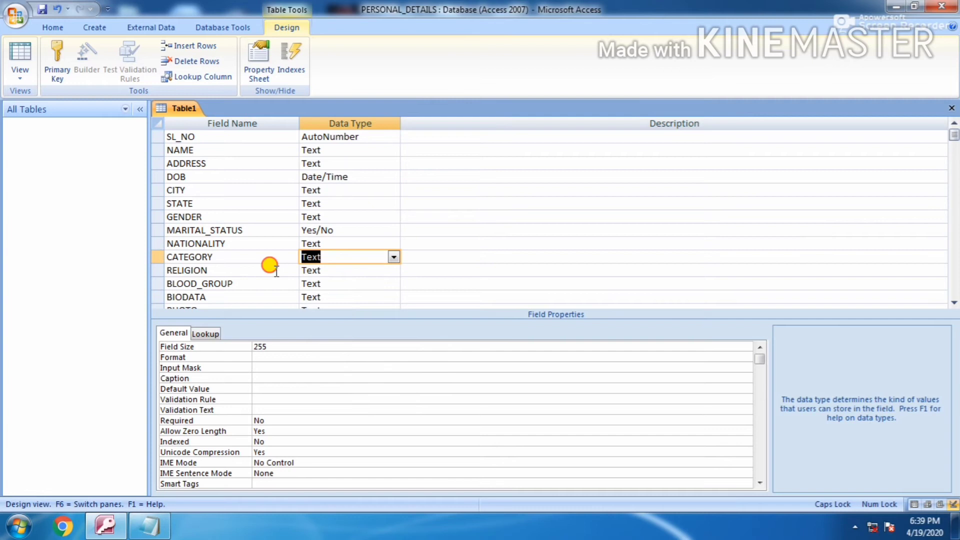
pyautogui.click(393, 270)
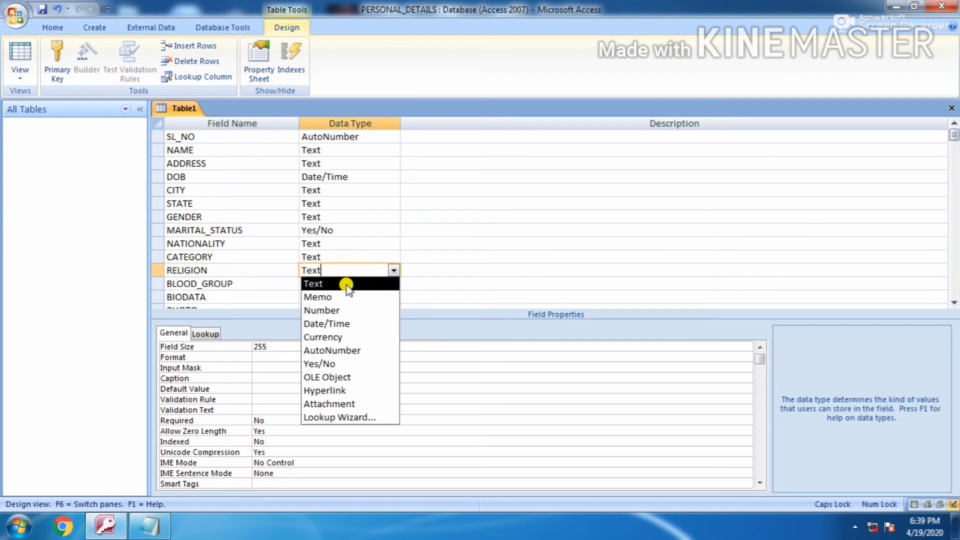
pyautogui.click(335, 283)
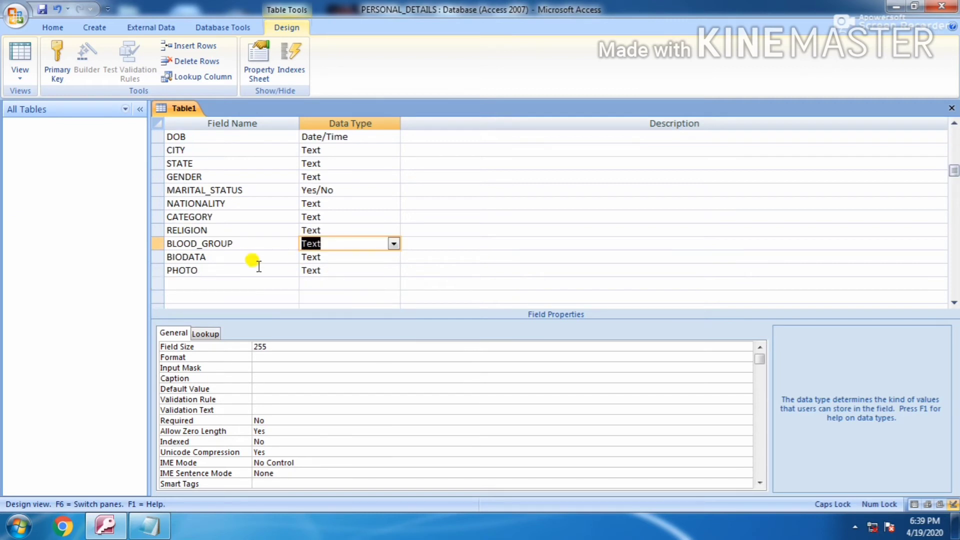
# Make BIODATA an Attachment field and PHOTO an OLE Object field
pyautogui.click(392, 257)
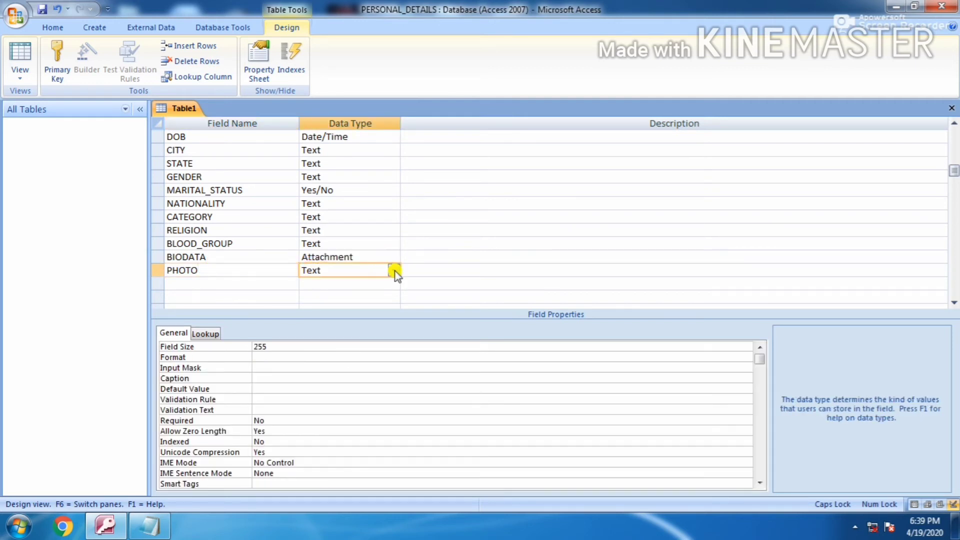
pyautogui.click(392, 270)
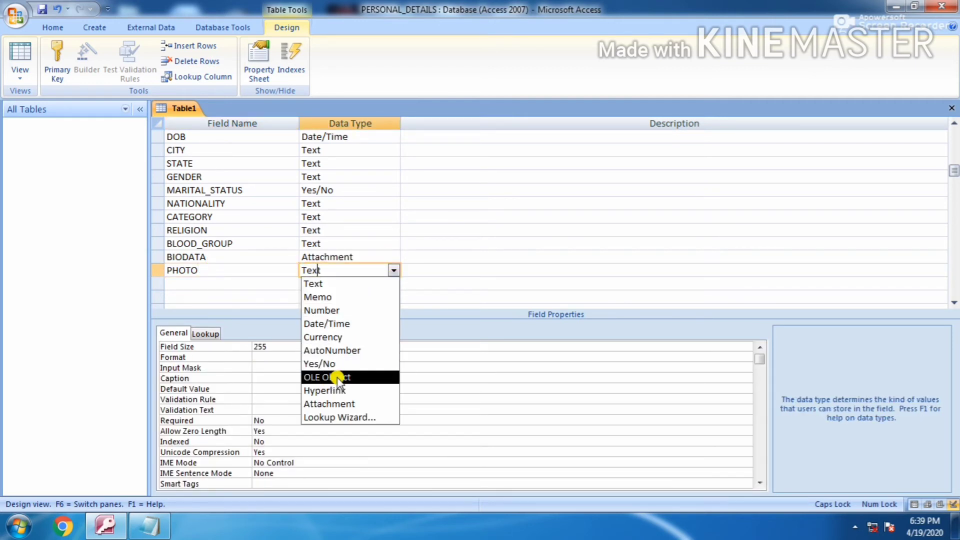
pyautogui.click(326, 377)
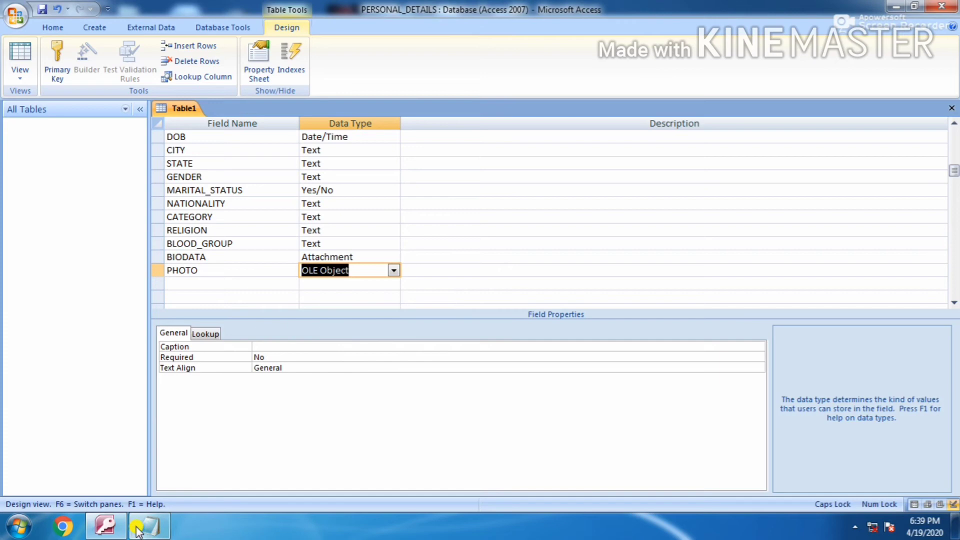
pyautogui.click(144, 527)
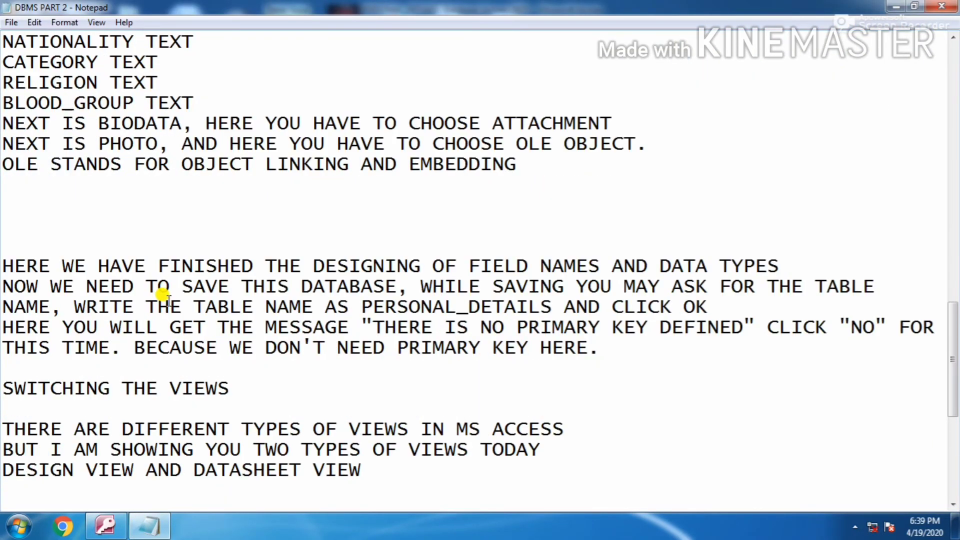
# Read the notes on finishing the field design, saving, and naming the table
pyautogui.moveTo(3, 265); pyautogui.dragTo(135, 265)
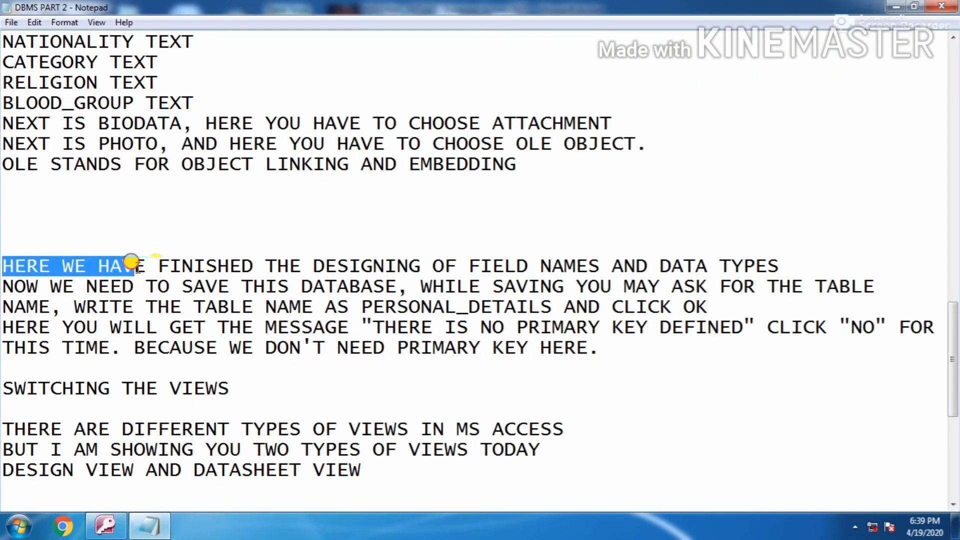
pyautogui.moveTo(131, 266); pyautogui.dragTo(596, 266)
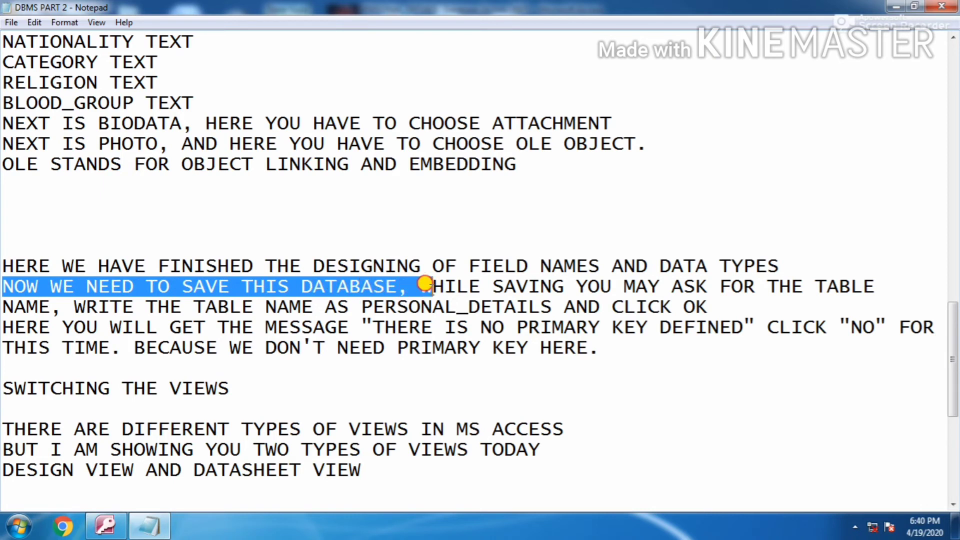
pyautogui.moveTo(422, 286); pyautogui.dragTo(857, 285)
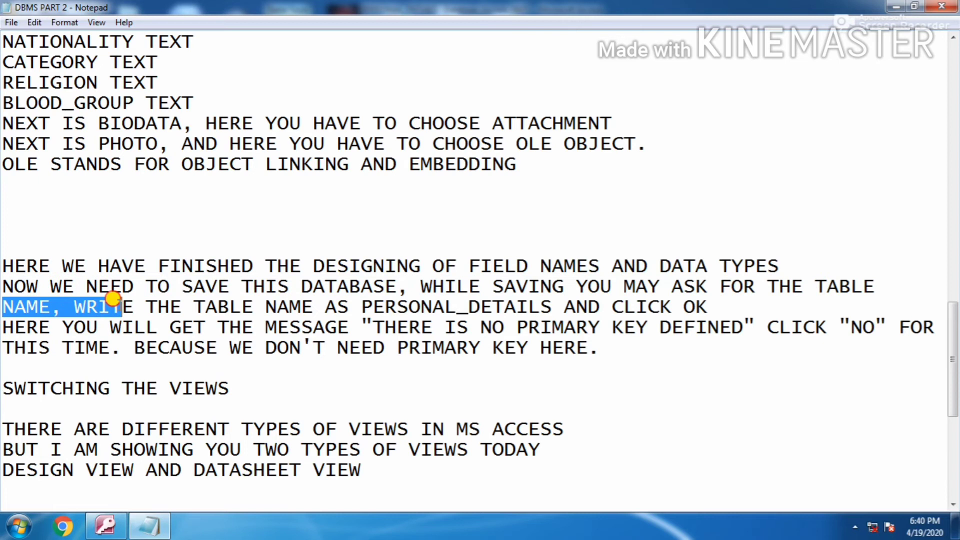
pyautogui.moveTo(116, 306); pyautogui.dragTo(472, 306)
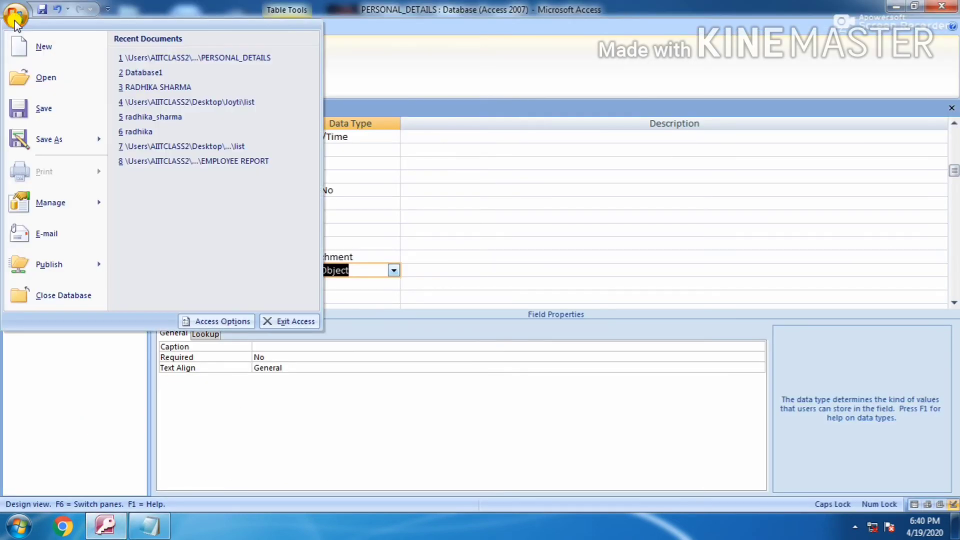
pyautogui.moveTo(54, 115)
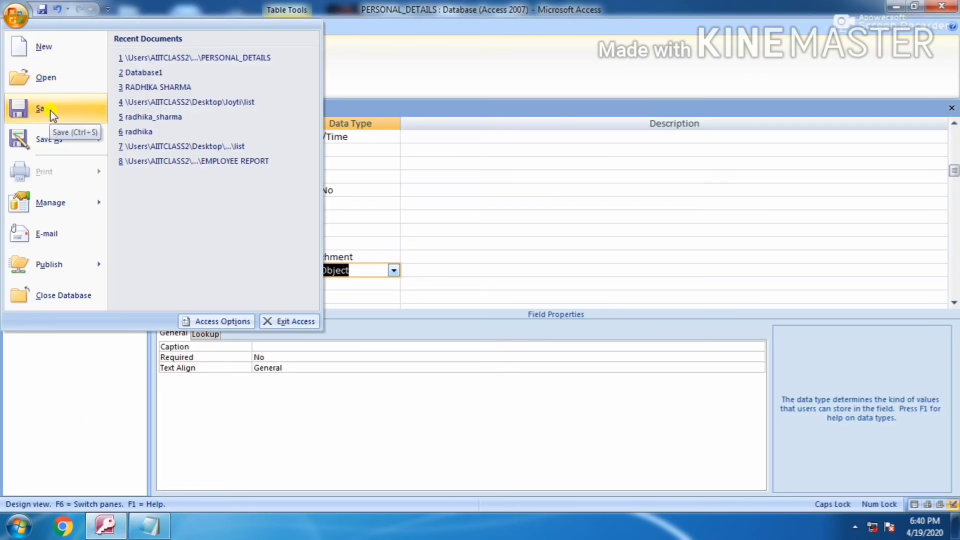
# Save the table design, entering PERSONAL_DETAILS as the table name
pyautogui.click(40, 109)
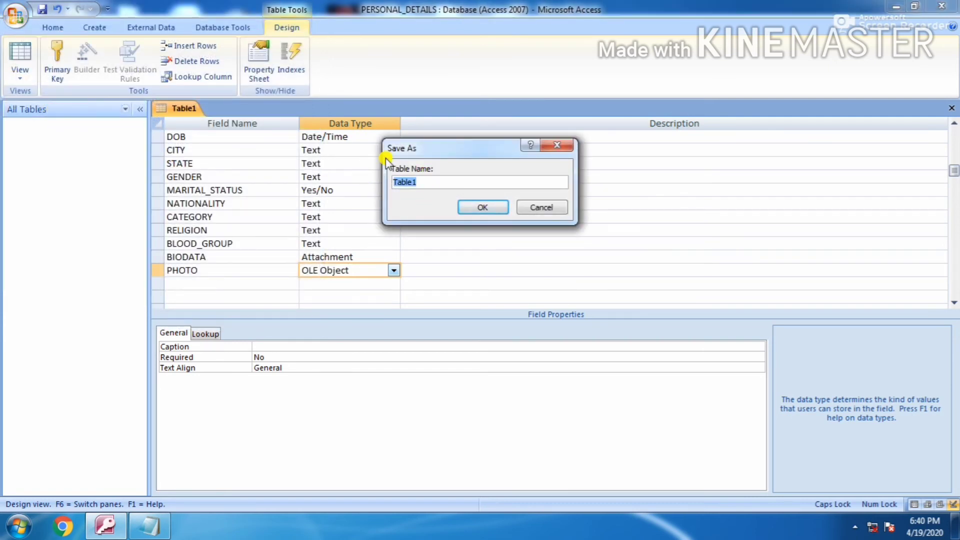
pyautogui.write('PER')
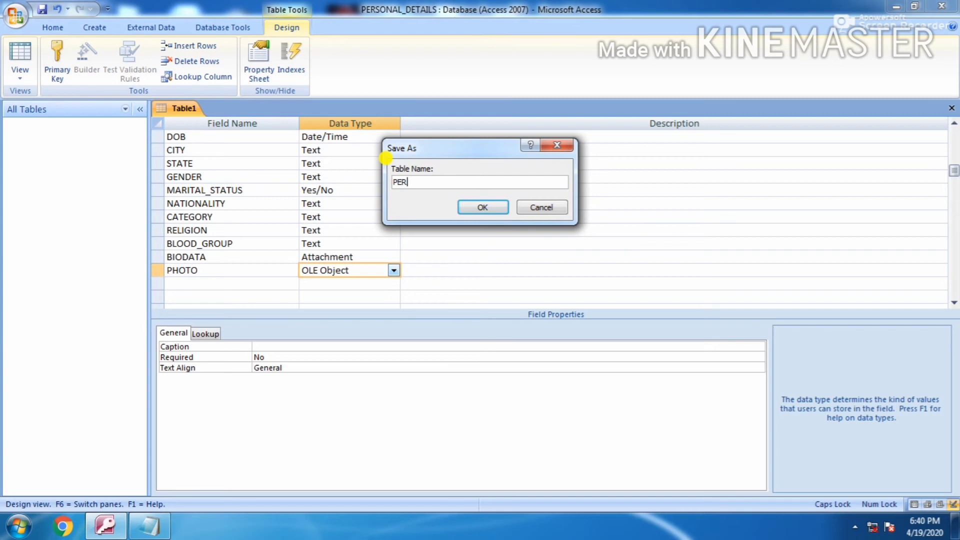
pyautogui.write('SONAL_DE')
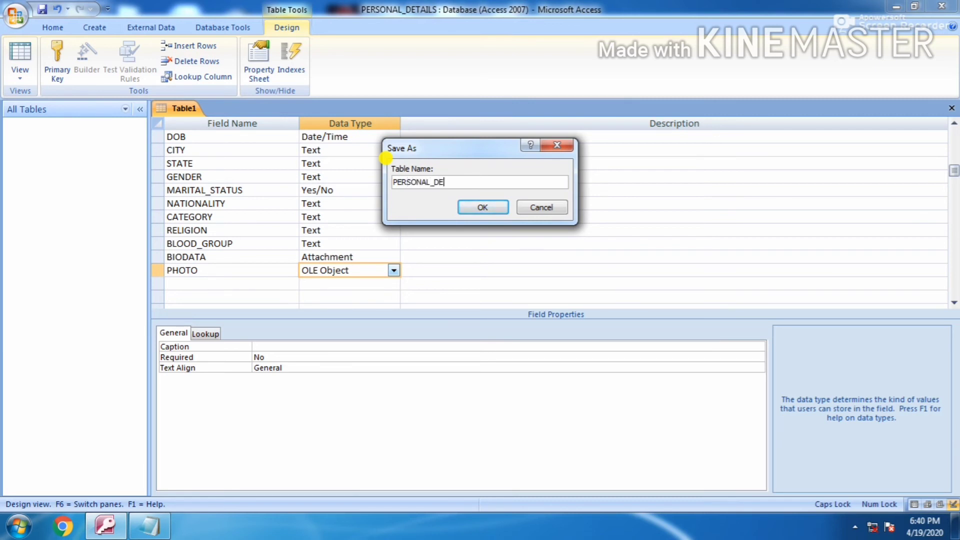
pyautogui.write('TAILS')
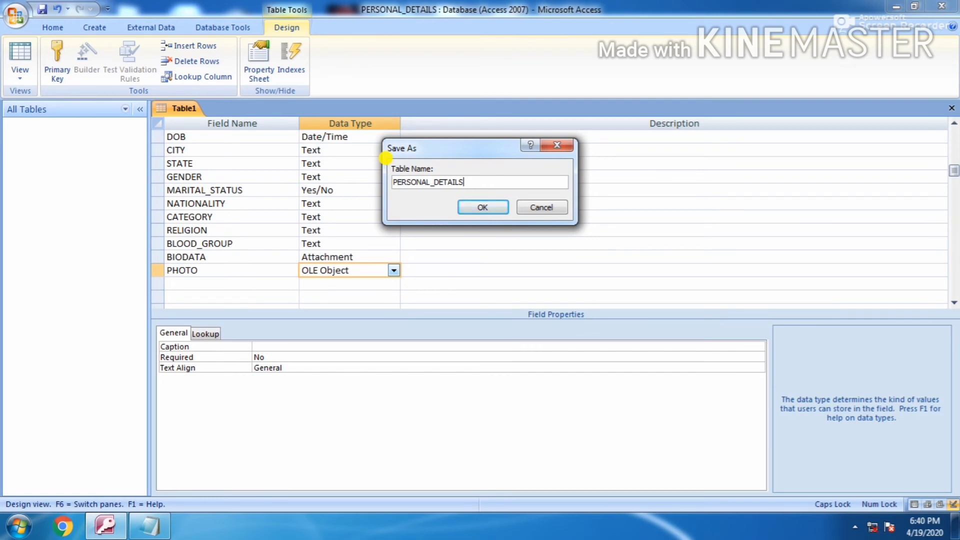
pyautogui.click(482, 207)
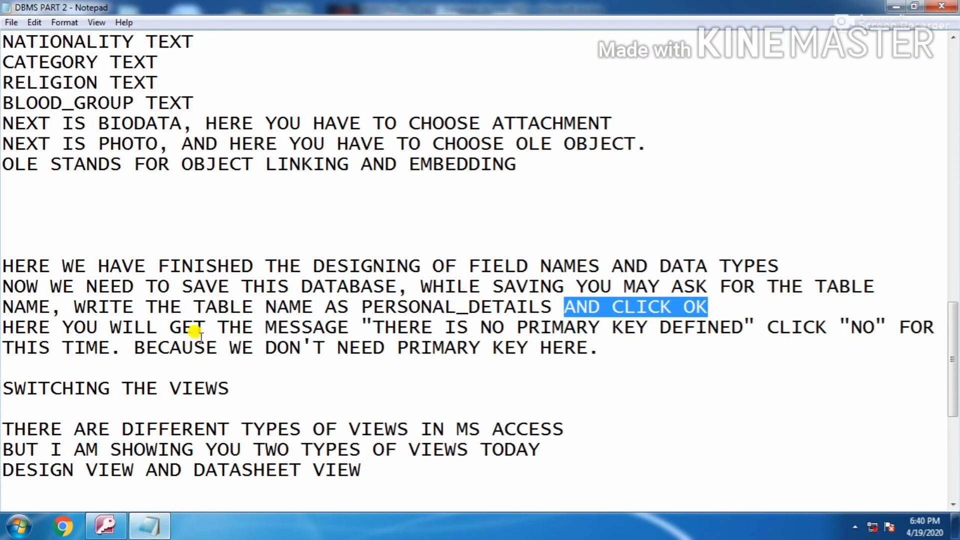
pyautogui.doubleClick(27, 327)
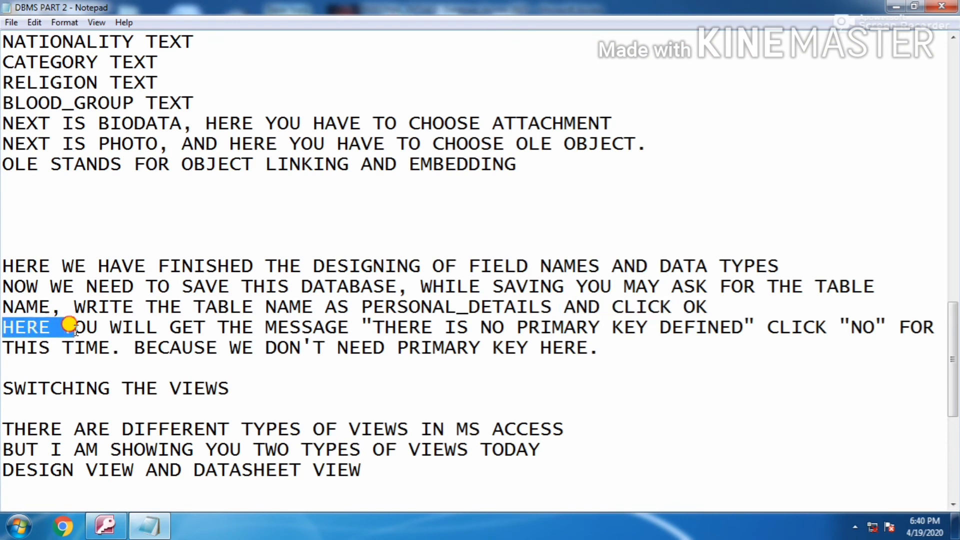
pyautogui.moveTo(61, 327); pyautogui.dragTo(364, 327)
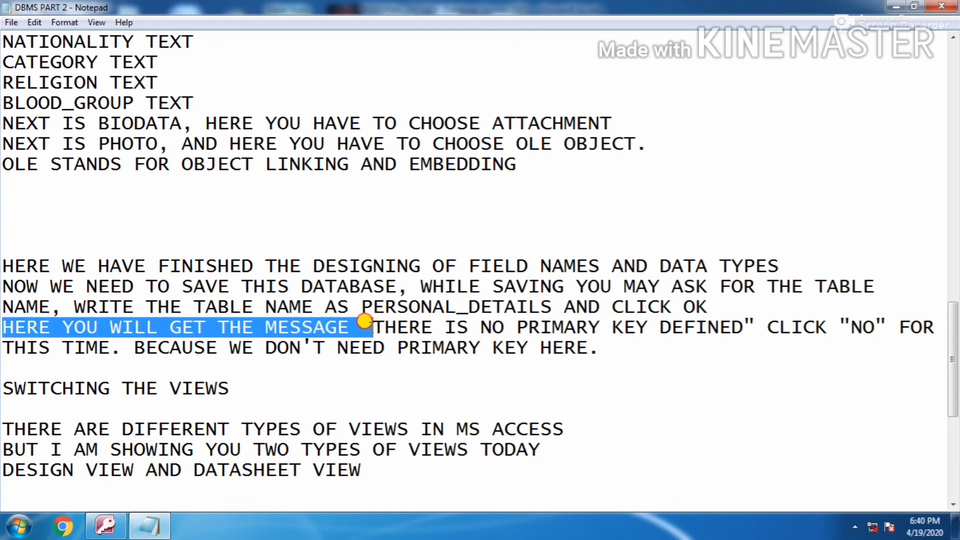
pyautogui.moveTo(374, 327); pyautogui.dragTo(676, 328)
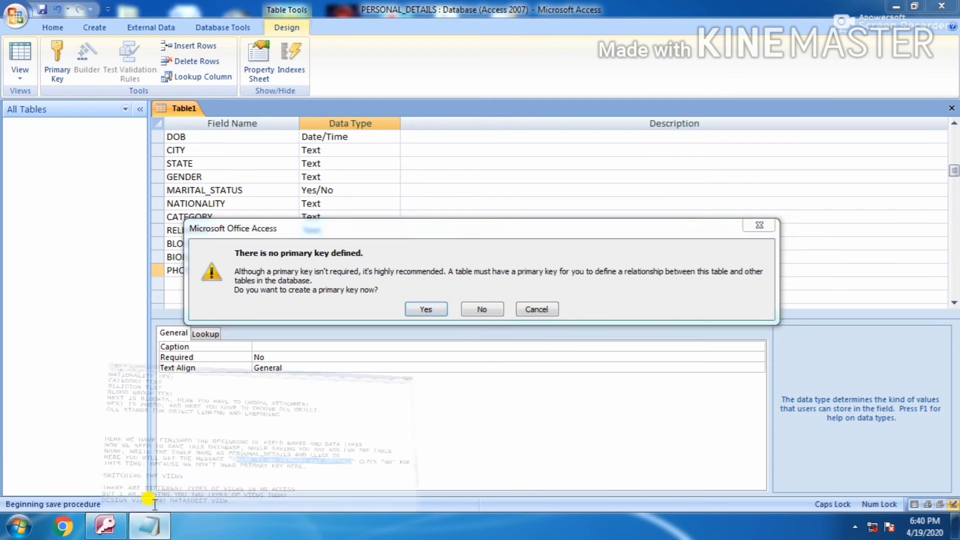
pyautogui.click(145, 525)
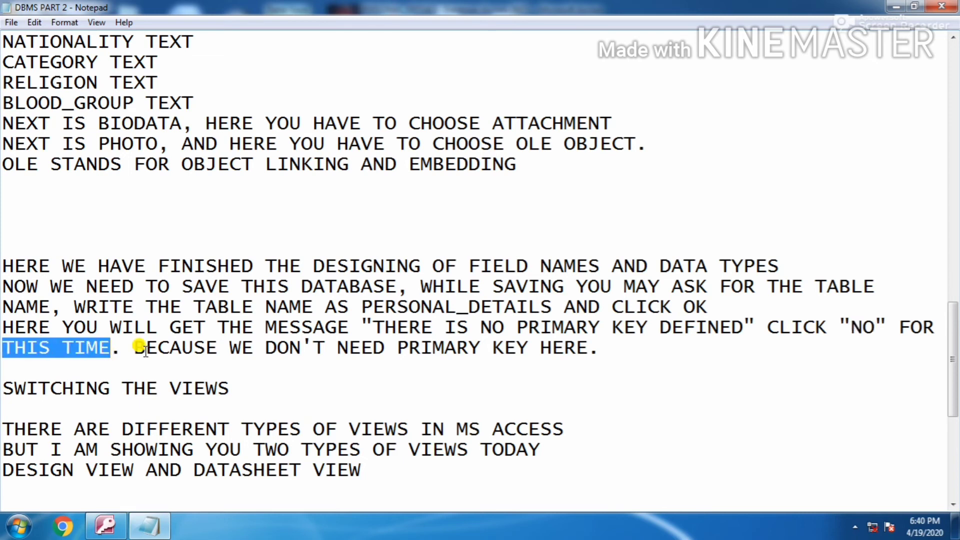
pyautogui.moveTo(134, 348); pyautogui.dragTo(526, 348)
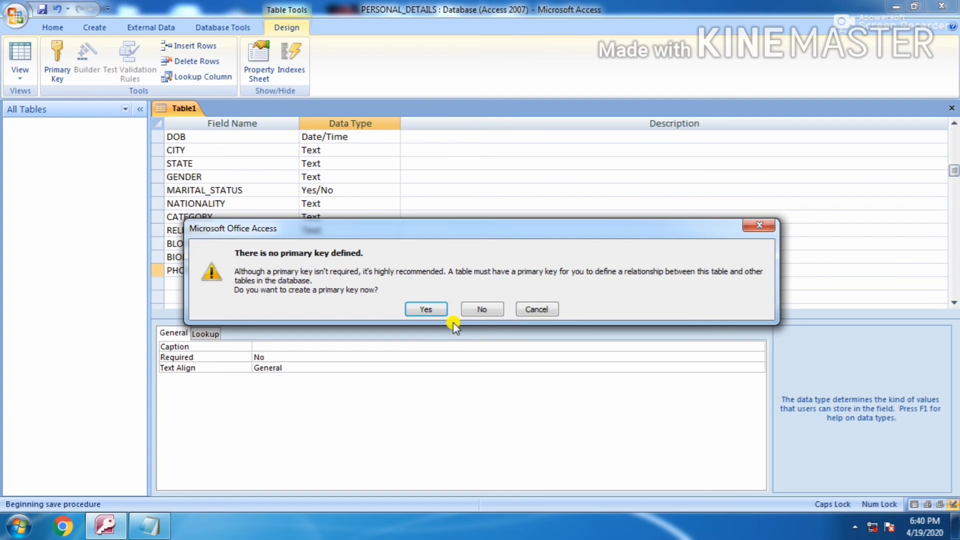
pyautogui.moveTo(482, 311)
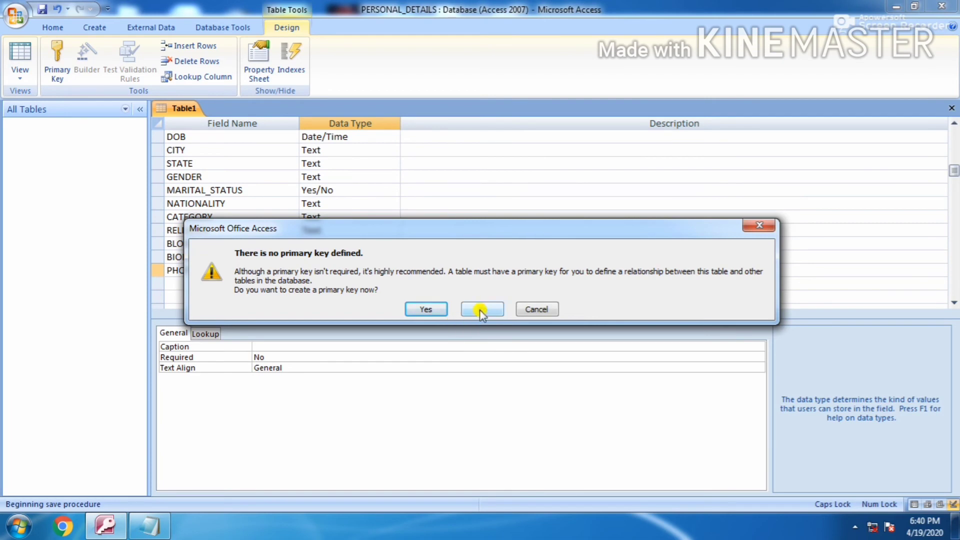
# Answer No to the 'no primary key defined' prompt
pyautogui.click(482, 309)
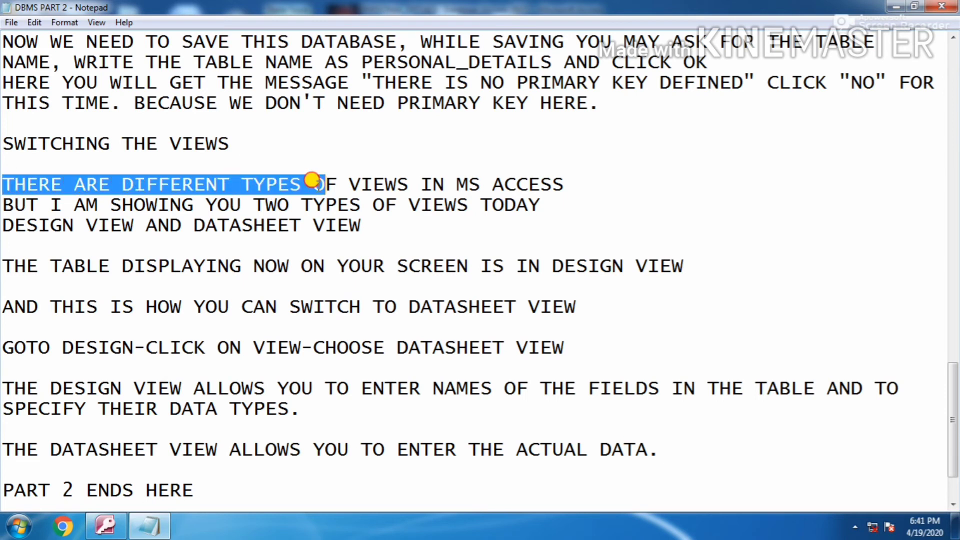
pyautogui.moveTo(312, 184); pyautogui.dragTo(563, 184)
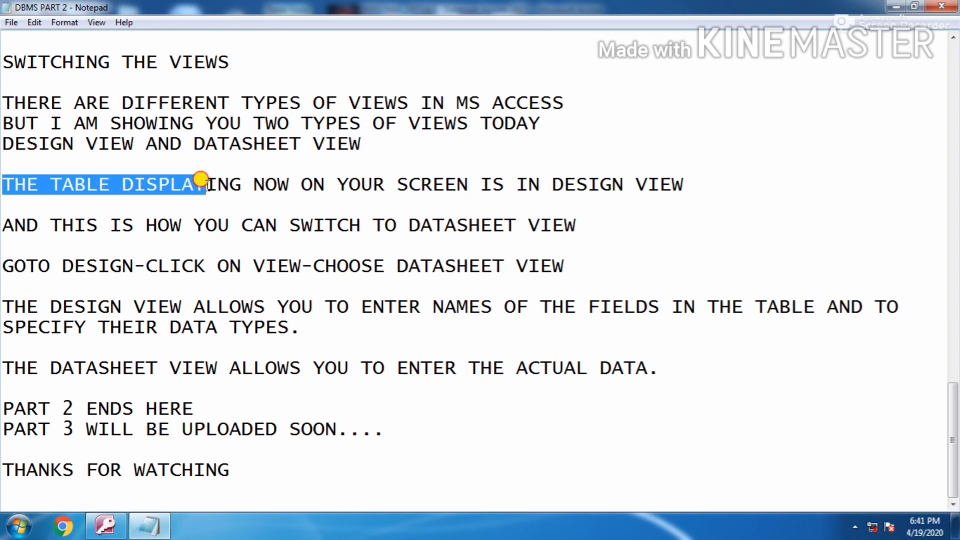
pyautogui.moveTo(202, 184); pyautogui.dragTo(685, 185)
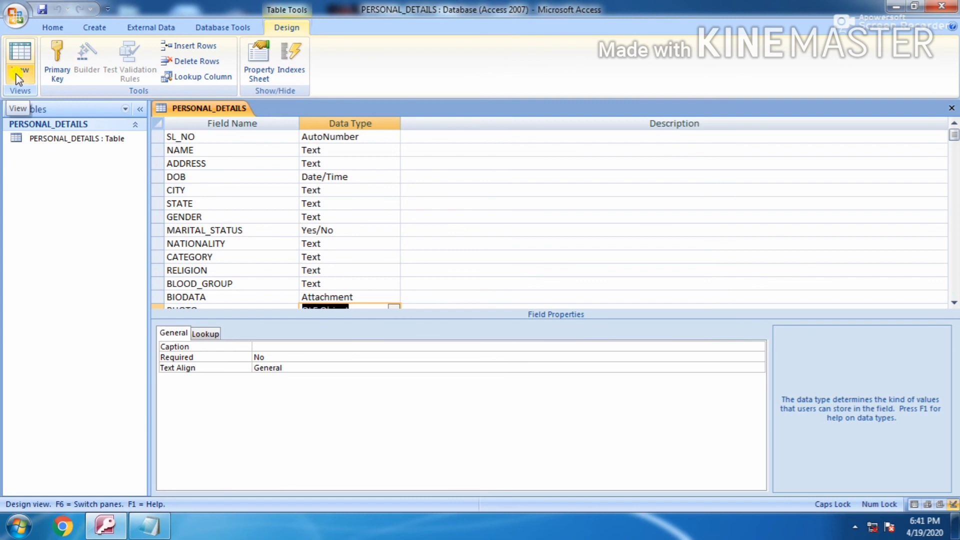
pyautogui.click(20, 55)
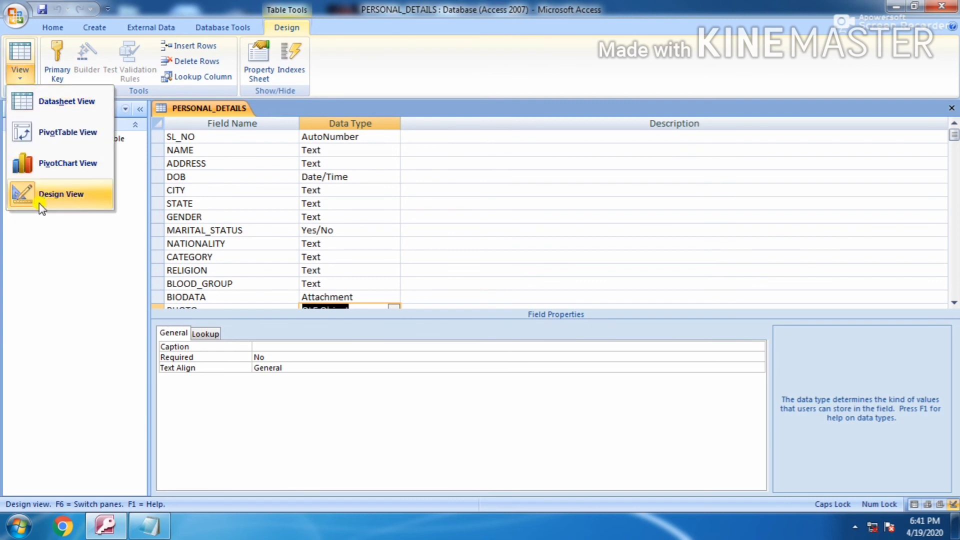
pyautogui.moveTo(61, 200)
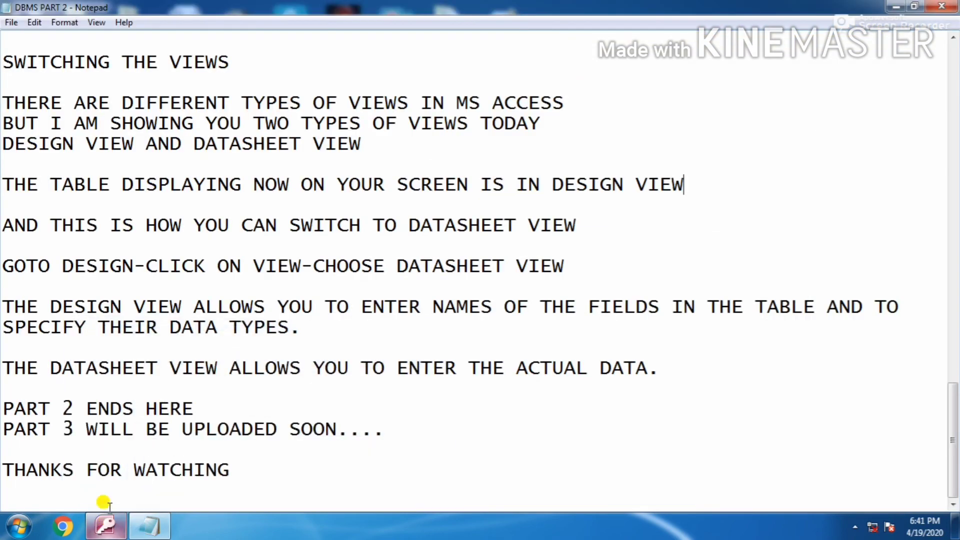
pyautogui.moveTo(31, 197)
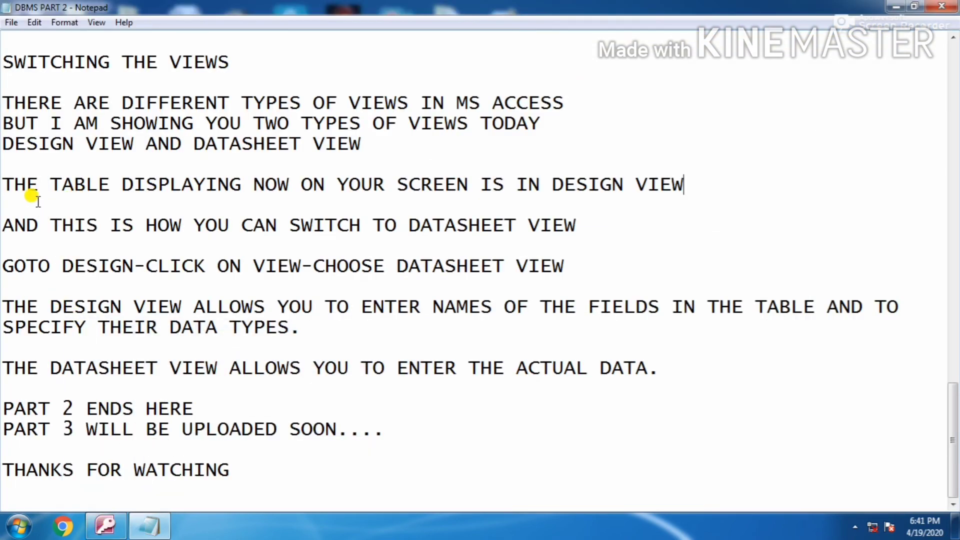
pyautogui.moveTo(4, 224)
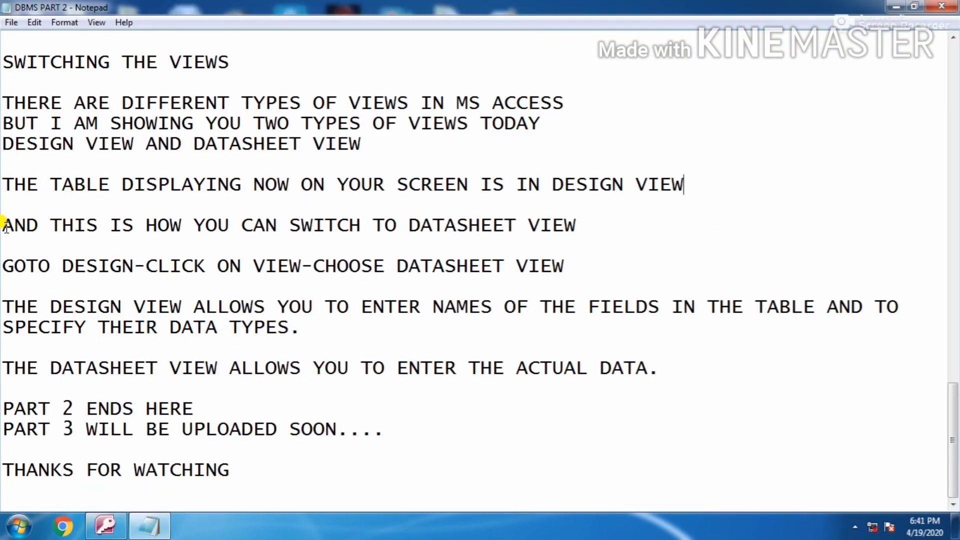
pyautogui.moveTo(3, 224); pyautogui.dragTo(352, 224)
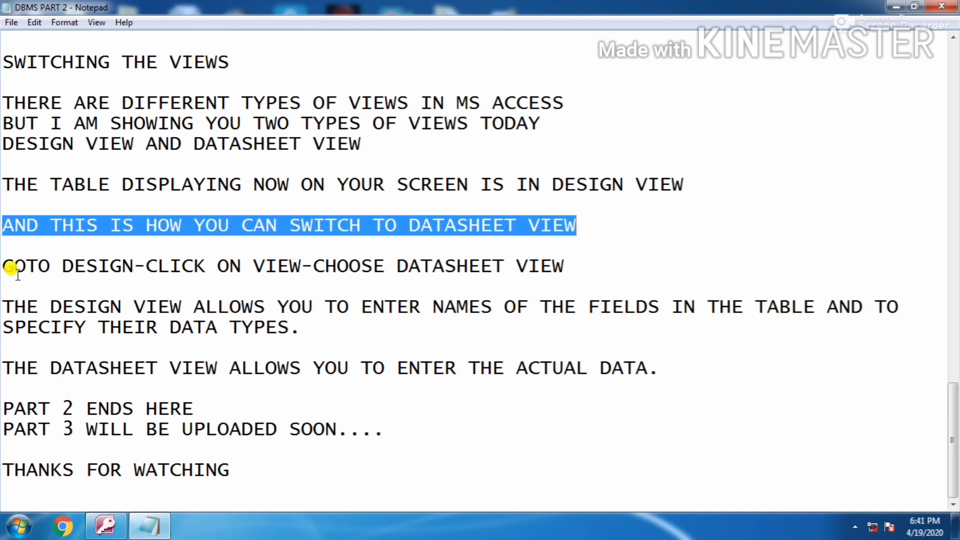
pyautogui.moveTo(3, 265); pyautogui.dragTo(166, 264)
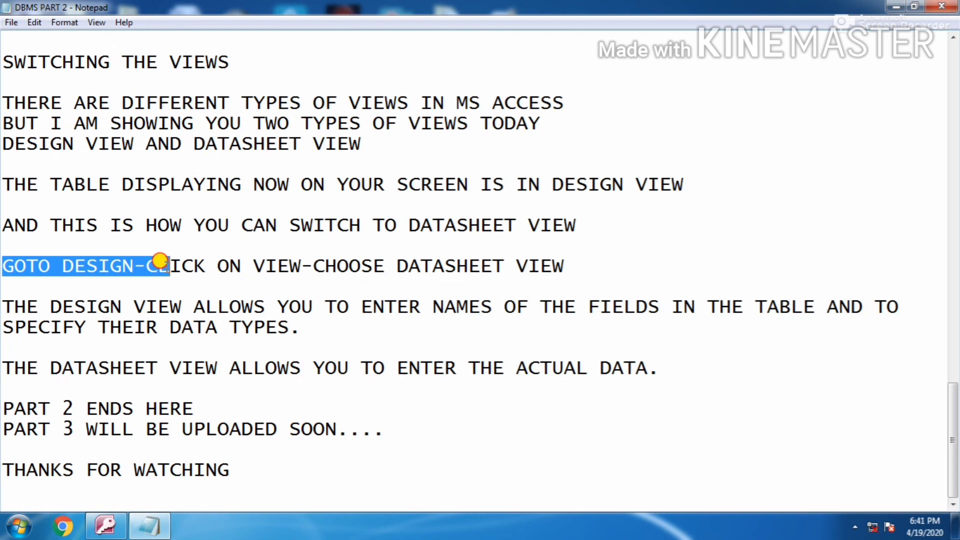
pyautogui.moveTo(162, 264); pyautogui.dragTo(545, 265)
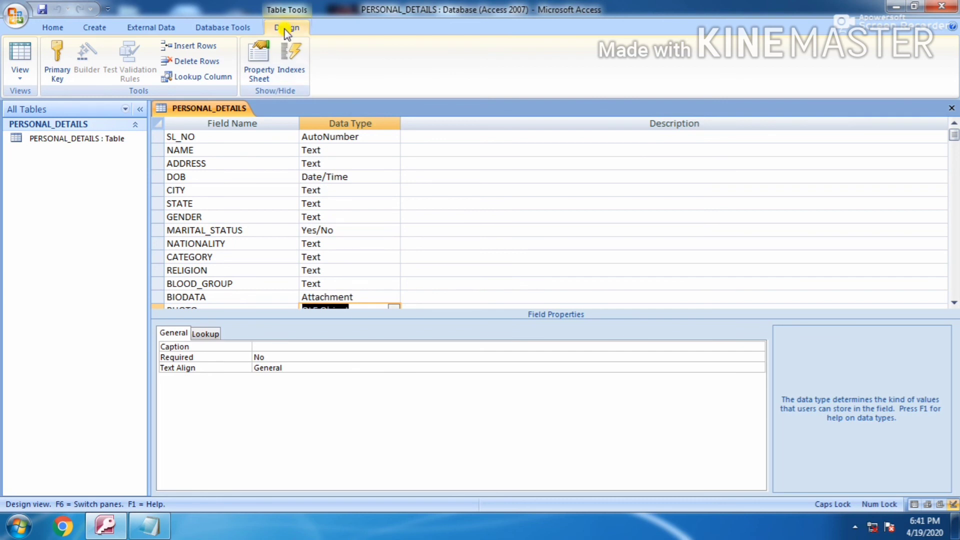
# Switch PERSONAL_DETAILS to Datasheet View and scroll across its columns through PHOTO
pyautogui.click(19, 55)
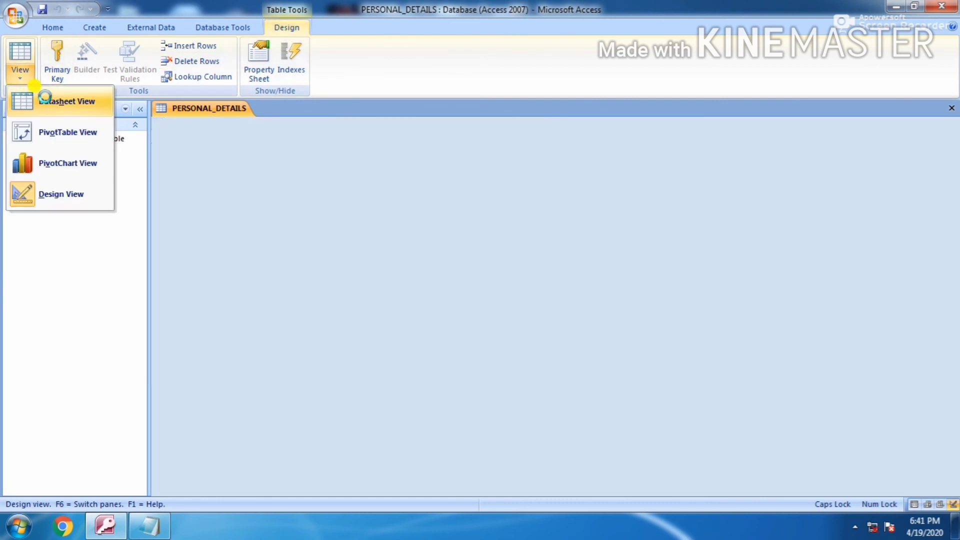
pyautogui.click(60, 101)
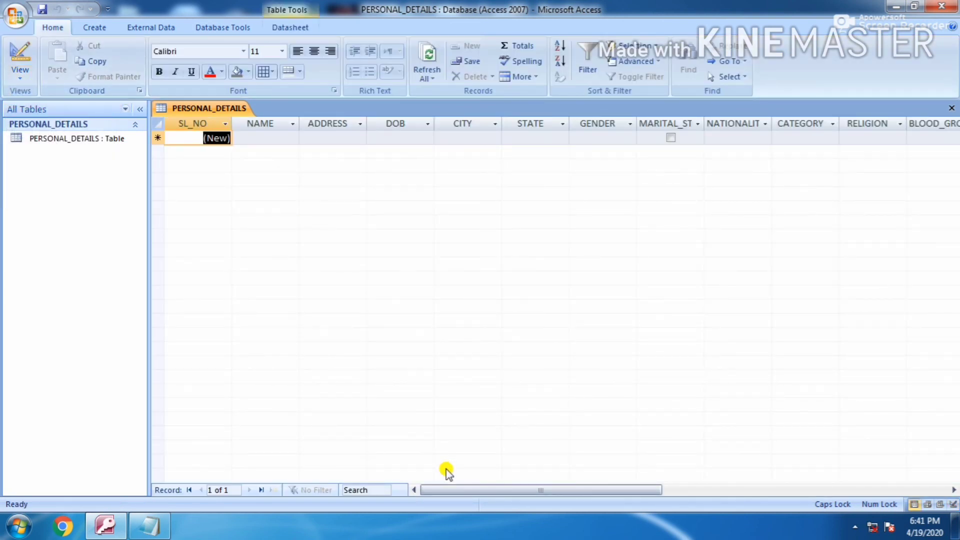
pyautogui.moveTo(444, 489); pyautogui.dragTo(591, 489)
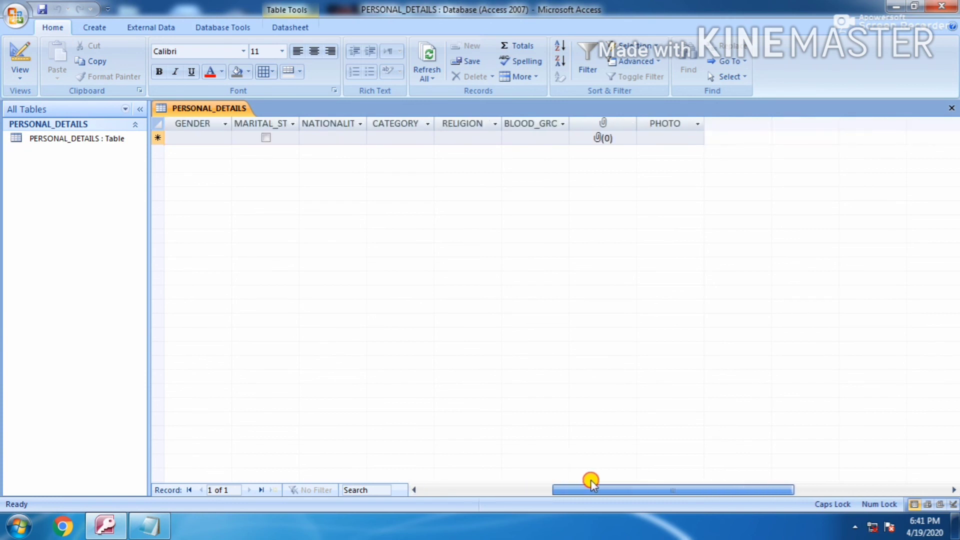
pyautogui.moveTo(591, 489); pyautogui.dragTo(413, 489)
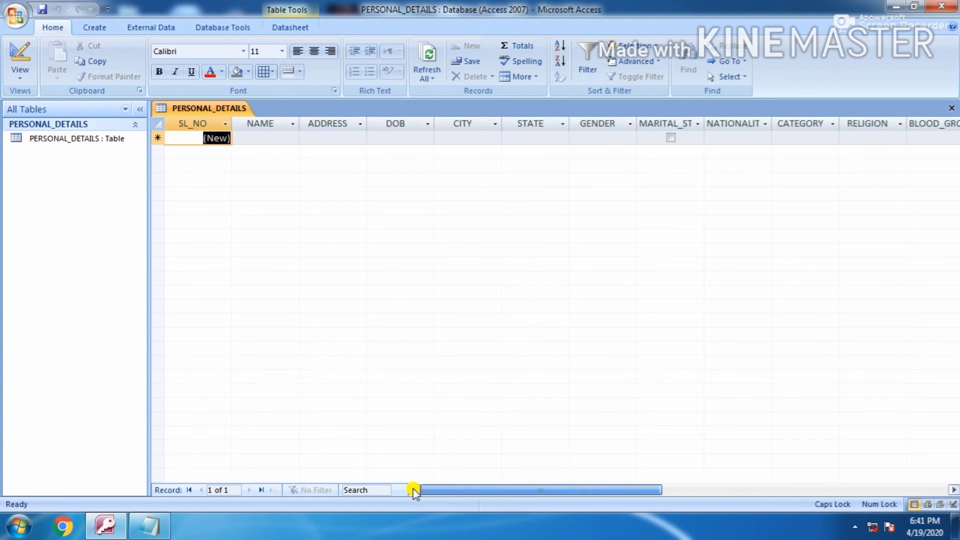
pyautogui.moveTo(415, 490); pyautogui.dragTo(575, 490)
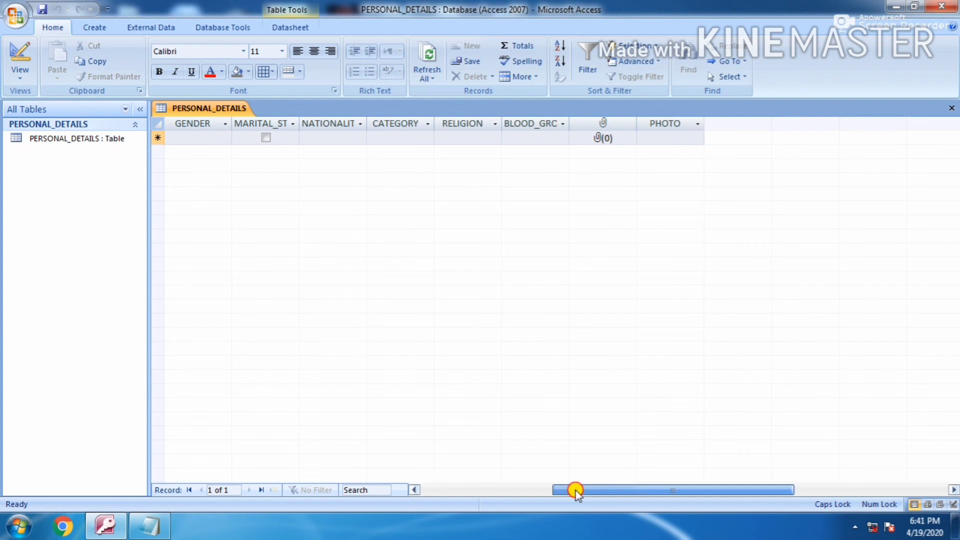
pyautogui.moveTo(575, 490); pyautogui.dragTo(416, 490)
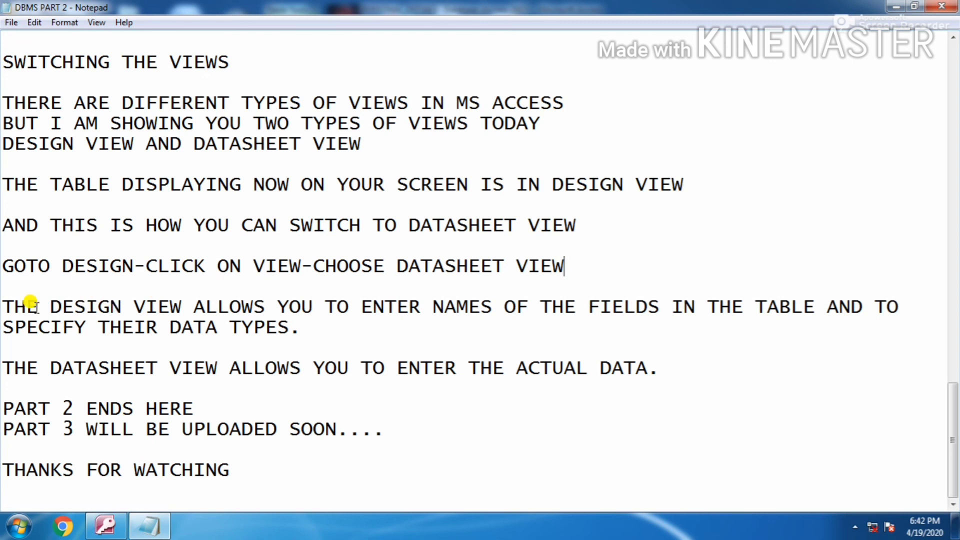
pyautogui.moveTo(3, 306); pyautogui.dragTo(410, 306)
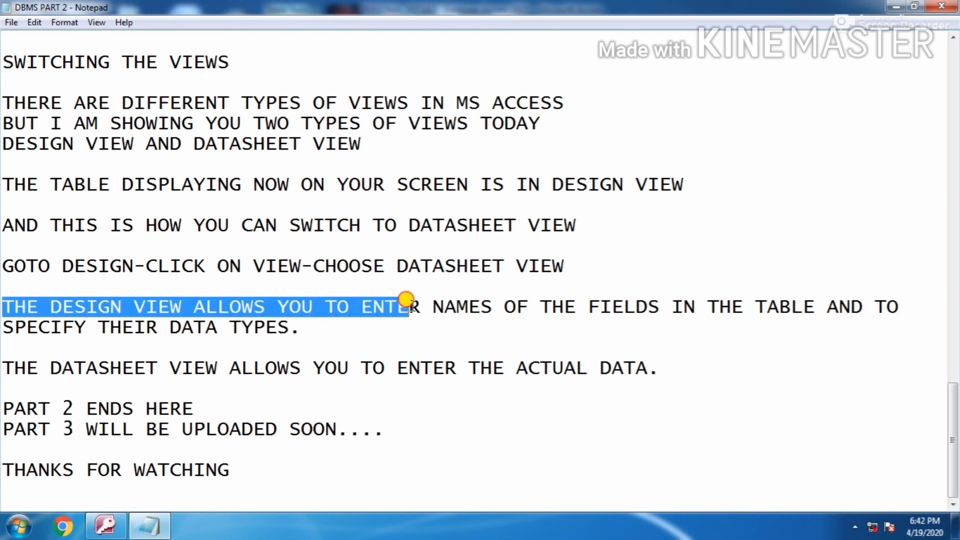
pyautogui.moveTo(407, 306); pyautogui.dragTo(900, 306)
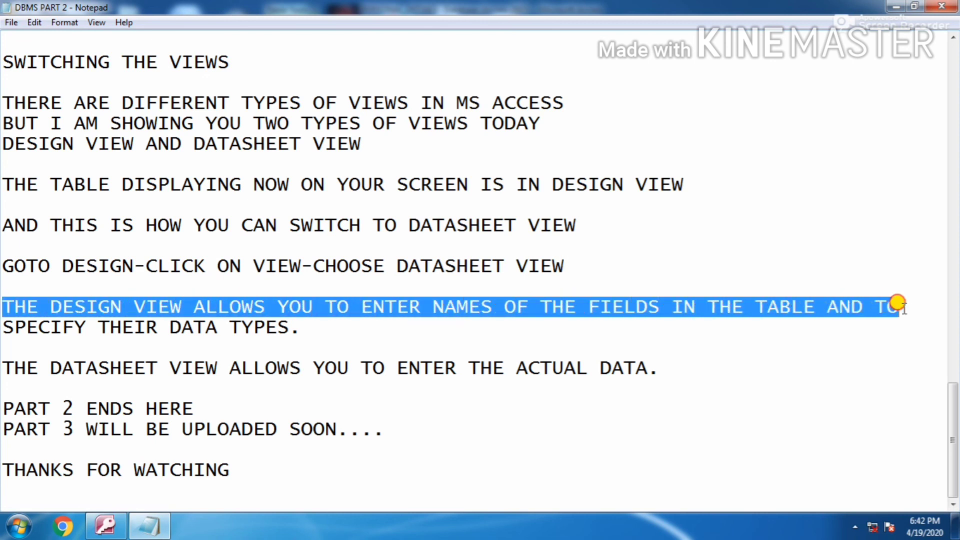
pyautogui.click(5, 329)
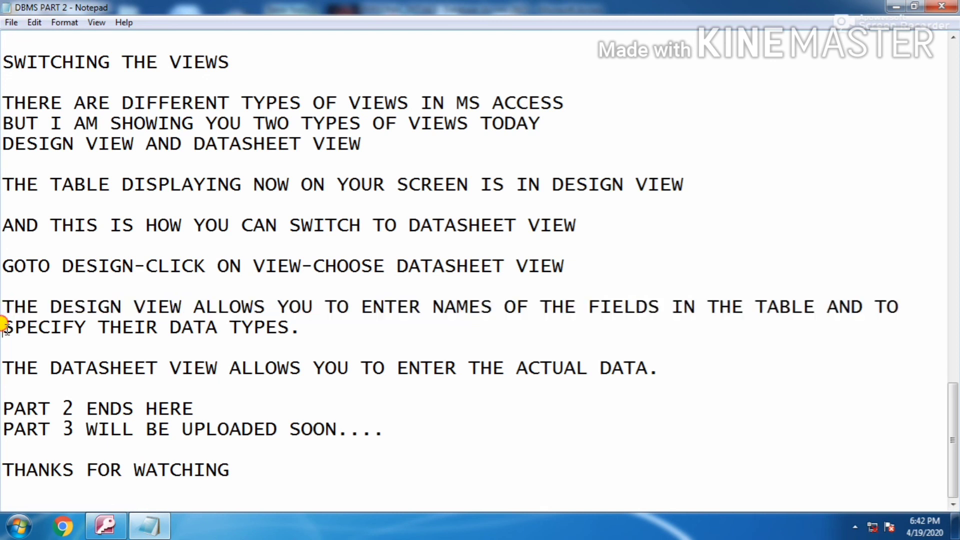
pyautogui.moveTo(3, 327); pyautogui.dragTo(306, 327)
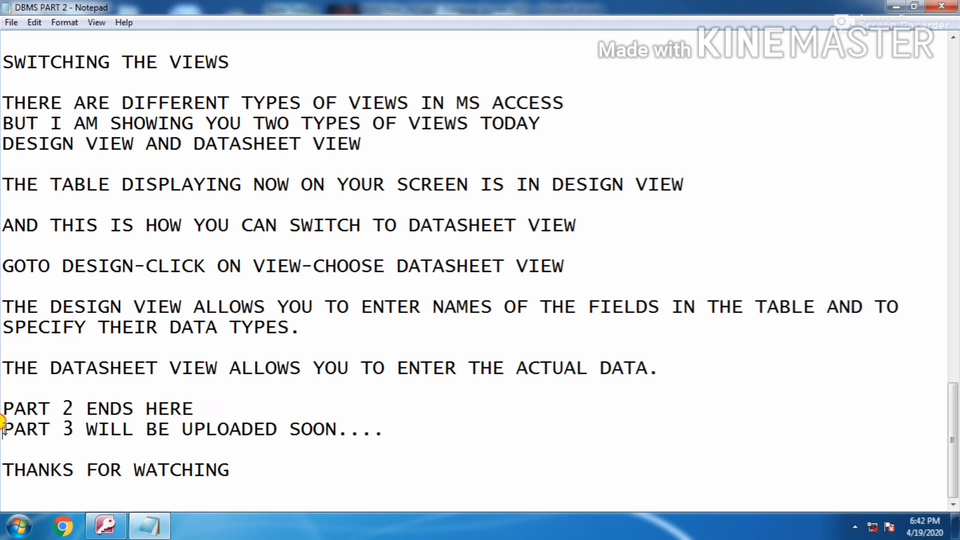
pyautogui.moveTo(3, 428); pyautogui.dragTo(349, 428)
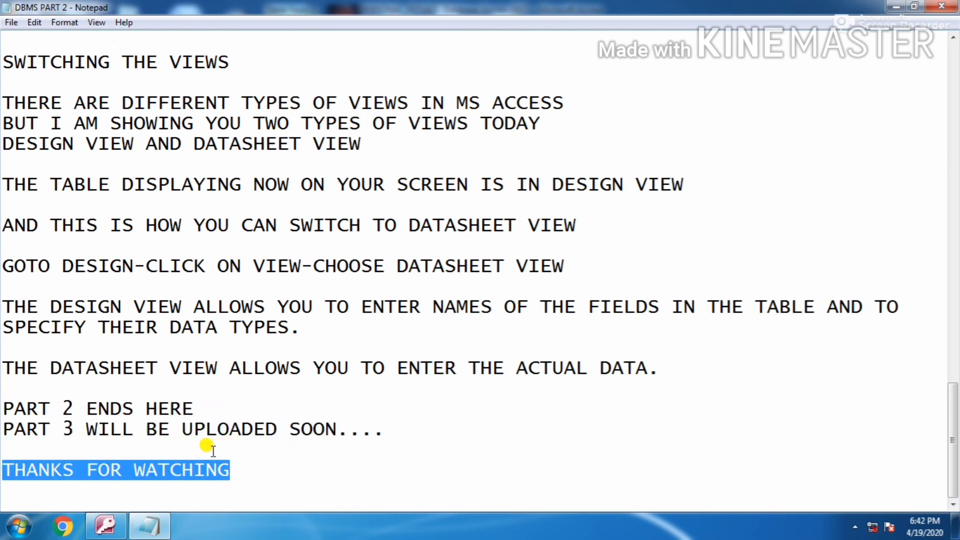
pyautogui.moveTo(188, 457)
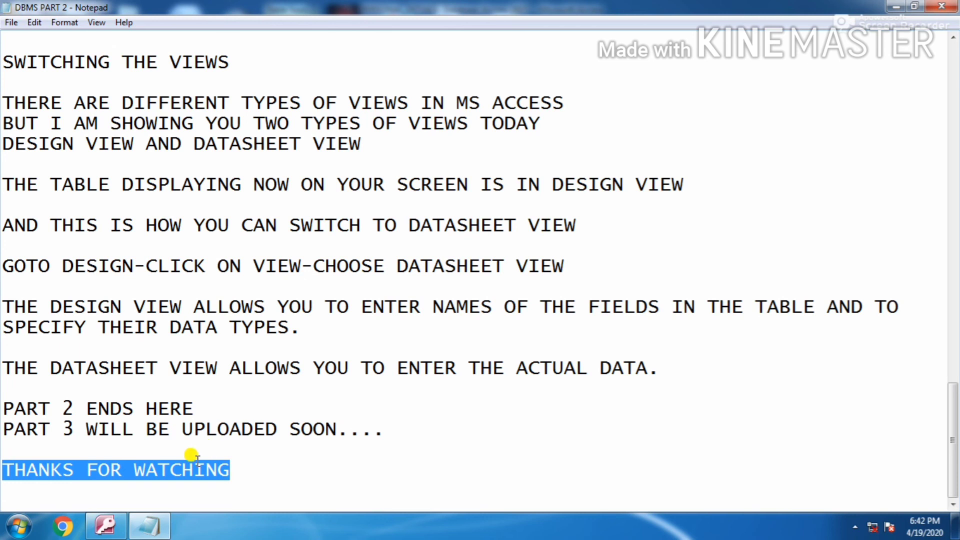